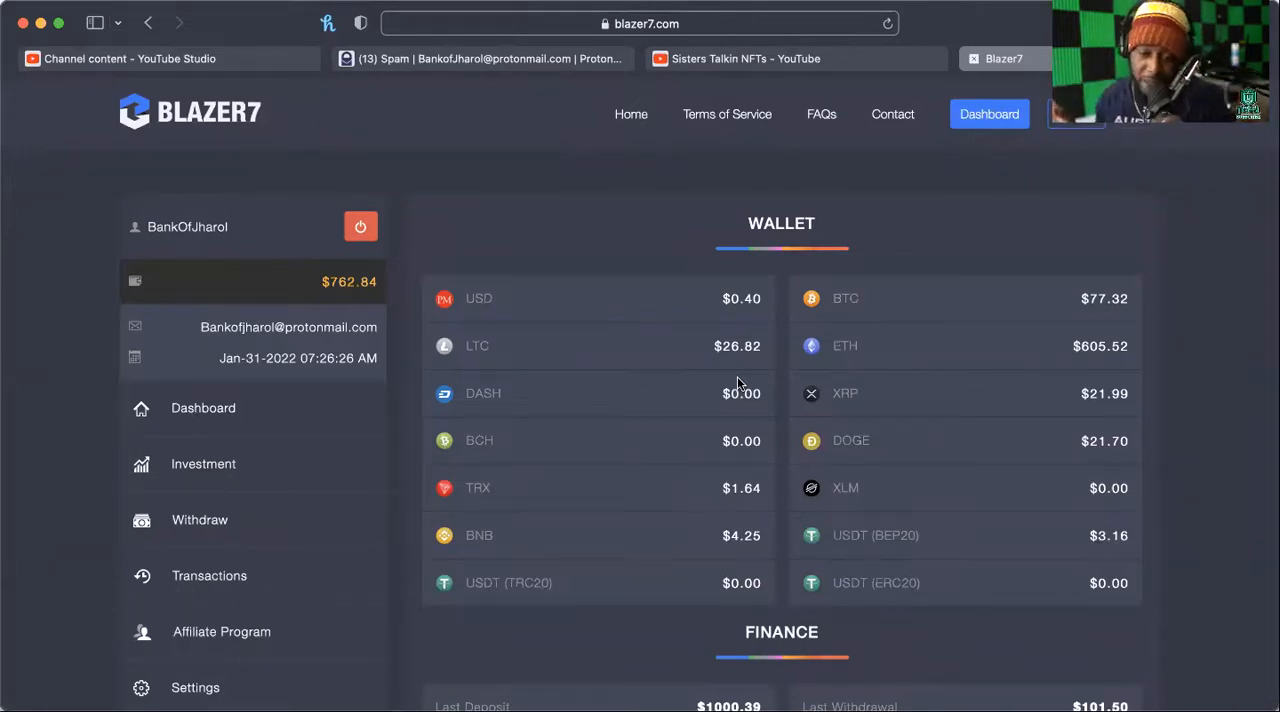
mouse_move(915, 356)
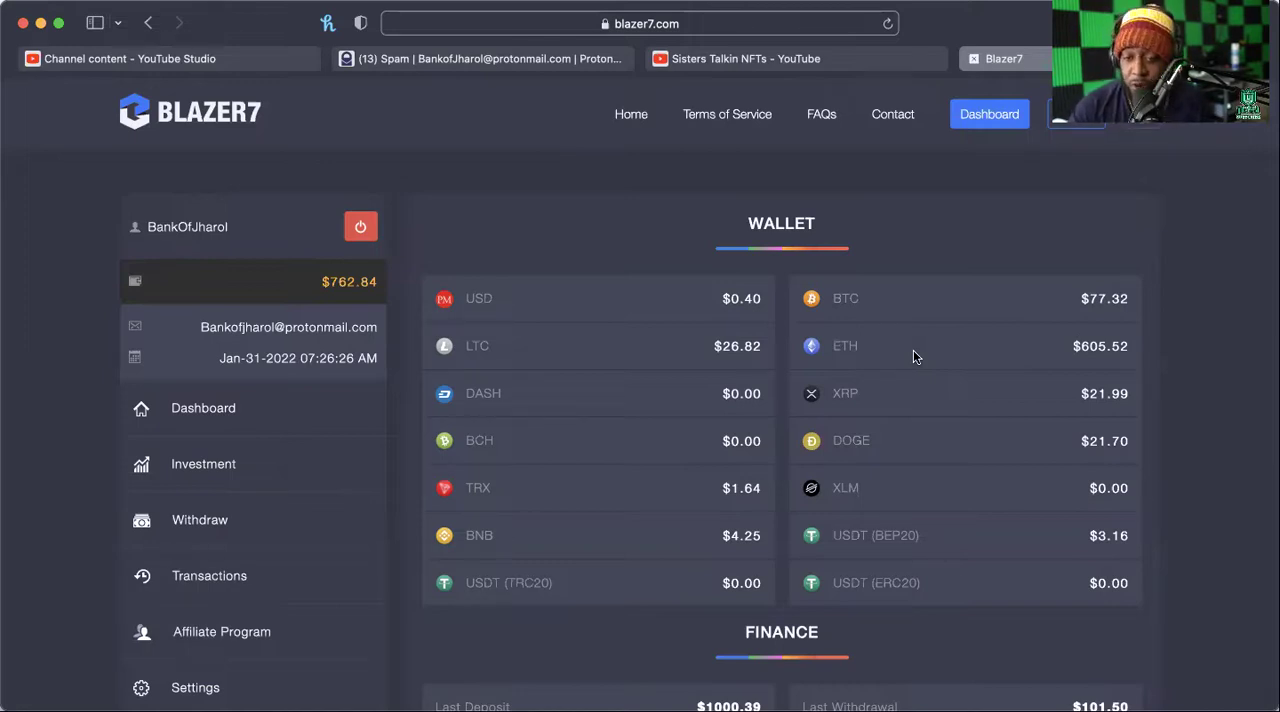
mouse_move(766, 248)
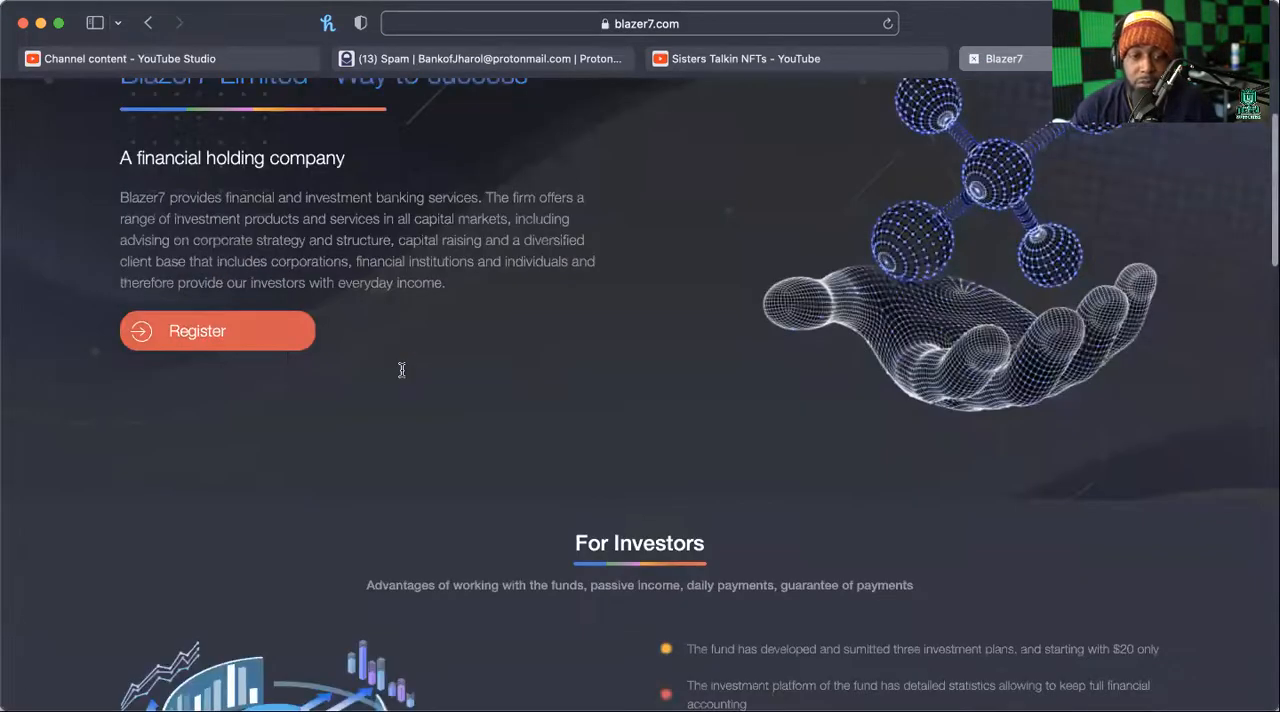
Scroll through the home page's 5–7% daily investment plans, stats, affiliate program and accepted coins
scroll(down, 3)
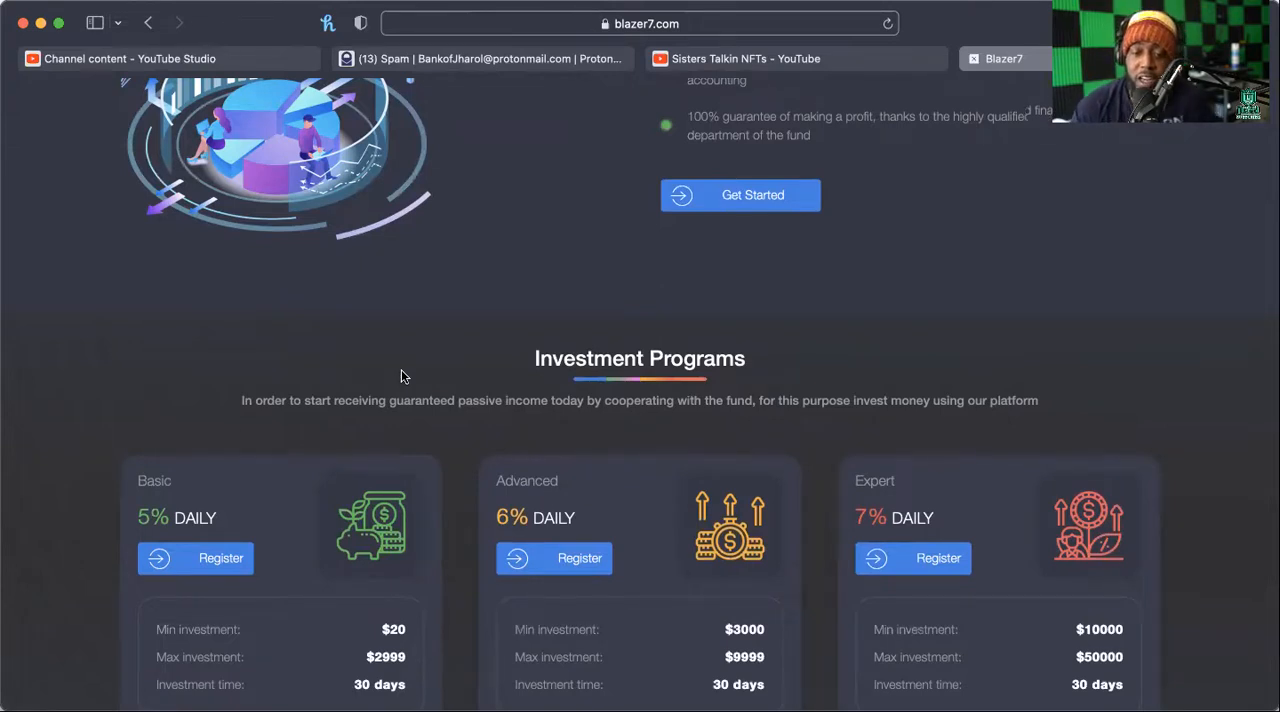
scroll(down, 3)
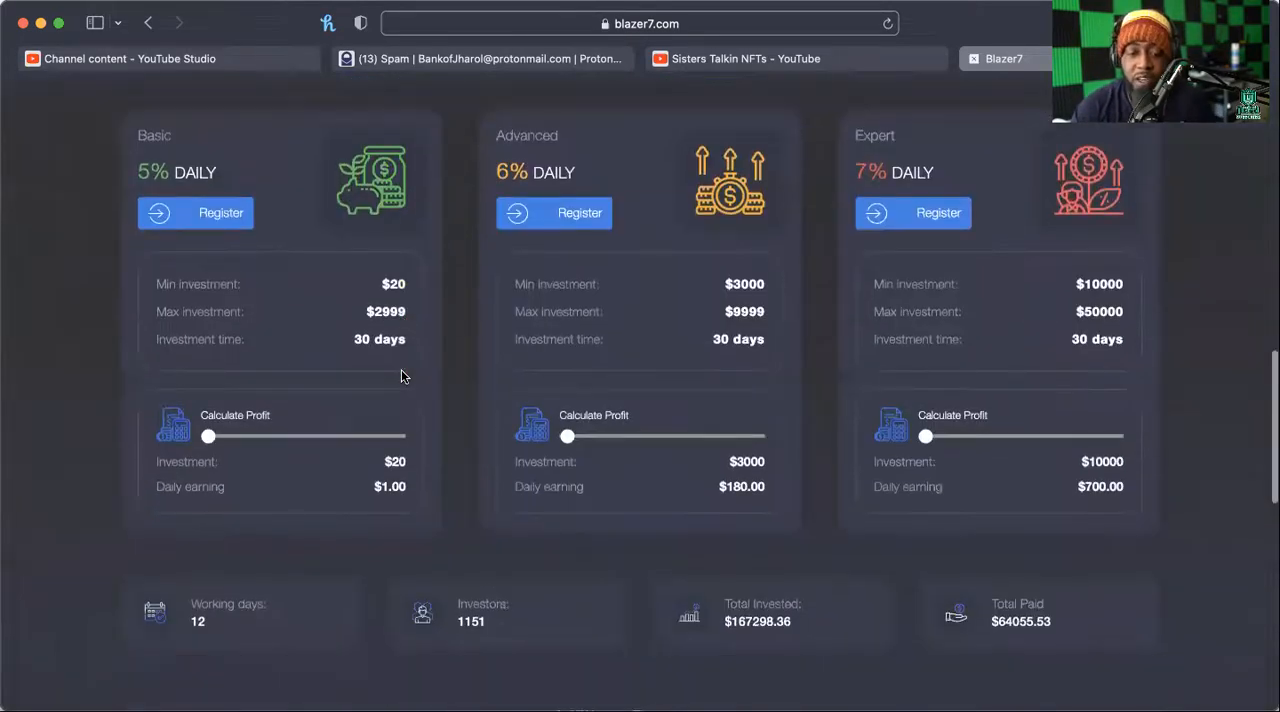
scroll(down, 3)
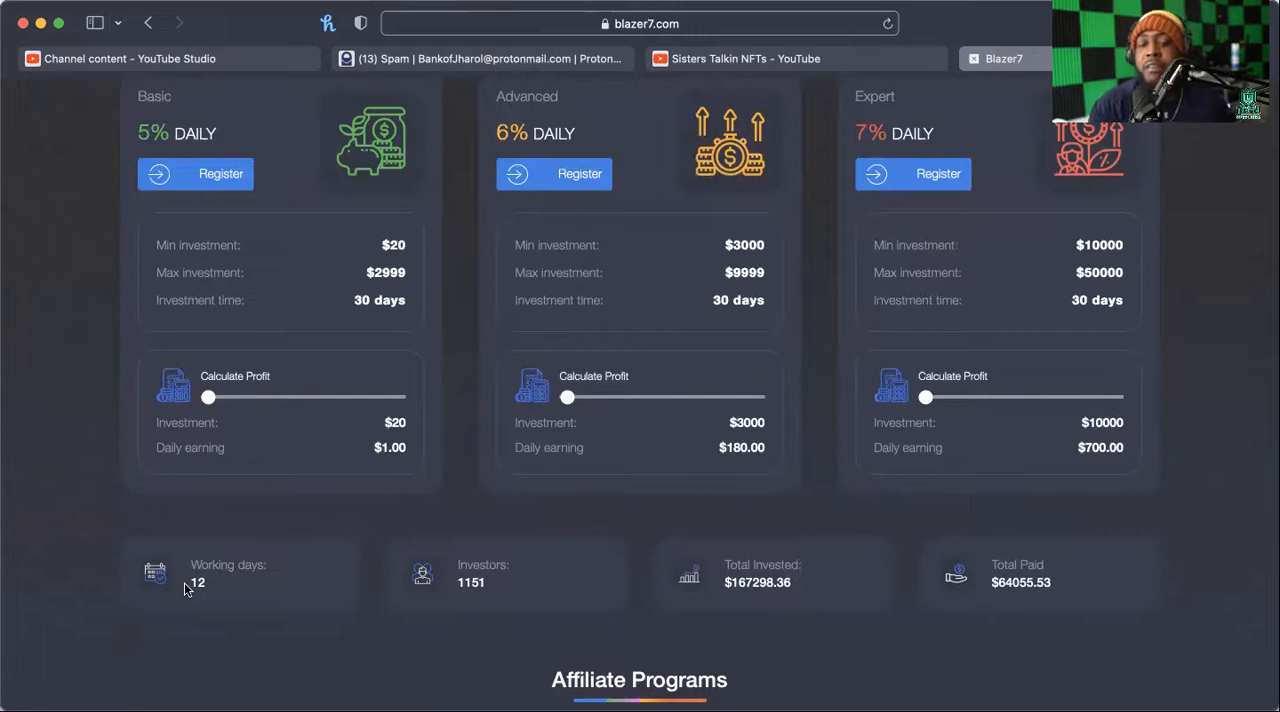
mouse_move(427, 575)
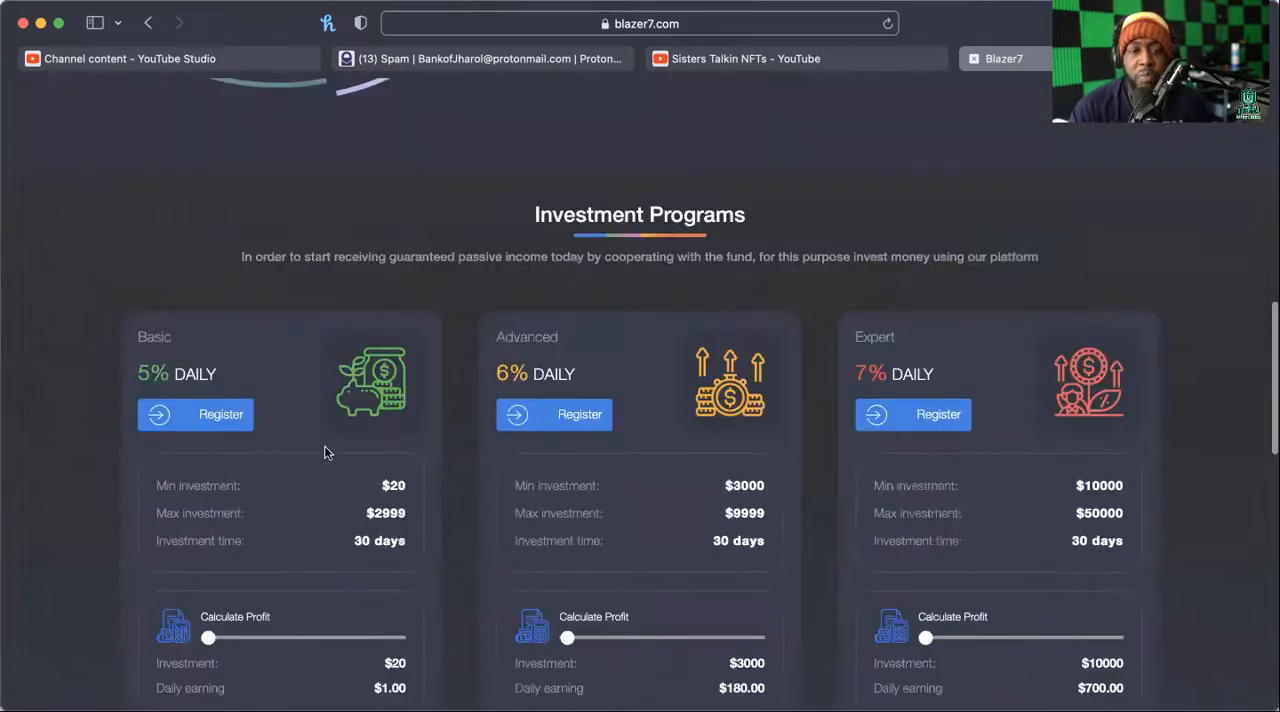
scroll(down, 3)
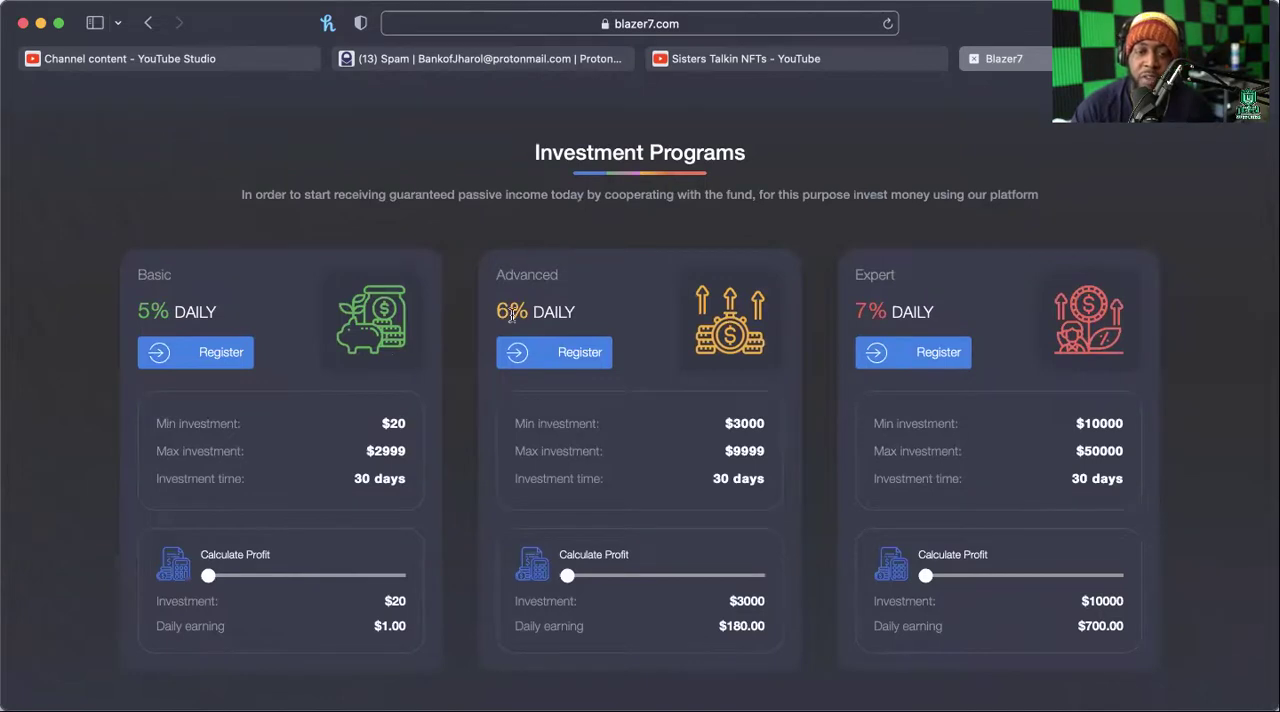
mouse_move(841, 320)
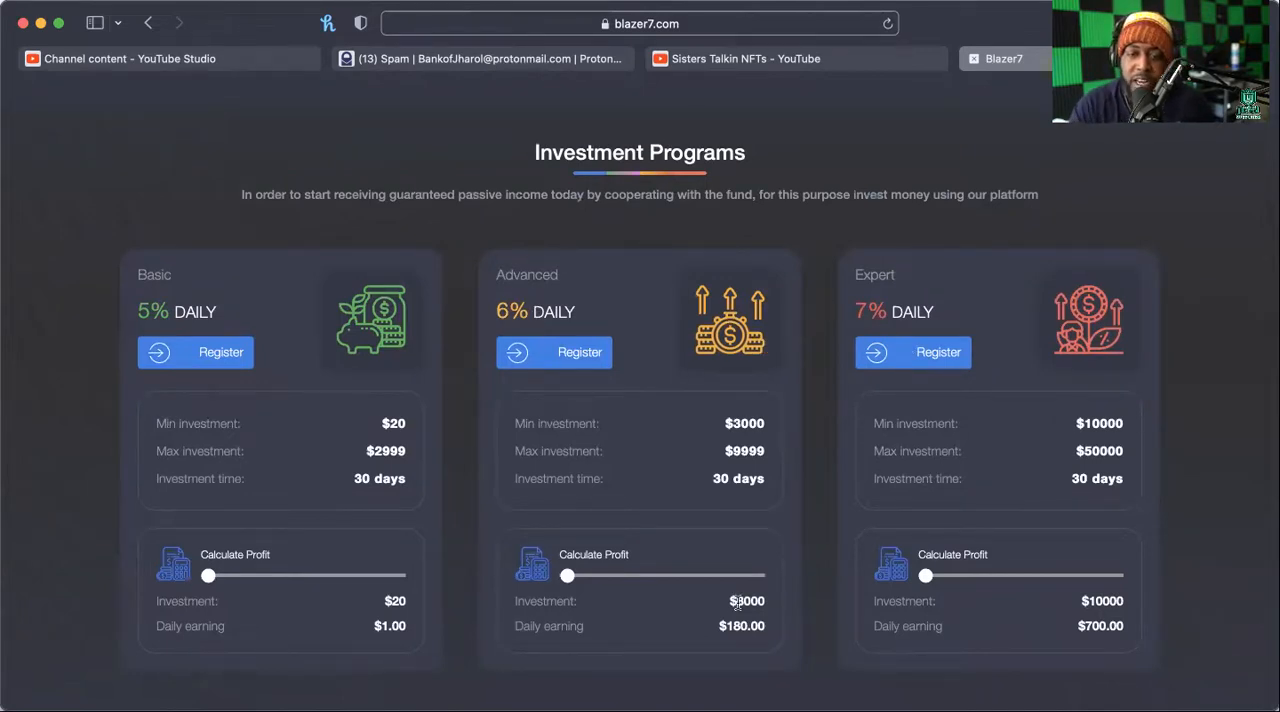
scroll(down, 3)
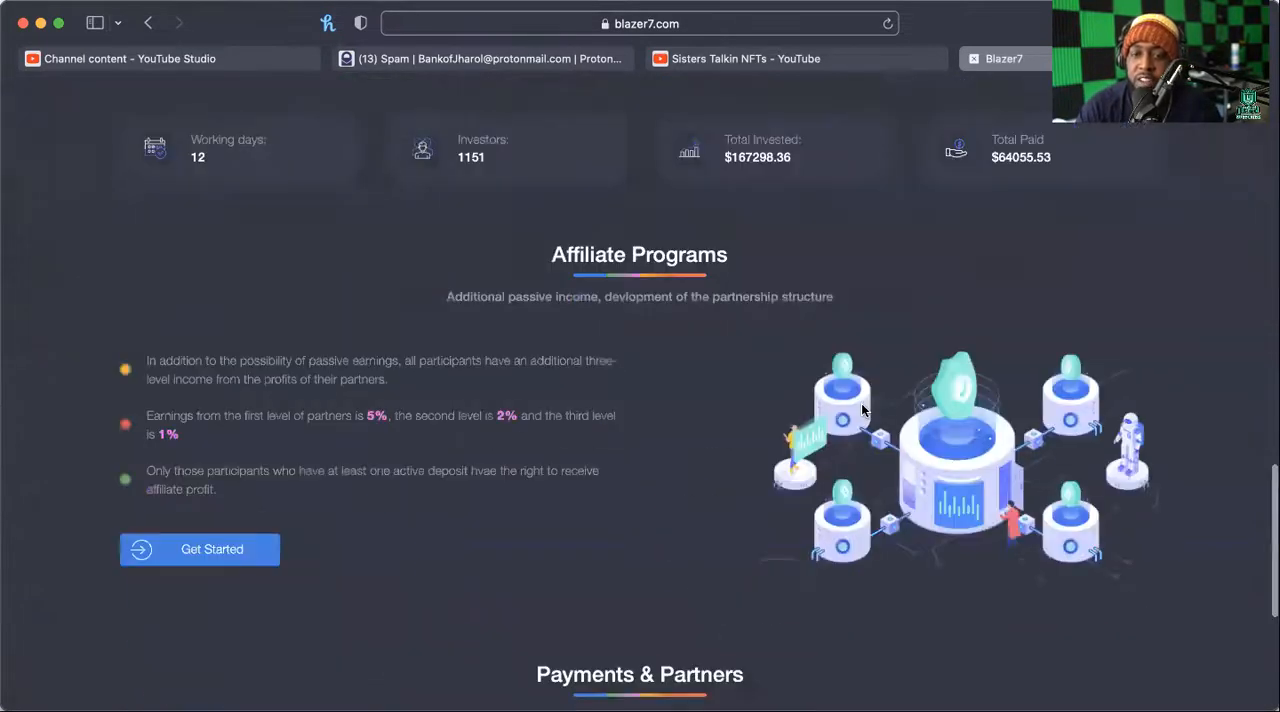
scroll(down, 3)
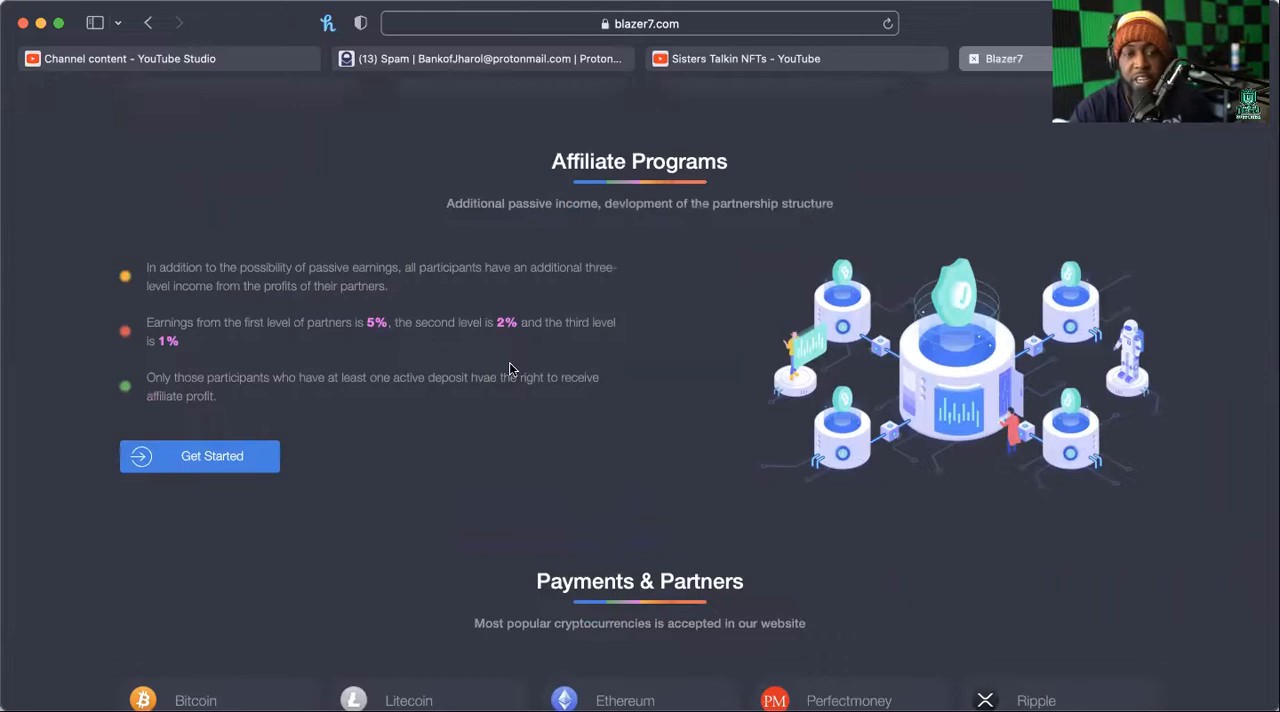
scroll(down, 3)
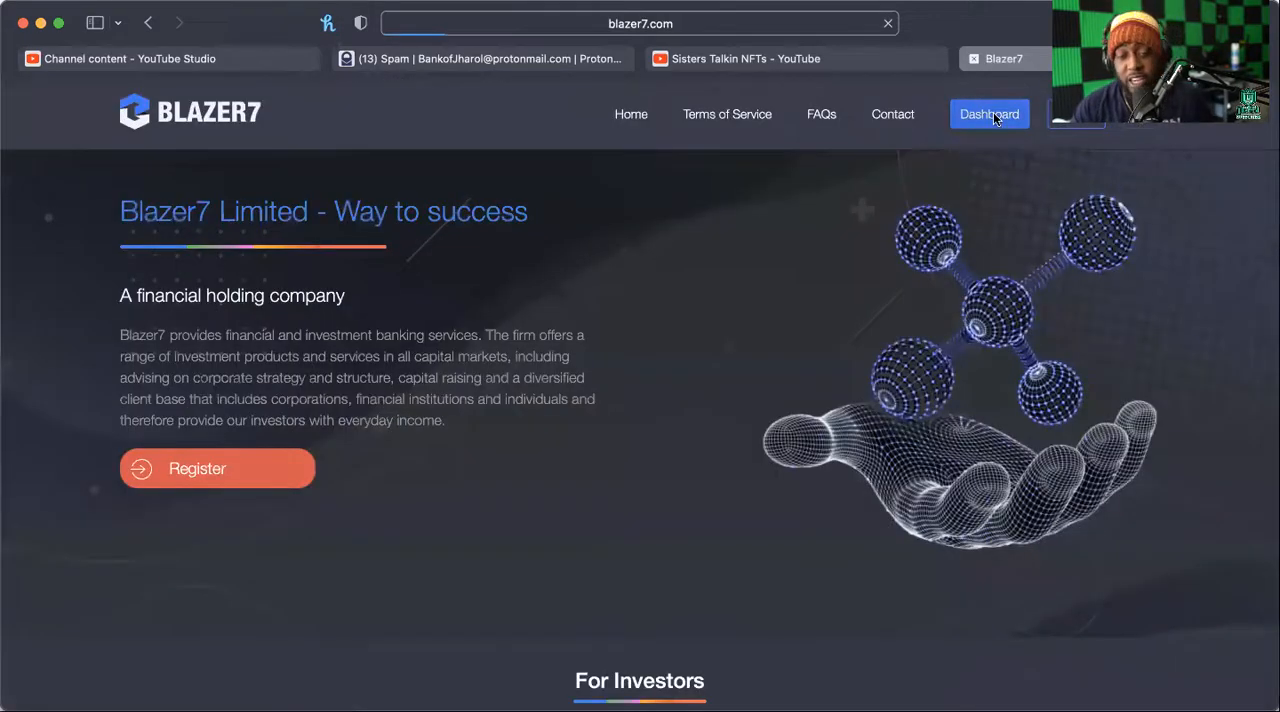
From the dashboard, request and confirm a $605.52 Ethereum withdrawal, leaving $189.81
click(989, 113)
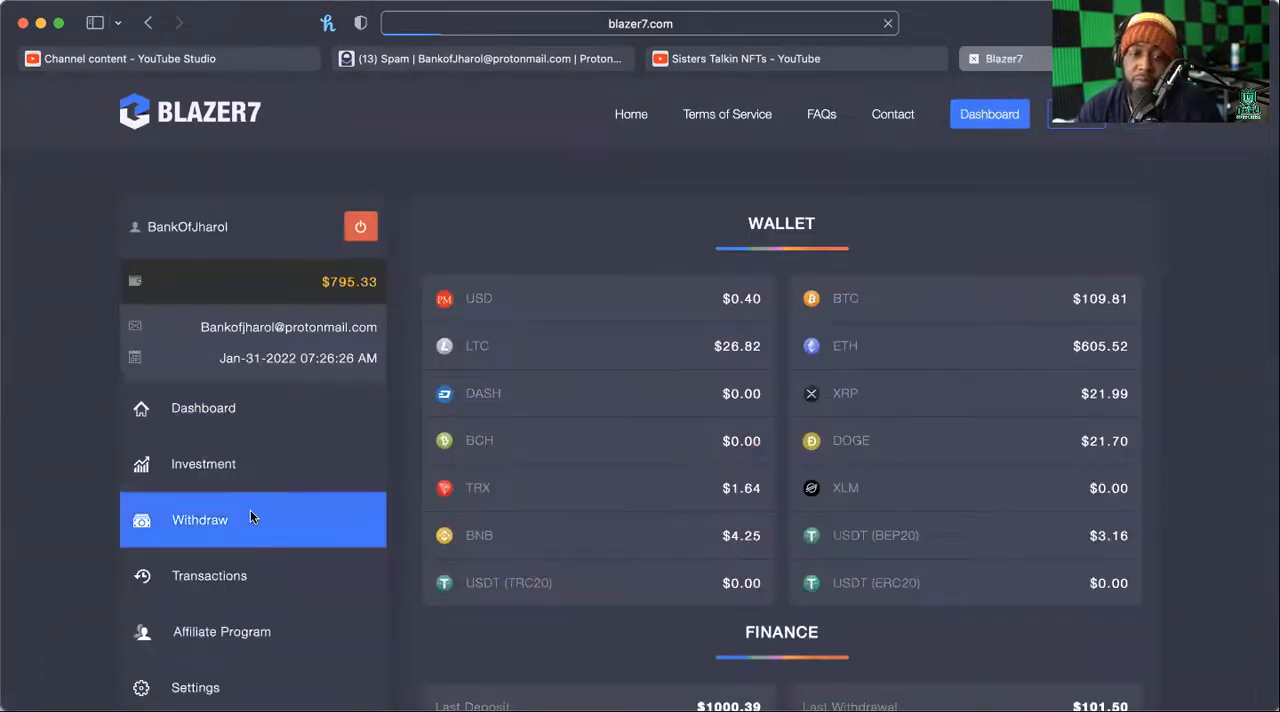
click(199, 520)
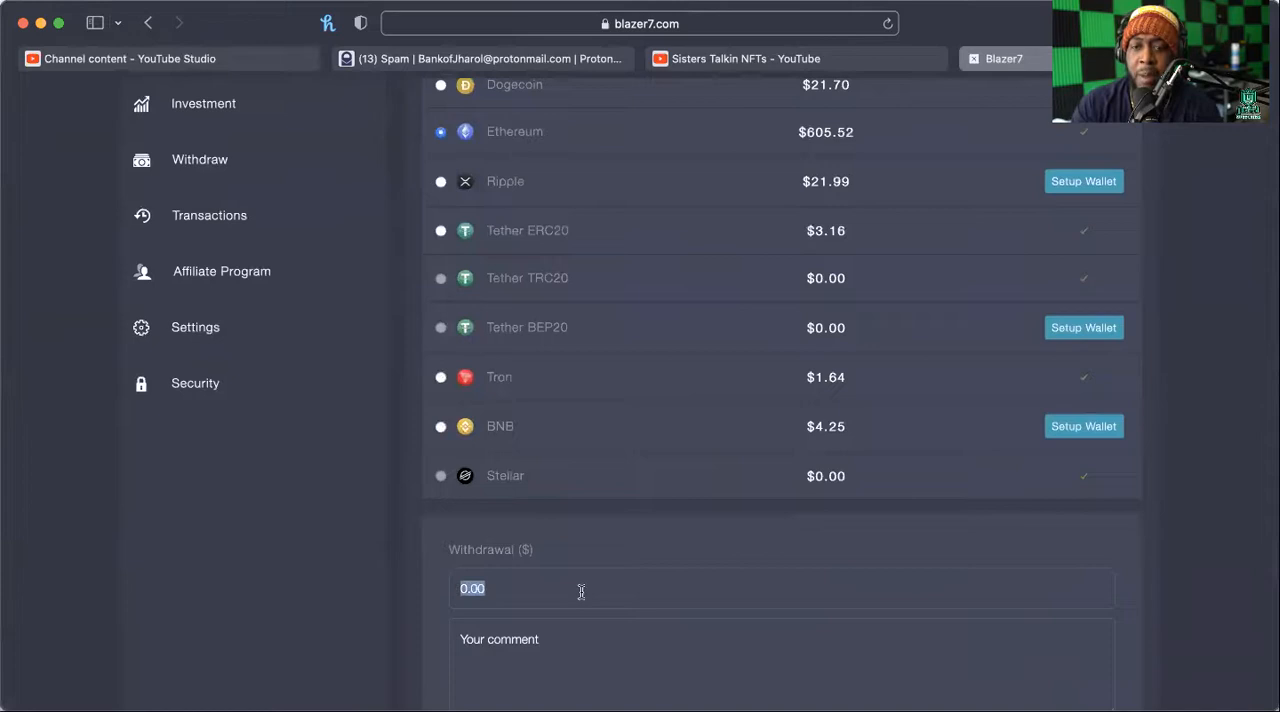
text(605.)
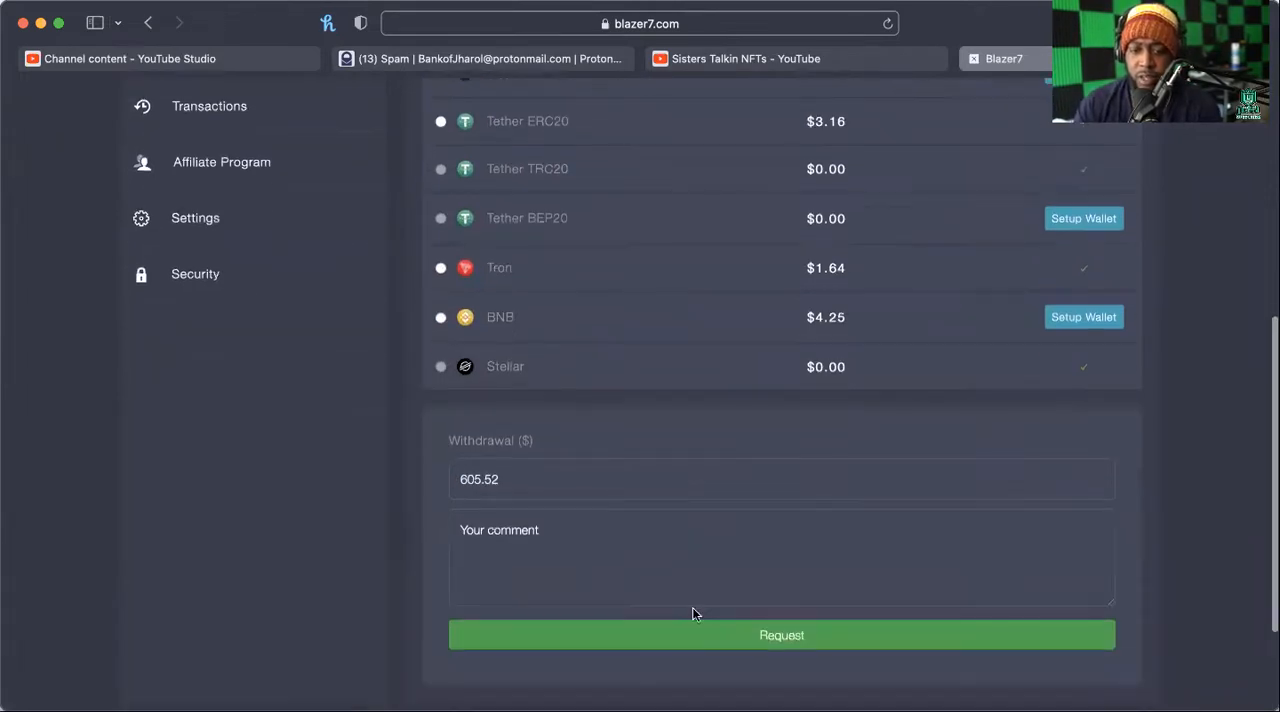
click(781, 635)
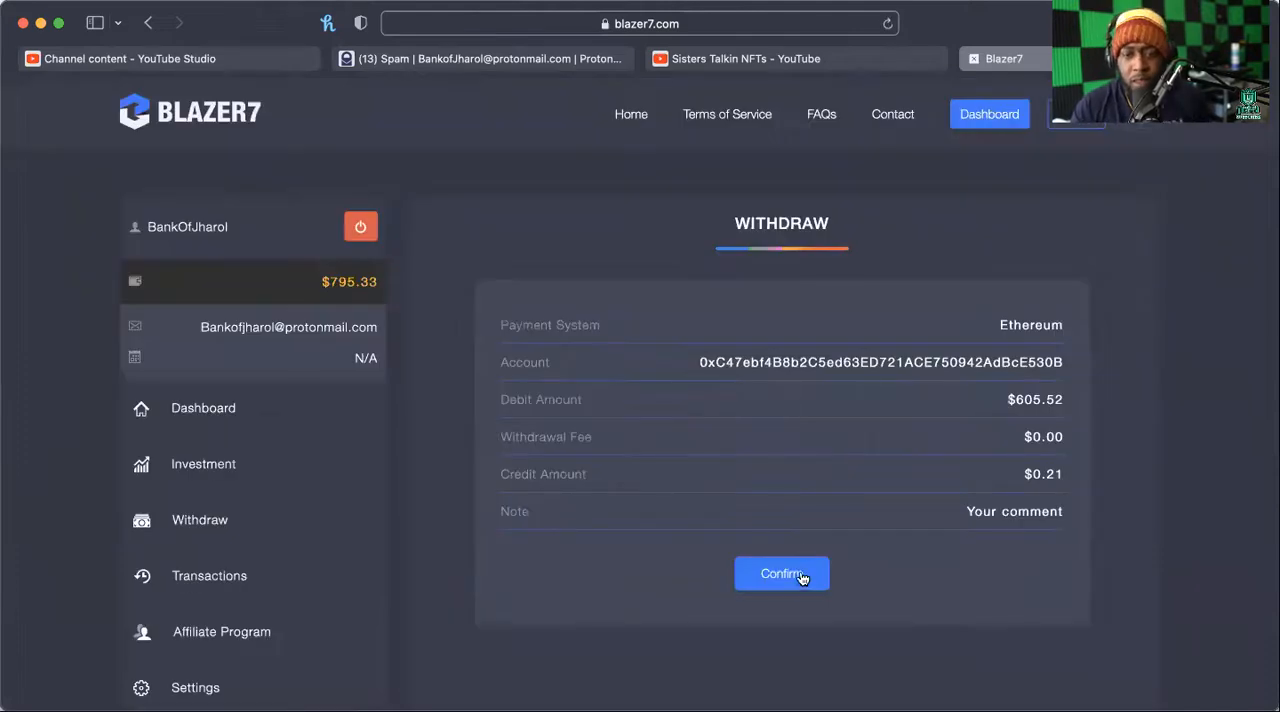
click(781, 573)
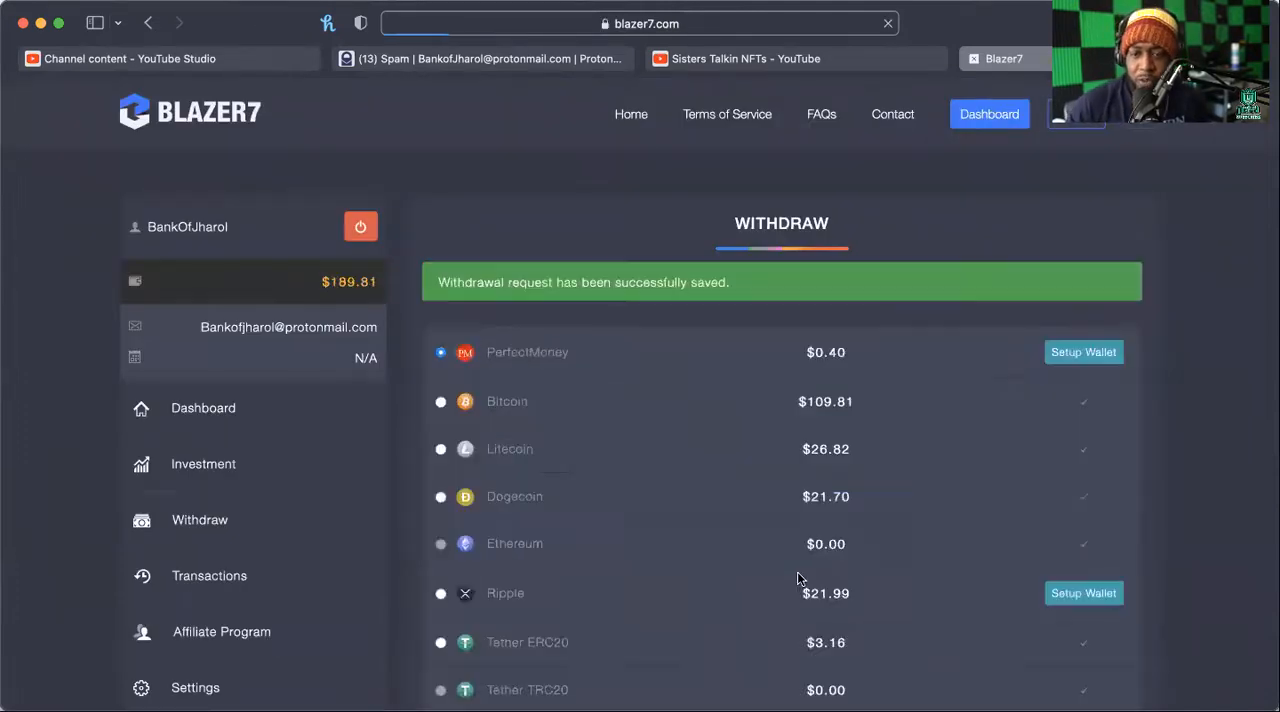
scroll(down, 3)
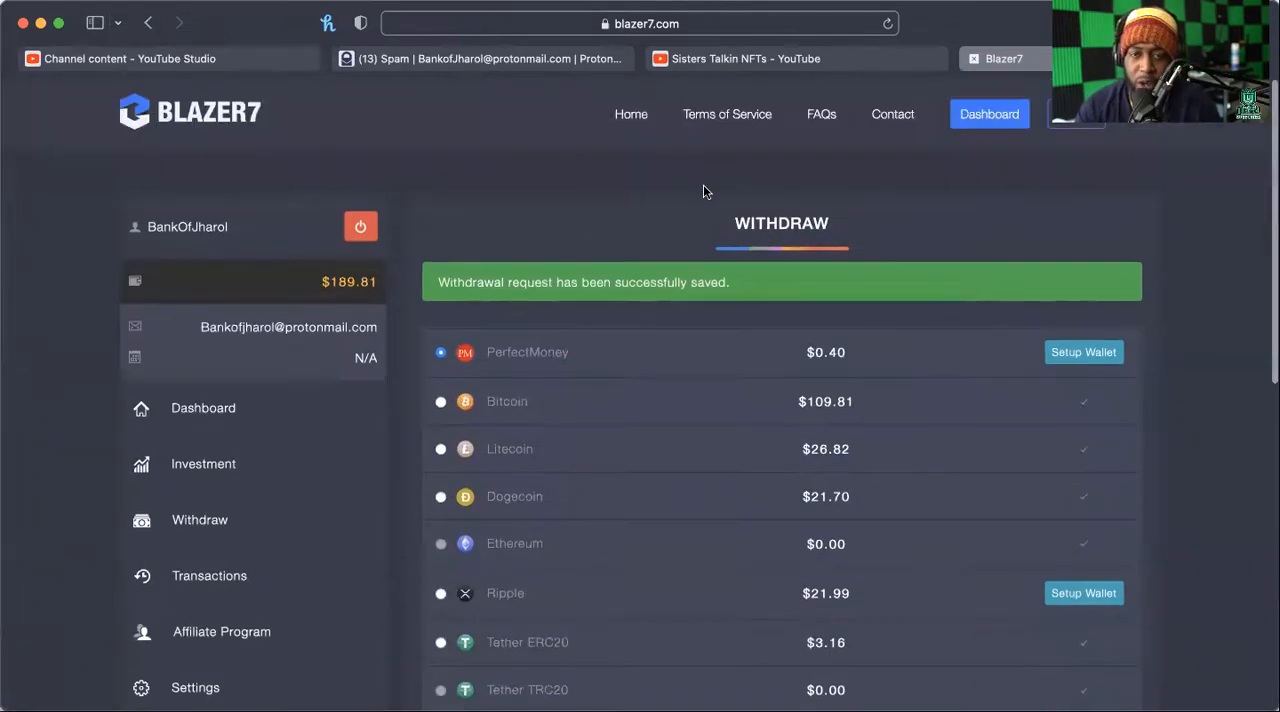
Filter the transaction history to Withdrawal and scroll past the pending $605.52 request
click(209, 576)
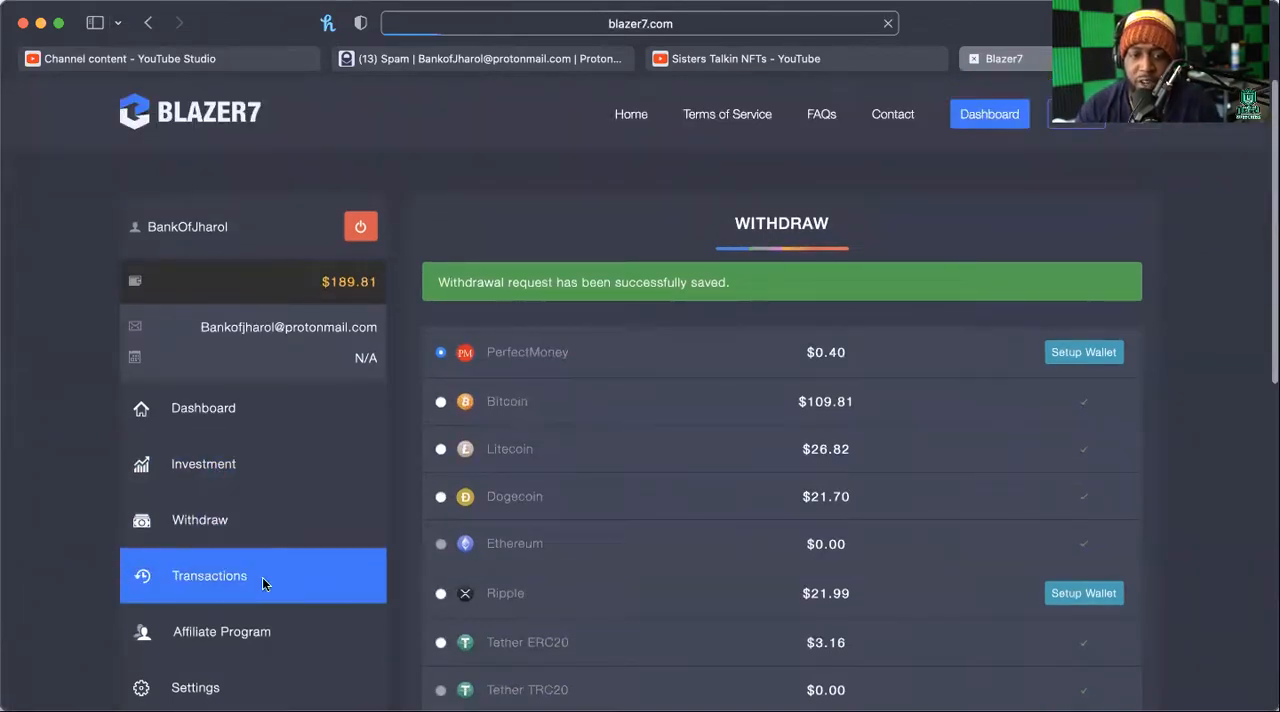
click(209, 576)
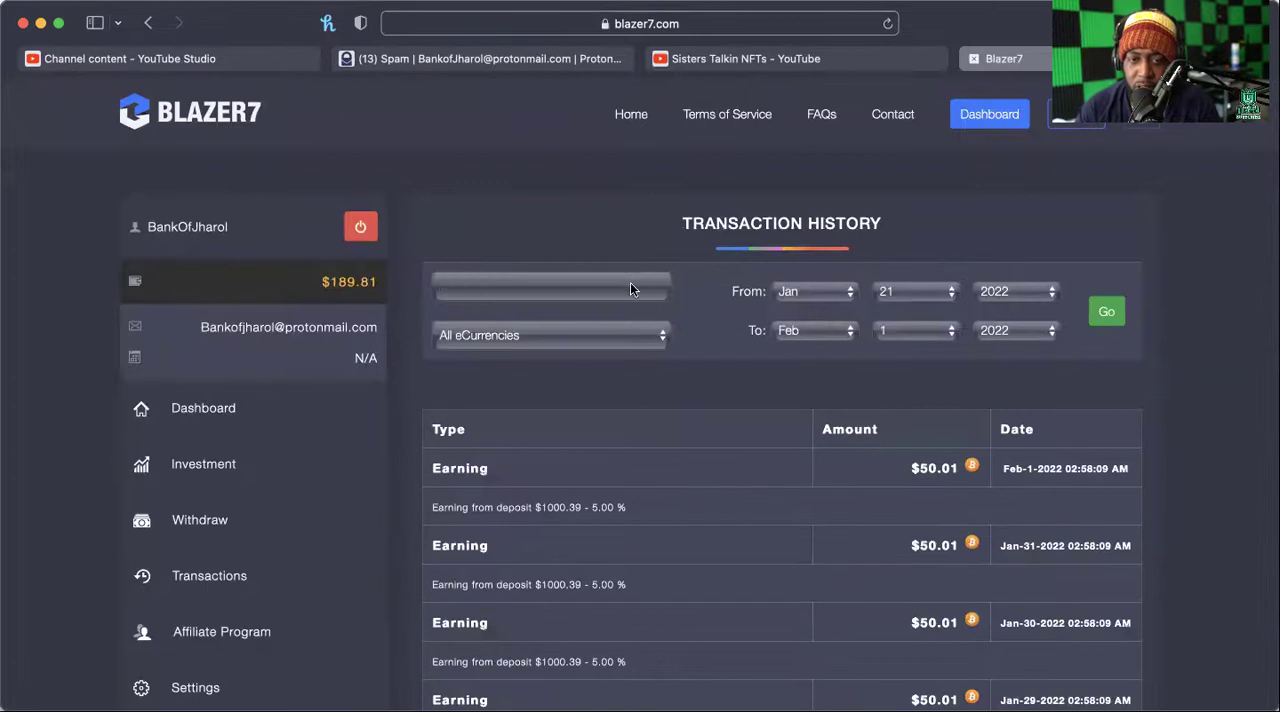
click(1106, 311)
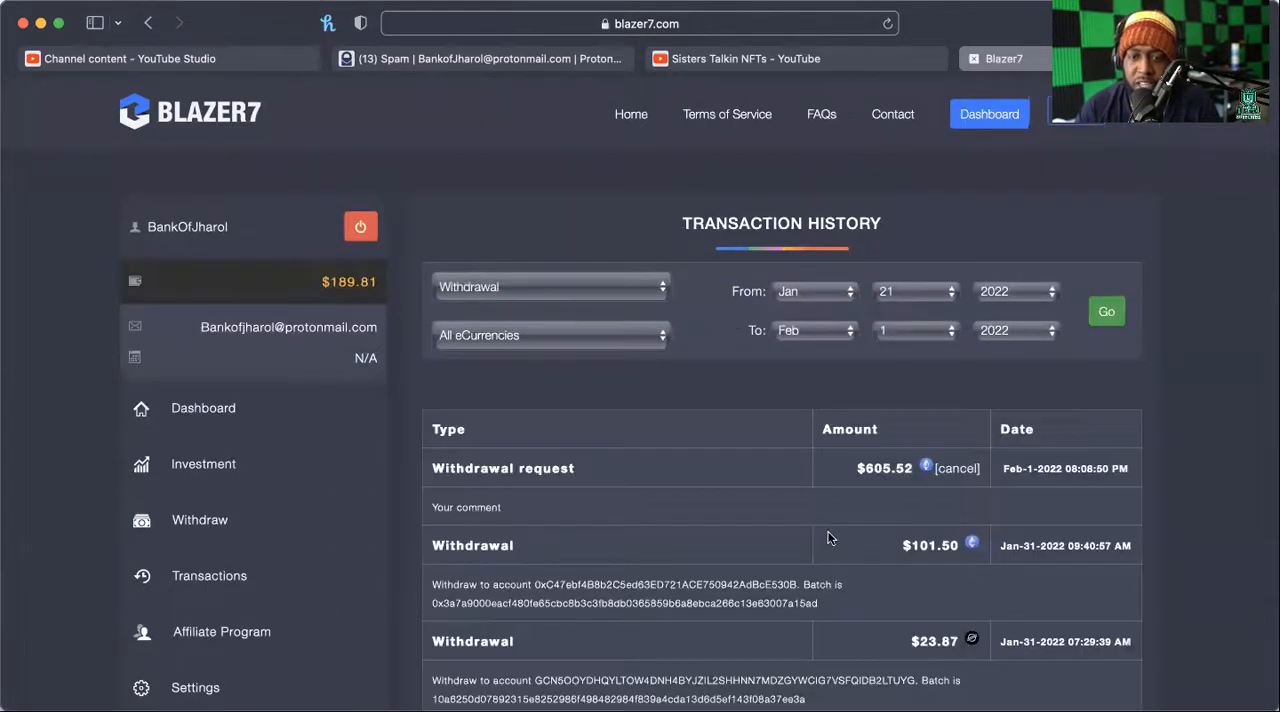
scroll(down, 3)
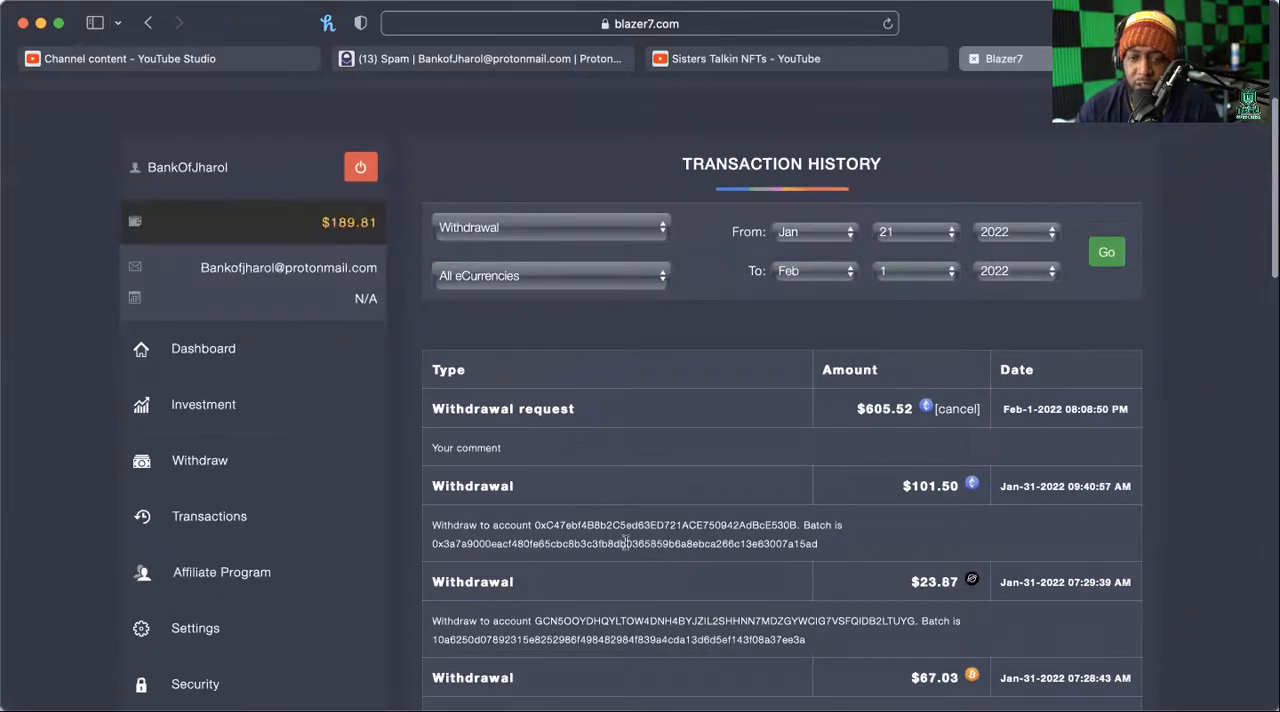
scroll(down, 3)
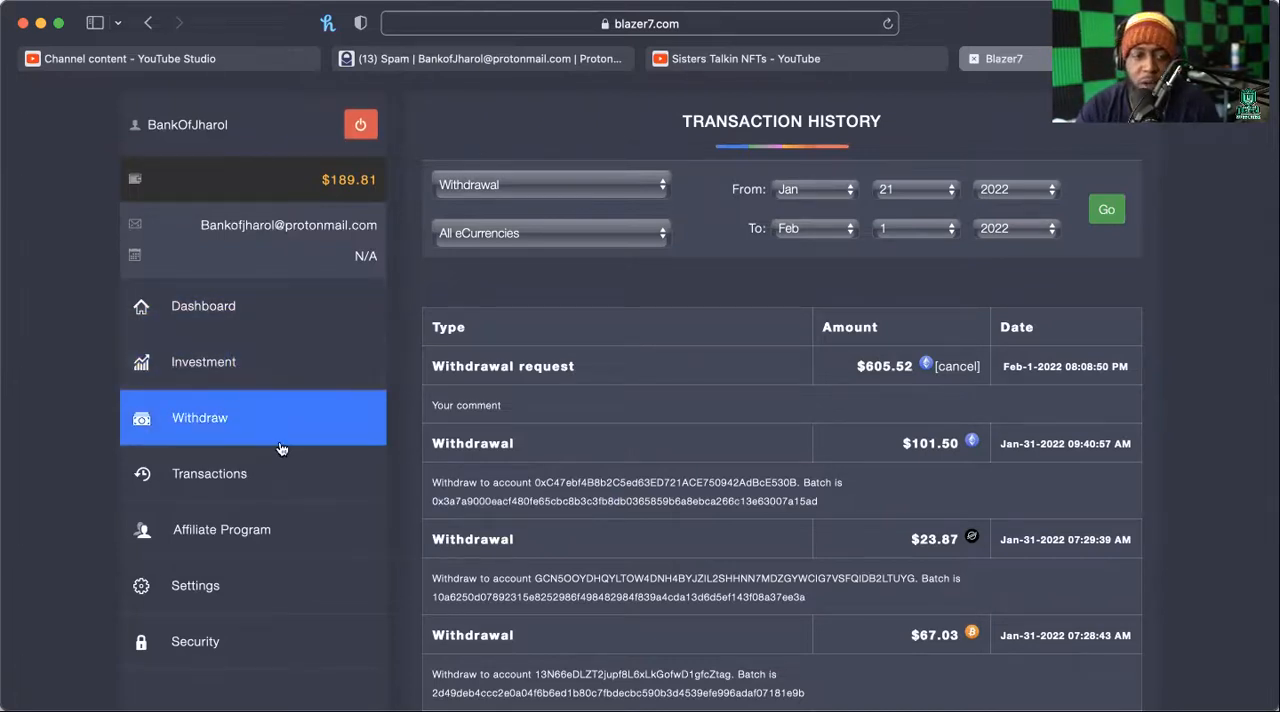
Request and confirm a $109.81 Bitcoin withdrawal, dropping the balance to $80.00
click(199, 418)
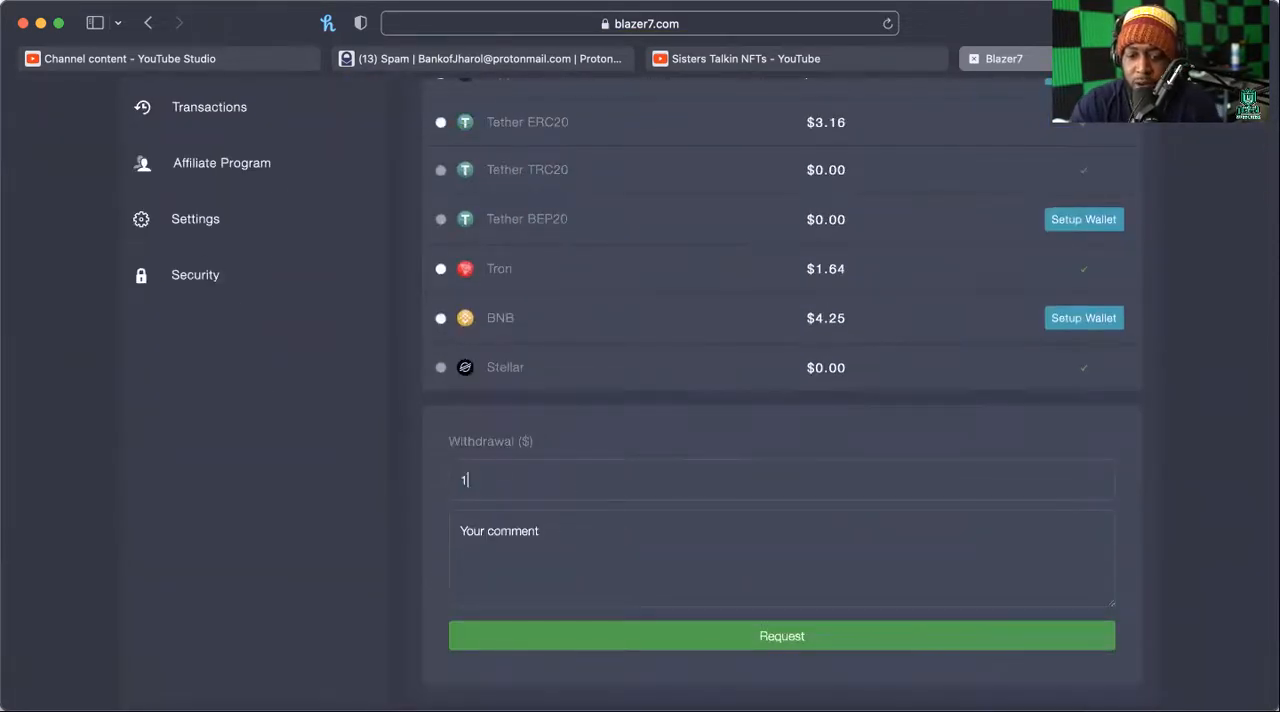
text(08)
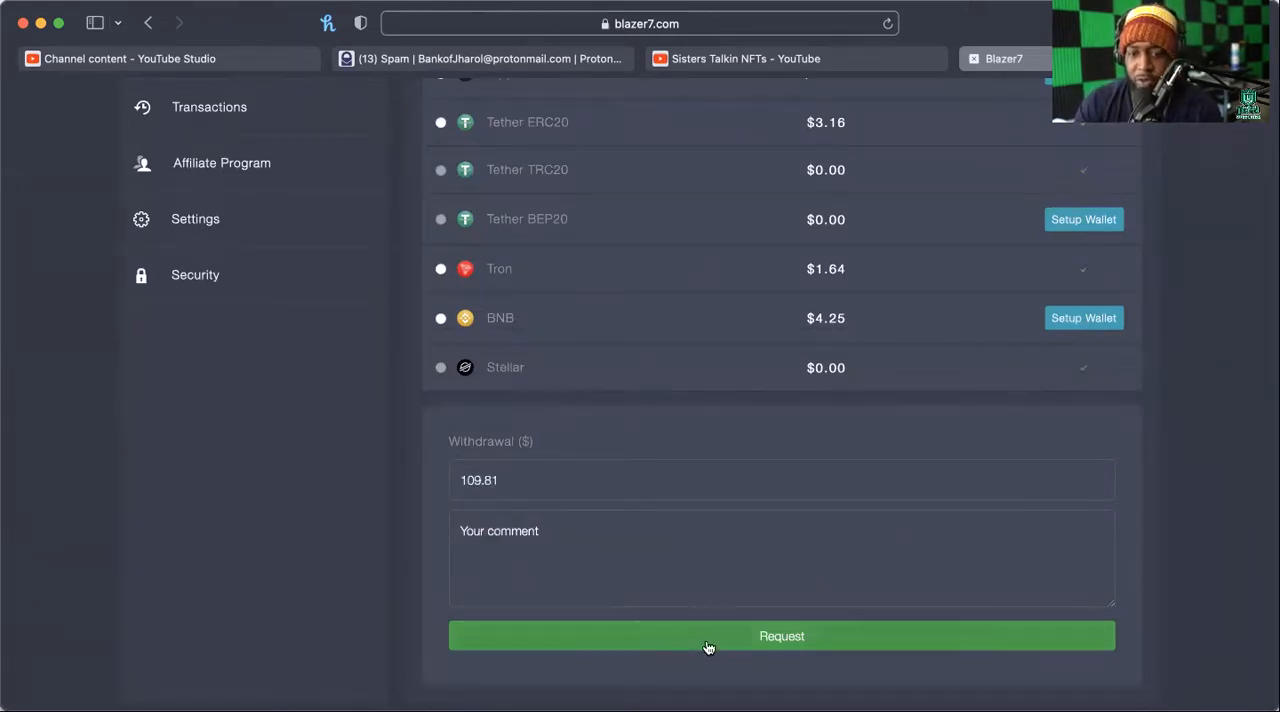
click(781, 636)
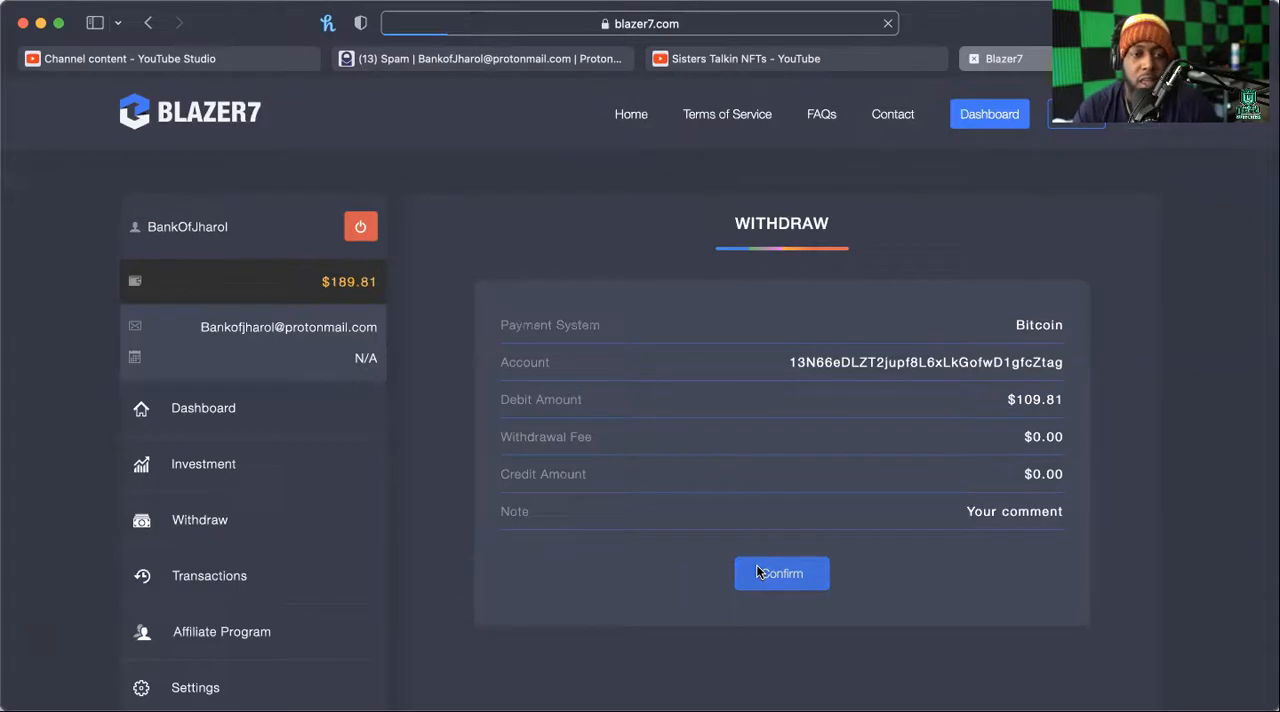
click(781, 573)
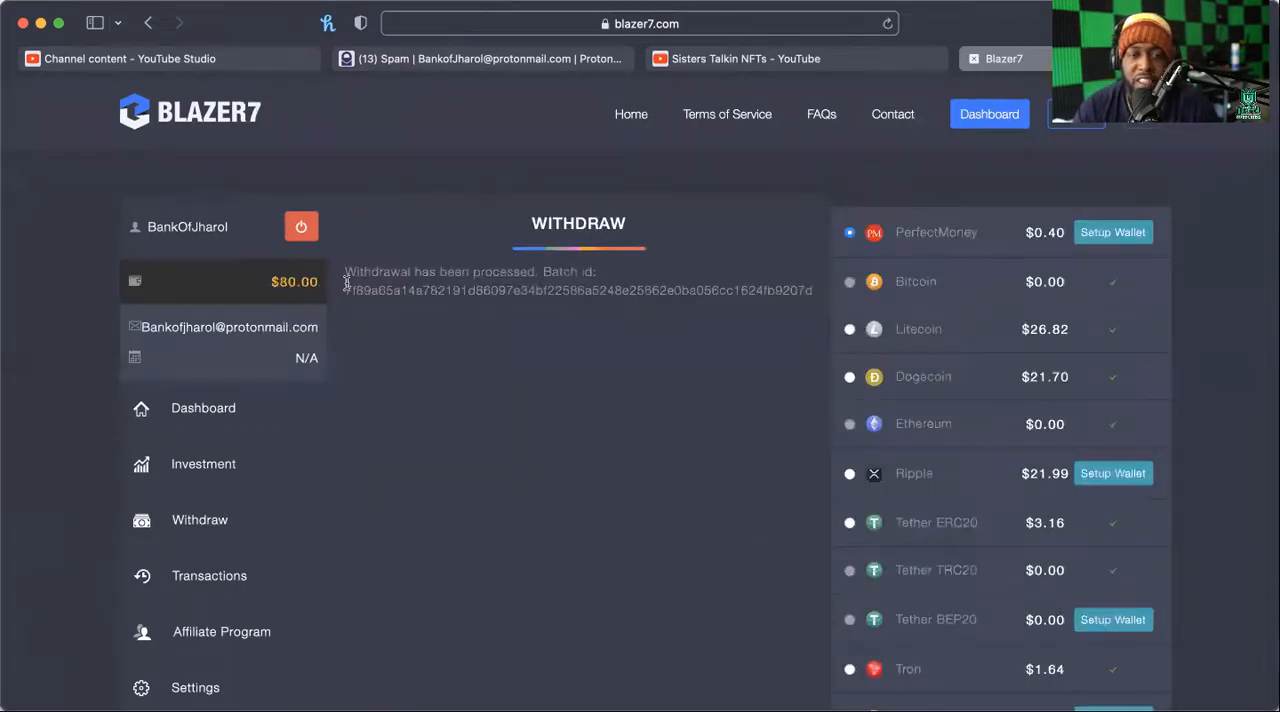
mouse_move(65, 503)
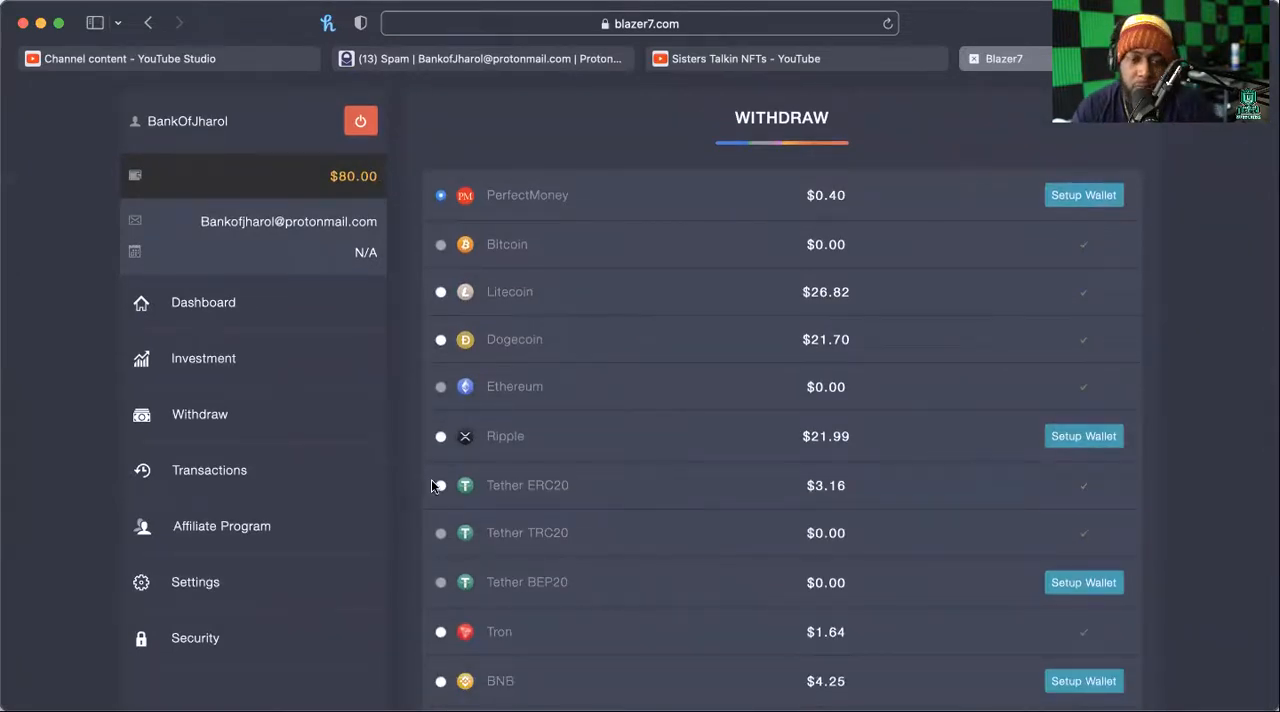
Request and confirm a $26.82 Litecoin withdrawal, leaving $53.18
scroll(down, 3)
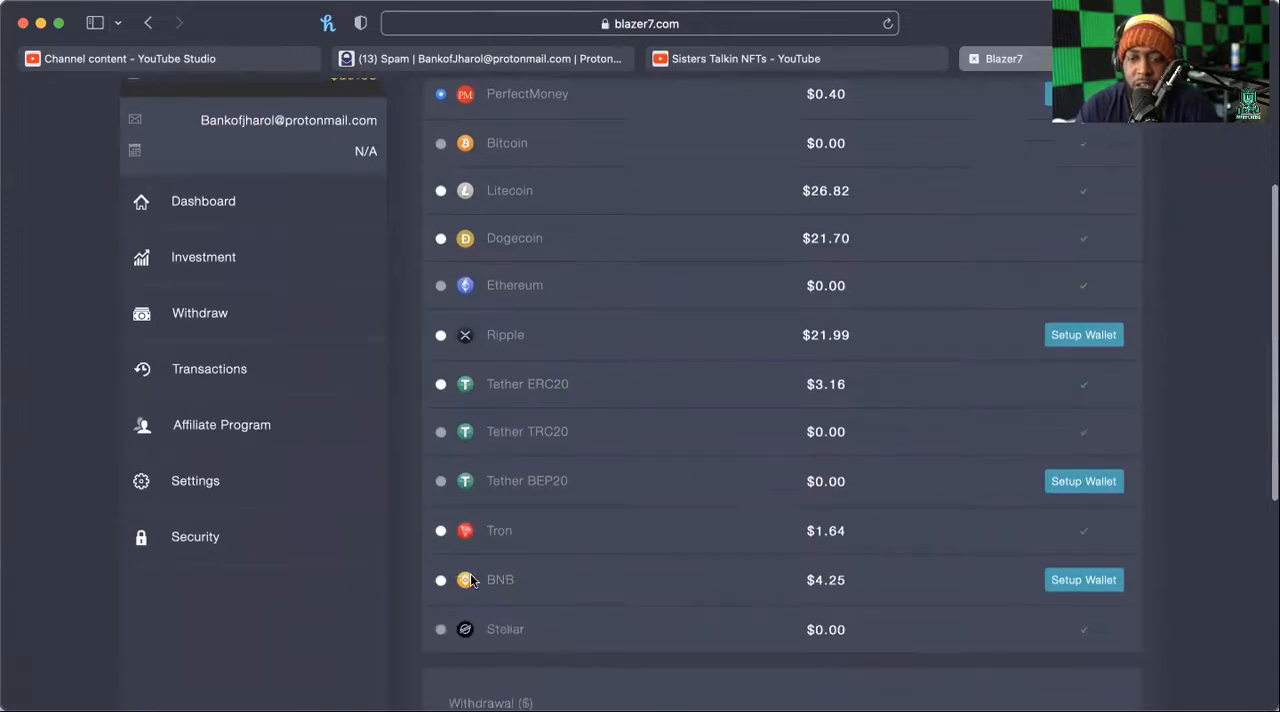
scroll(up, 3)
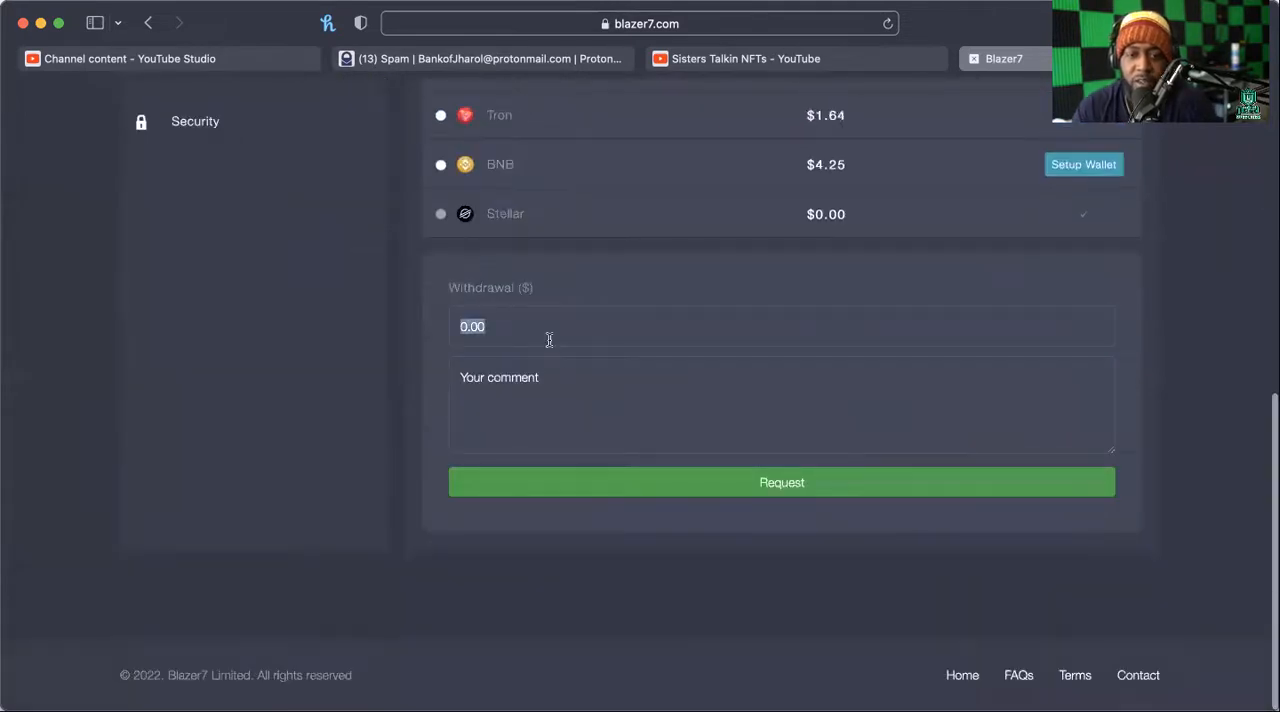
text(26.)
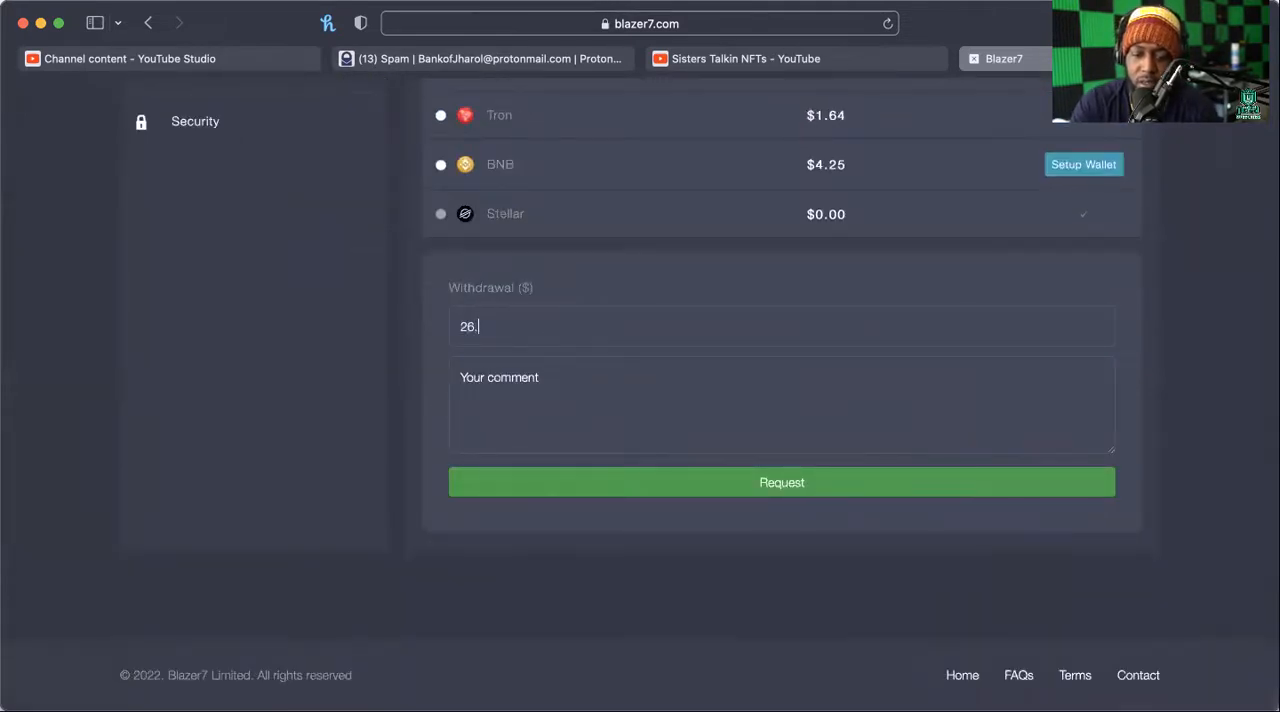
text(82)
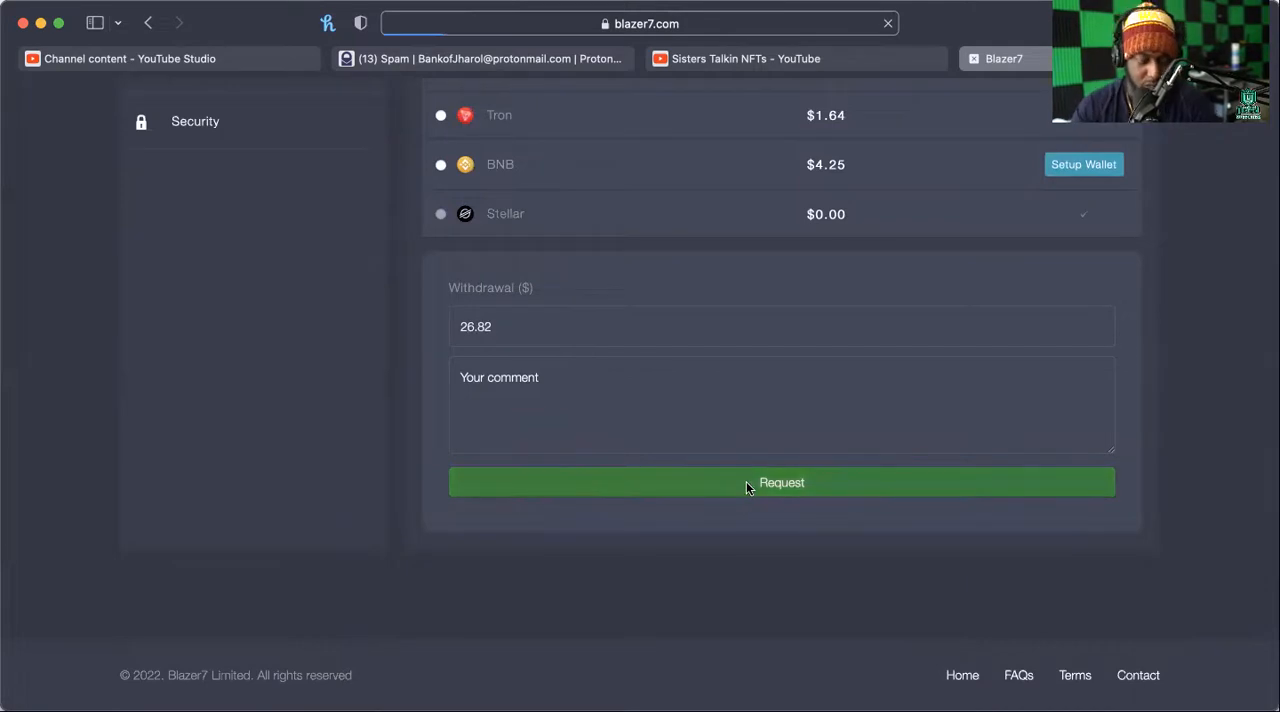
click(782, 482)
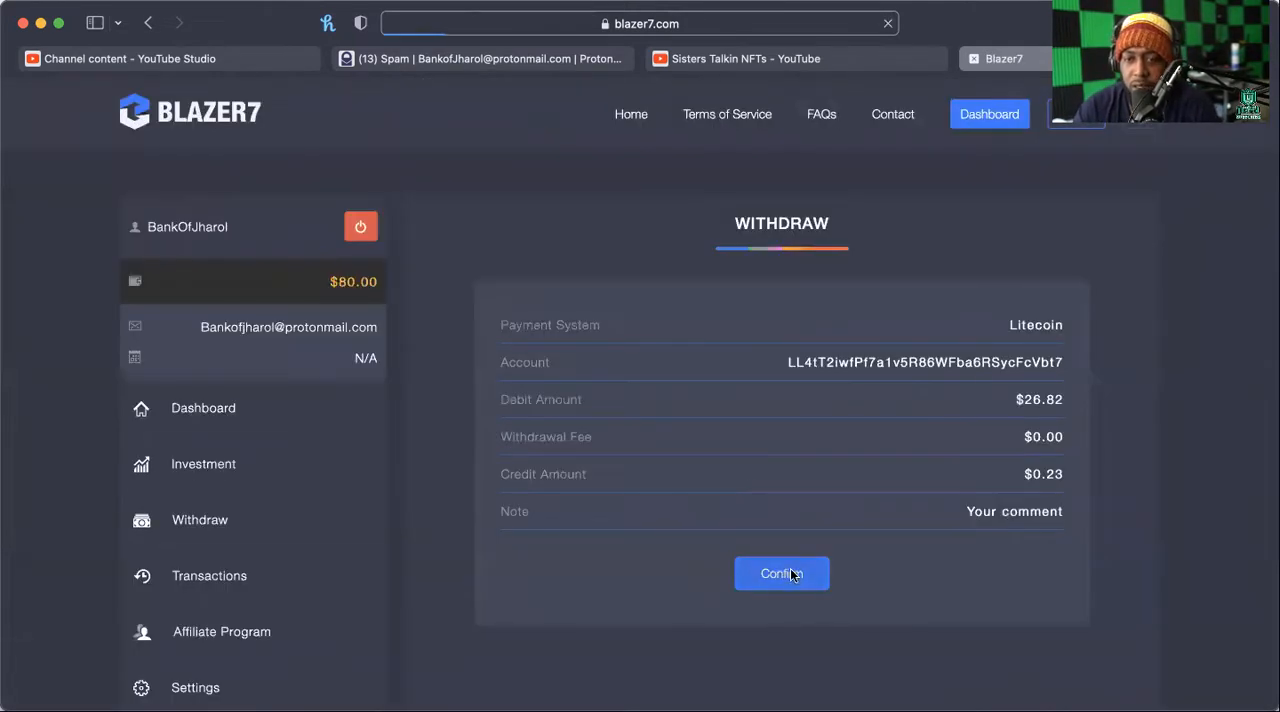
click(781, 573)
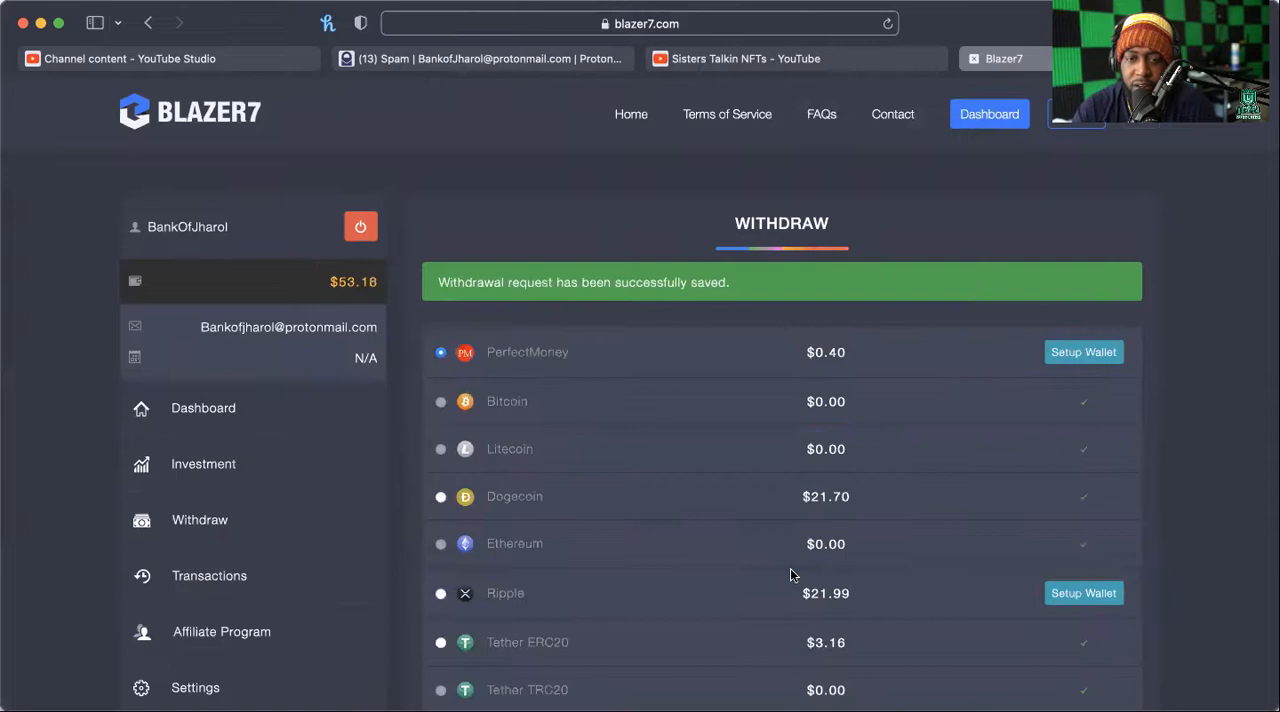
scroll(down, 3)
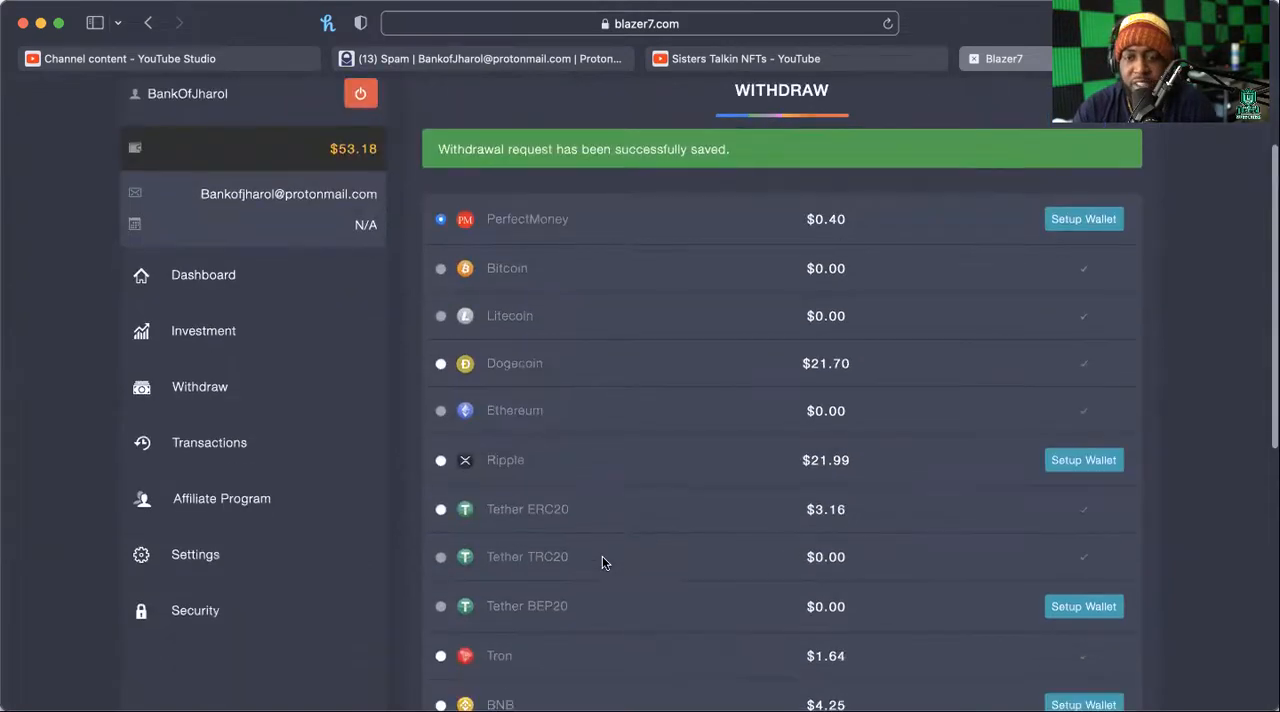
mouse_move(491, 363)
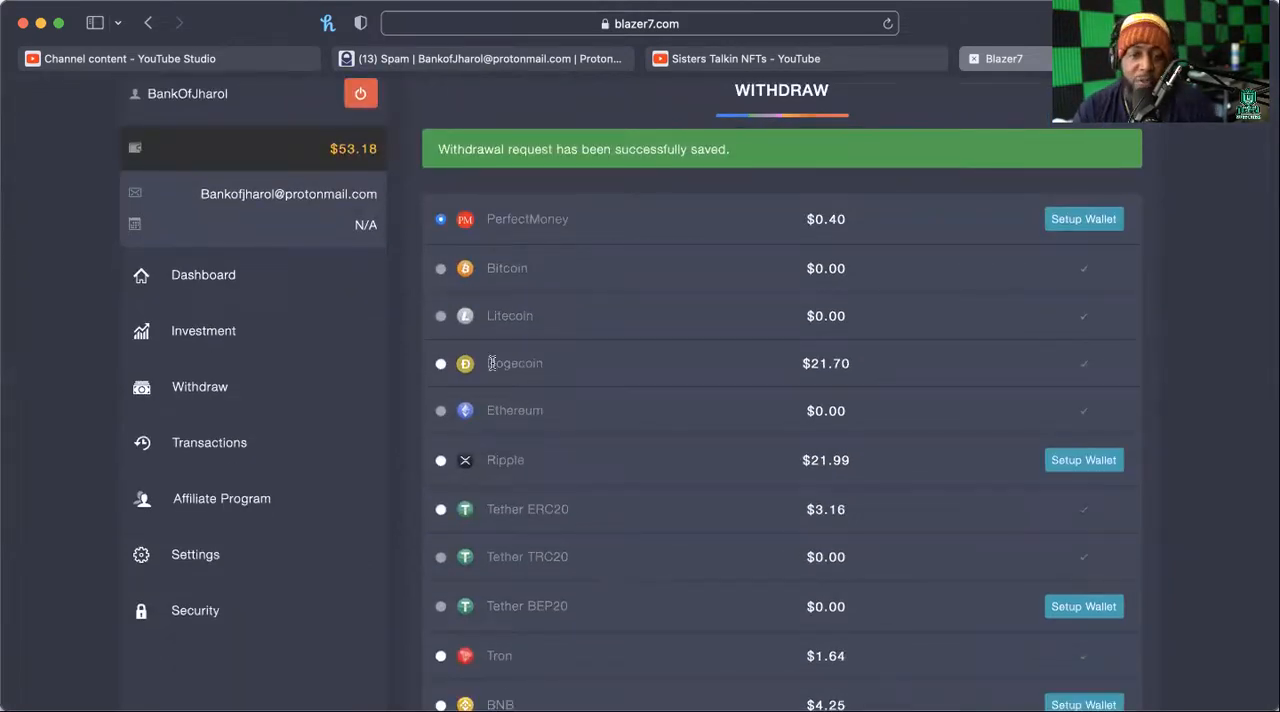
Select Dogecoin and confirm a $21.70 withdrawal, cutting the balance to $31.48
click(440, 363)
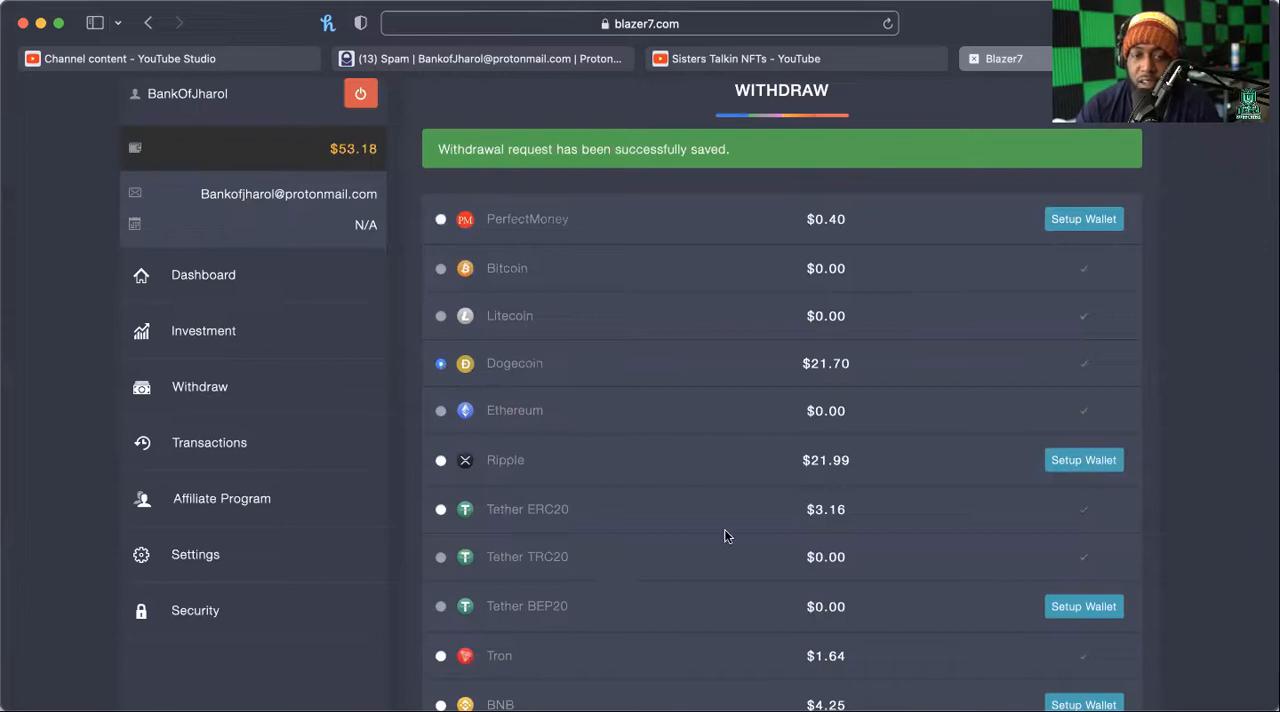
mouse_move(766, 493)
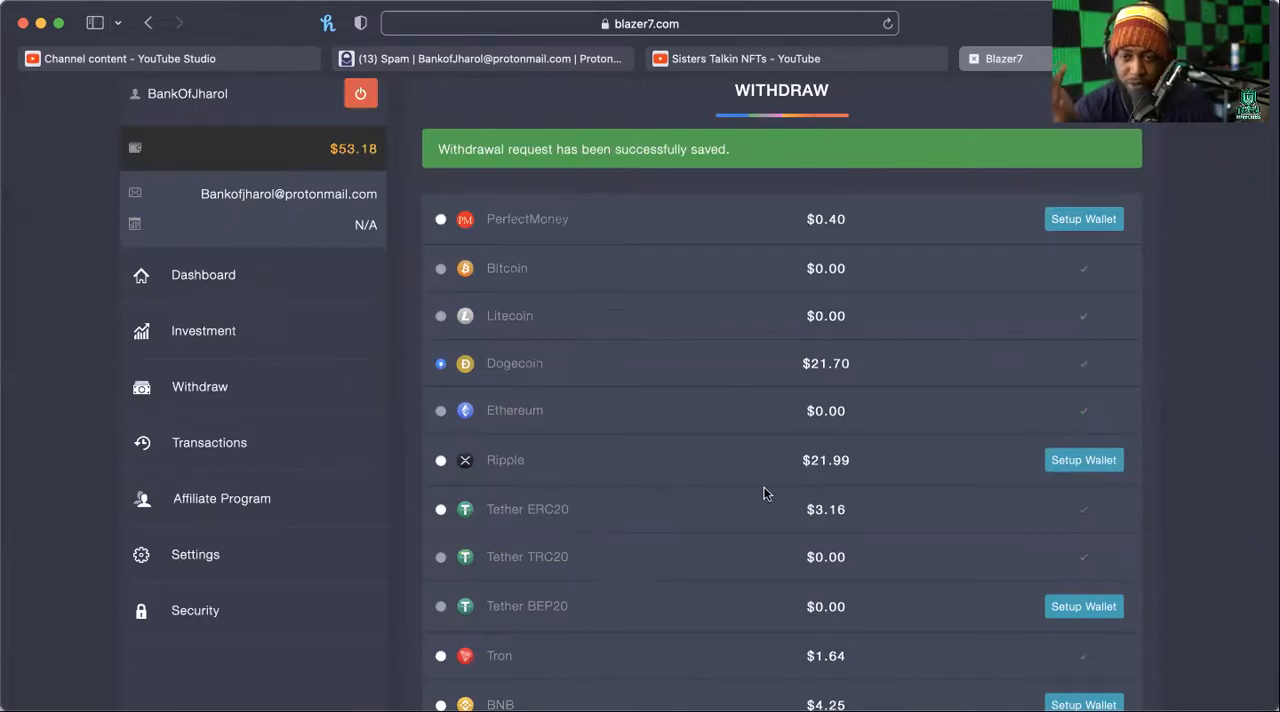
scroll(down, 3)
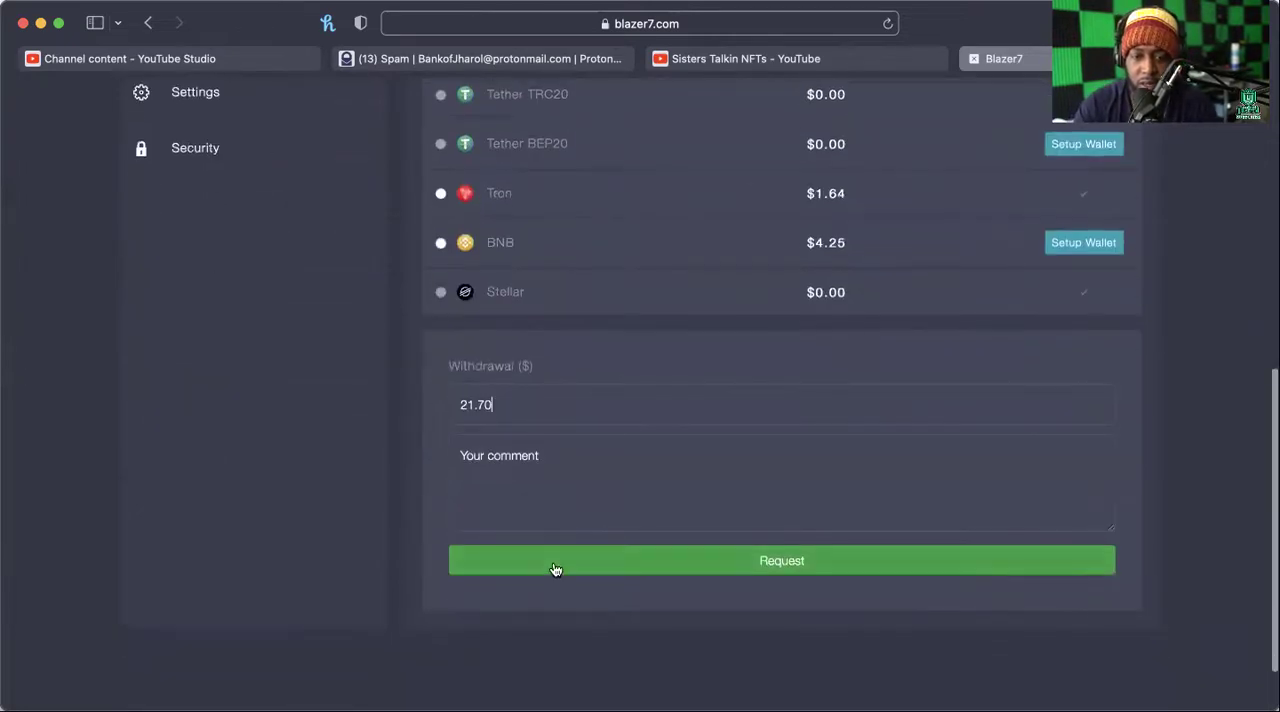
click(781, 560)
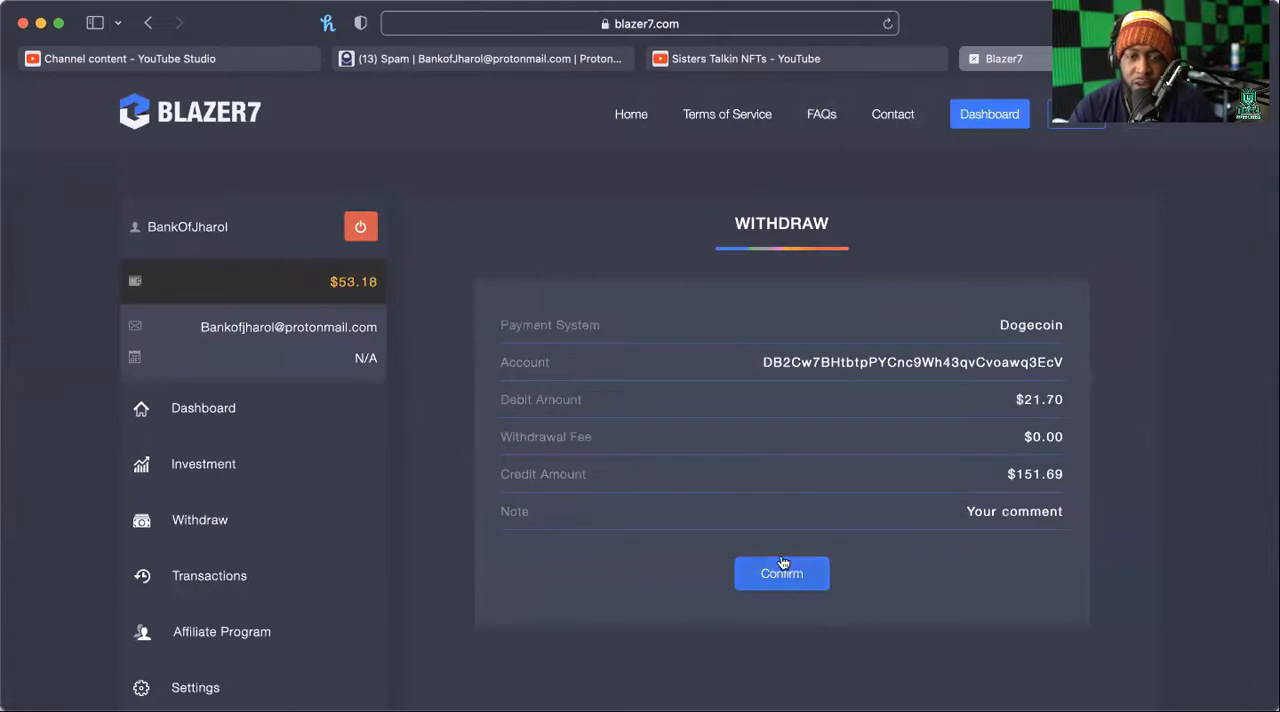
click(781, 573)
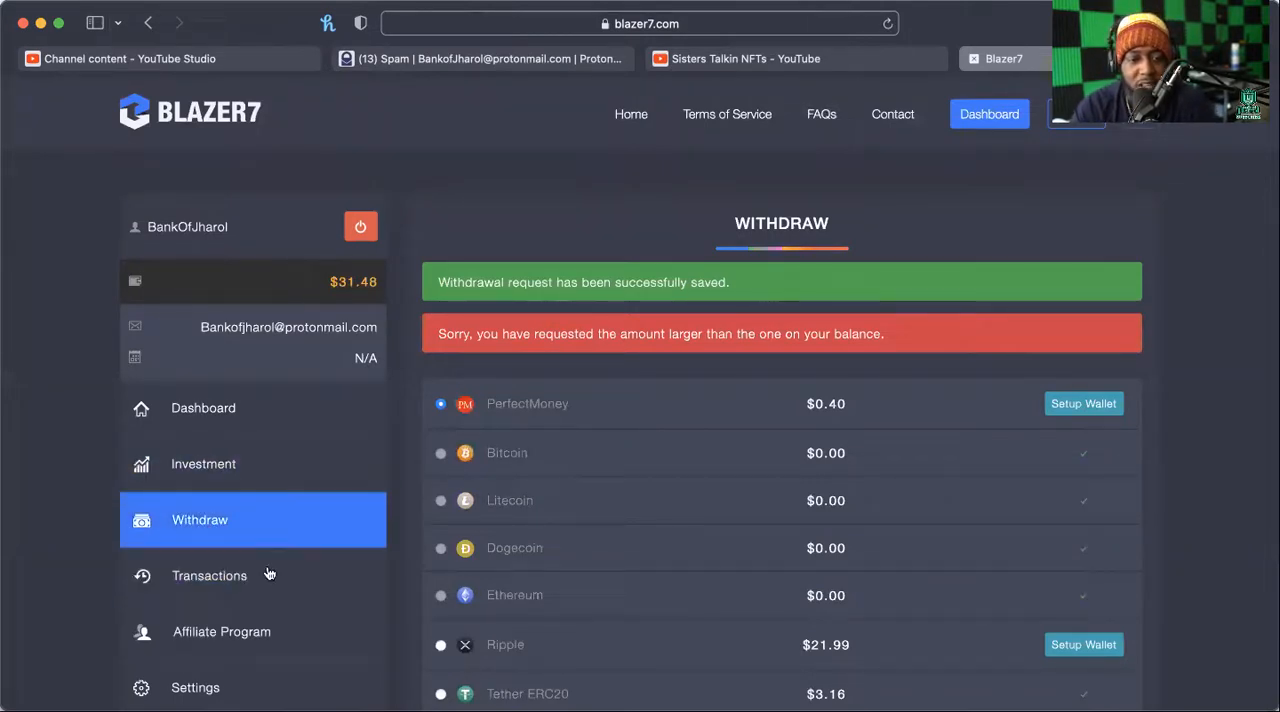
Filter the transaction history to Withdrawal, showing the $21.70 and $26.82 requests
click(209, 576)
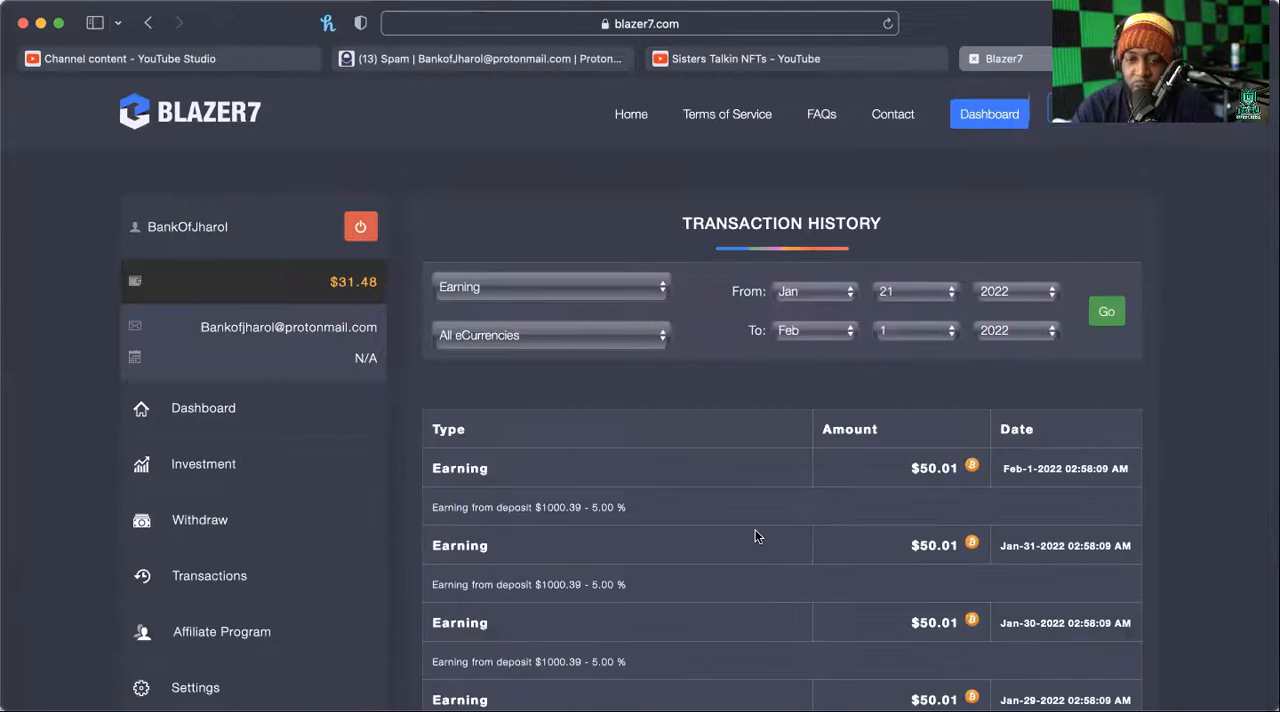
click(550, 287)
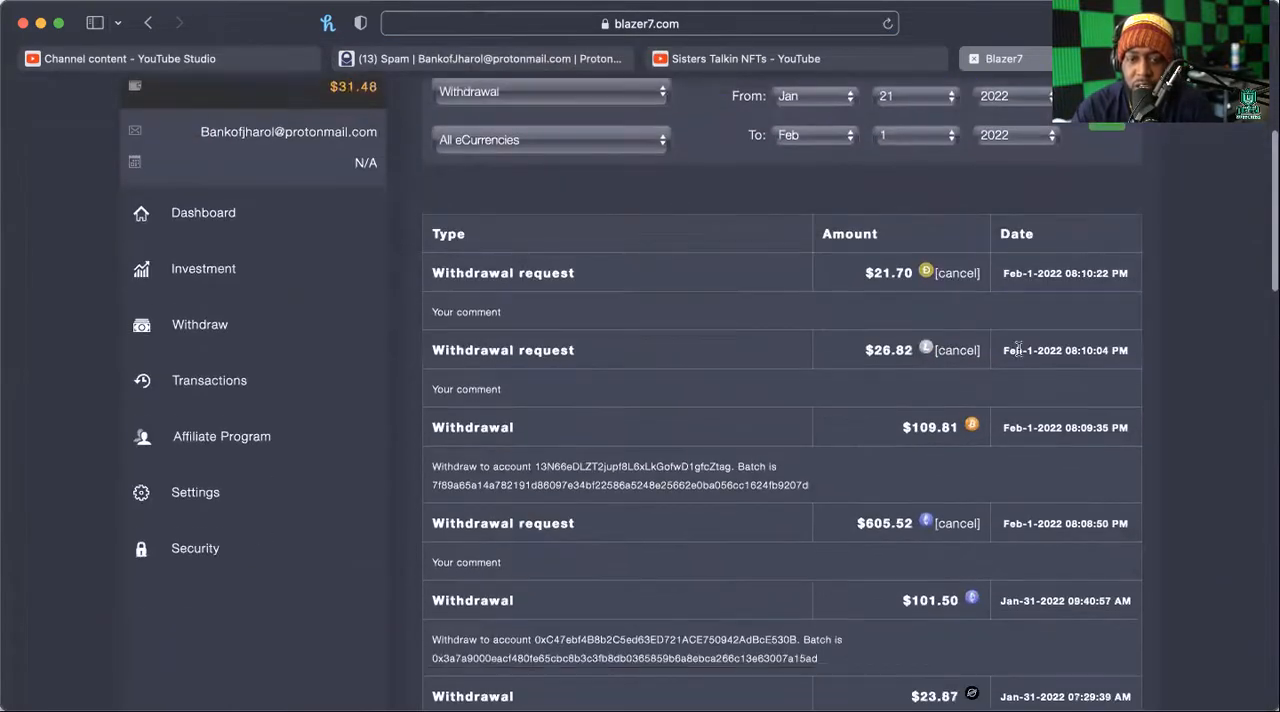
mouse_move(904, 545)
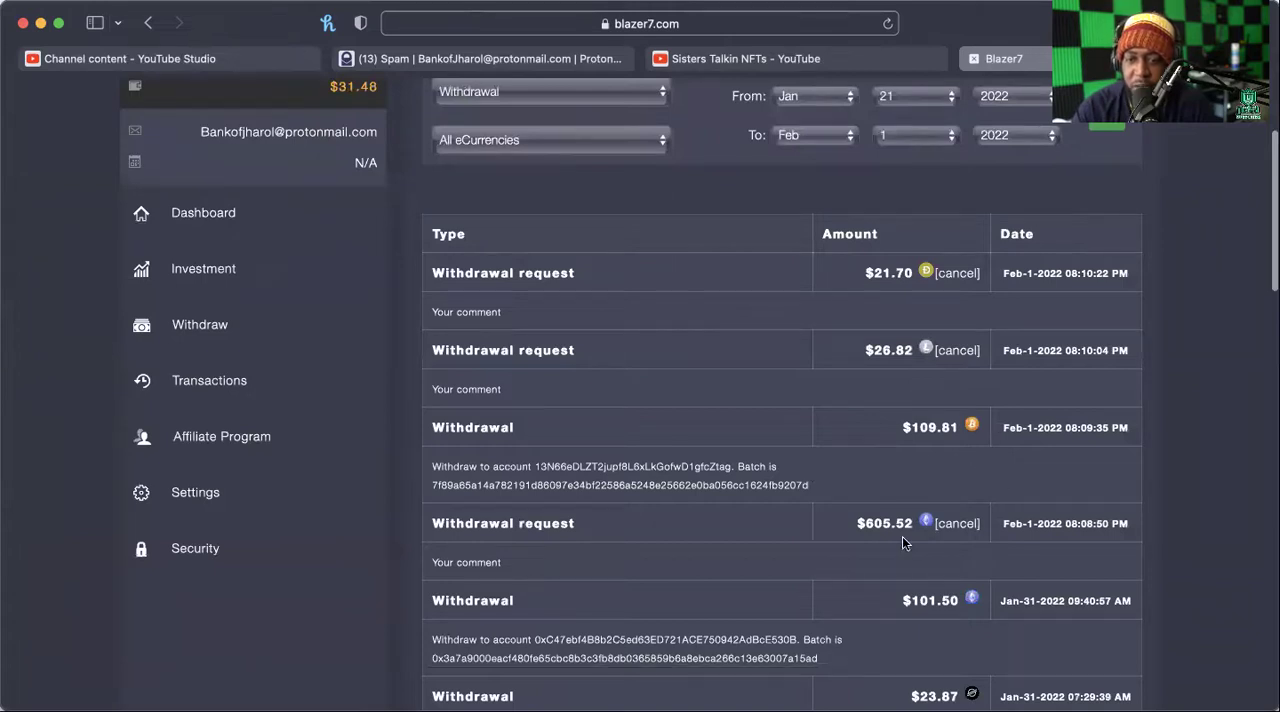
mouse_move(880, 340)
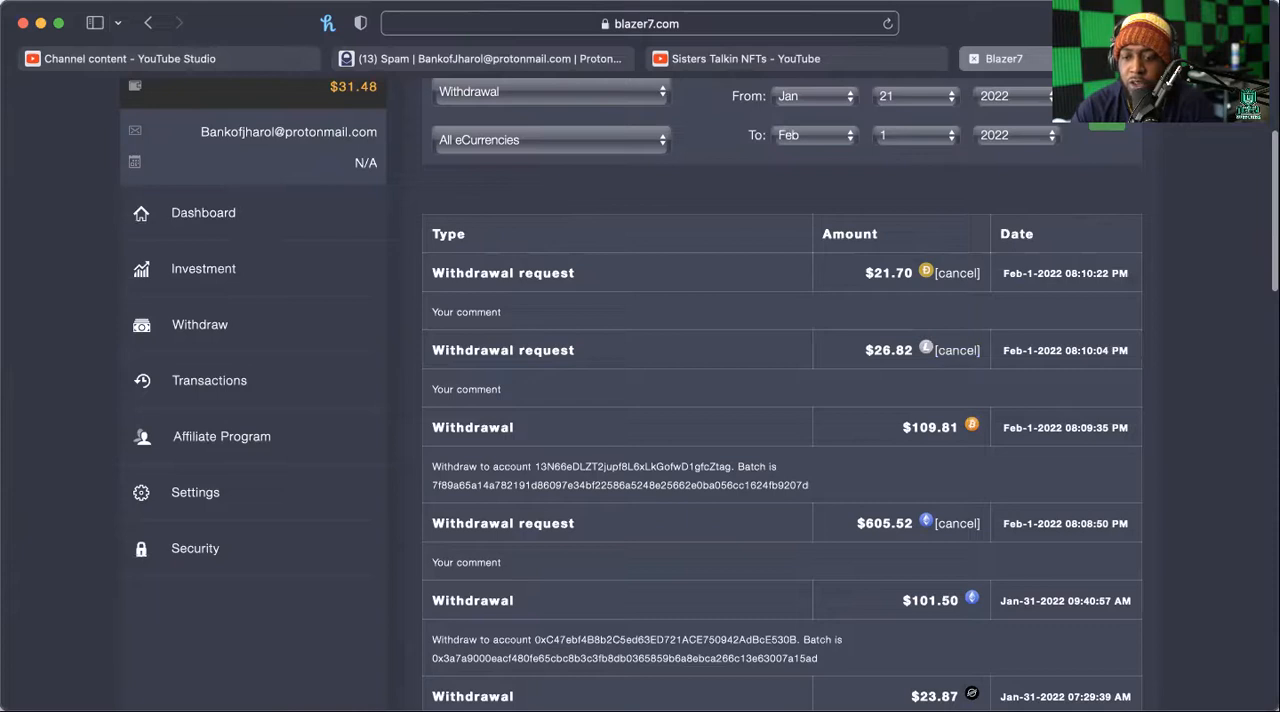
mouse_move(152, 258)
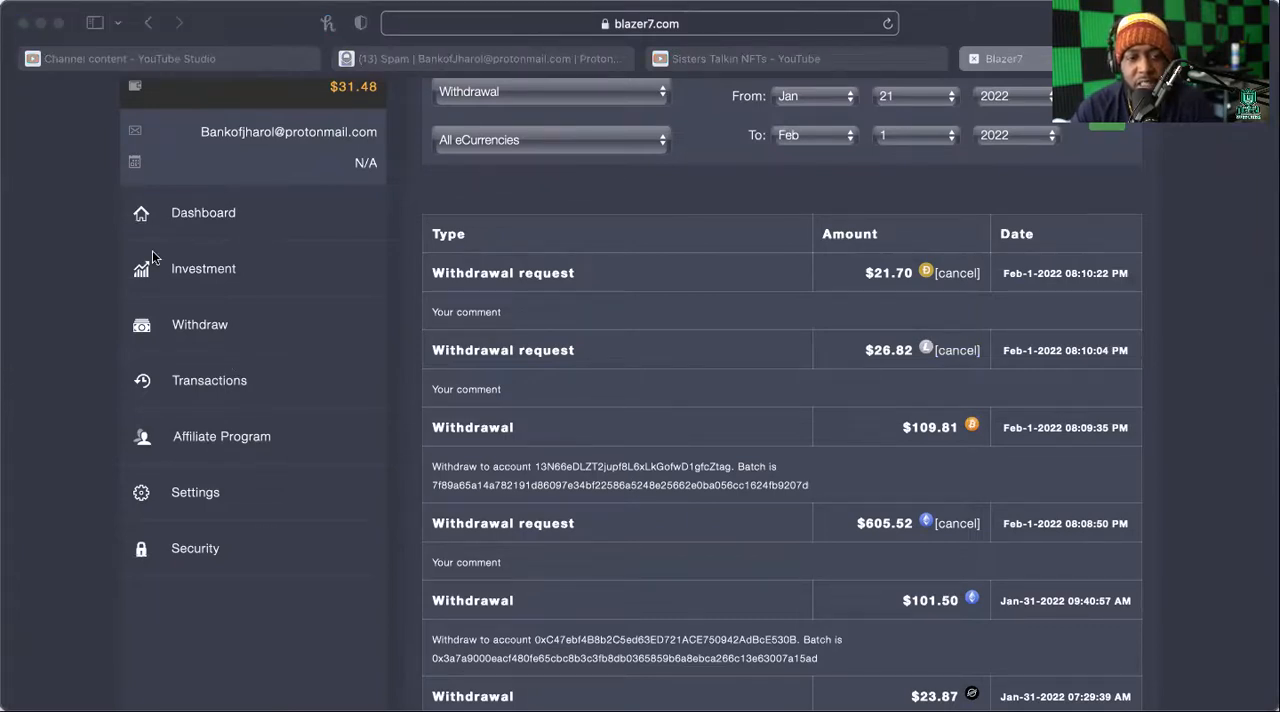
mouse_move(1170, 654)
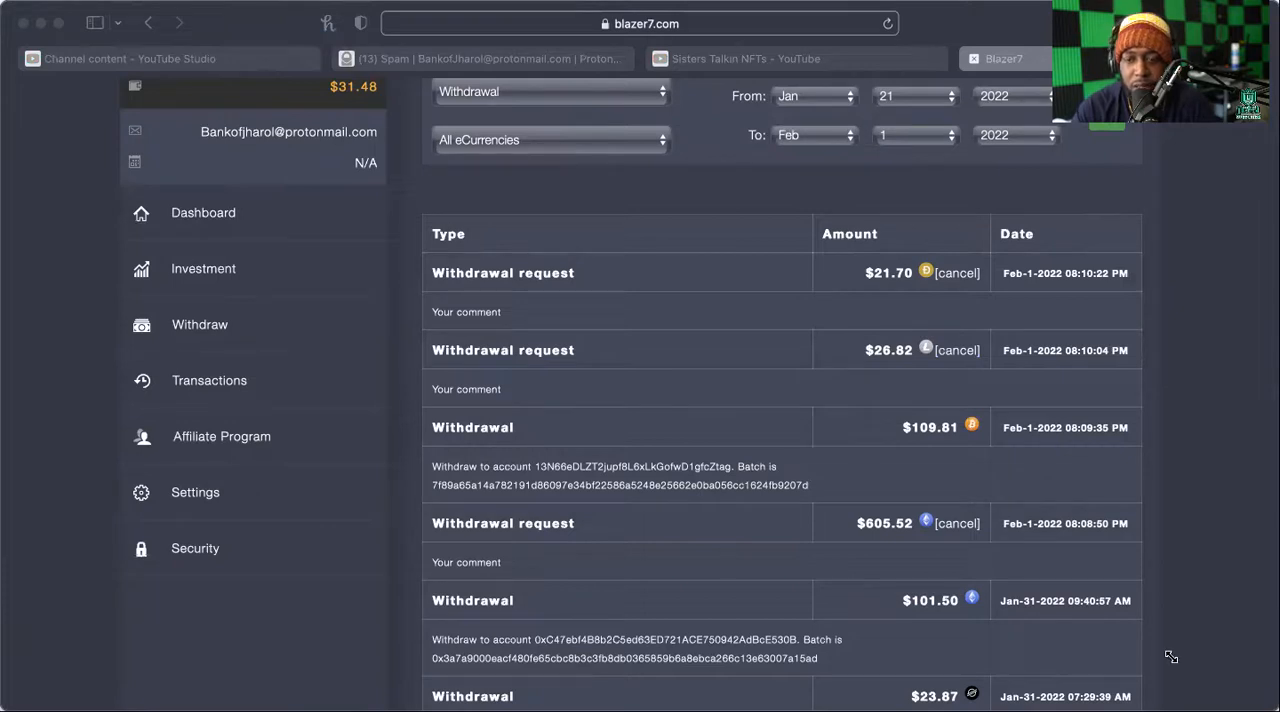
mouse_move(1177, 608)
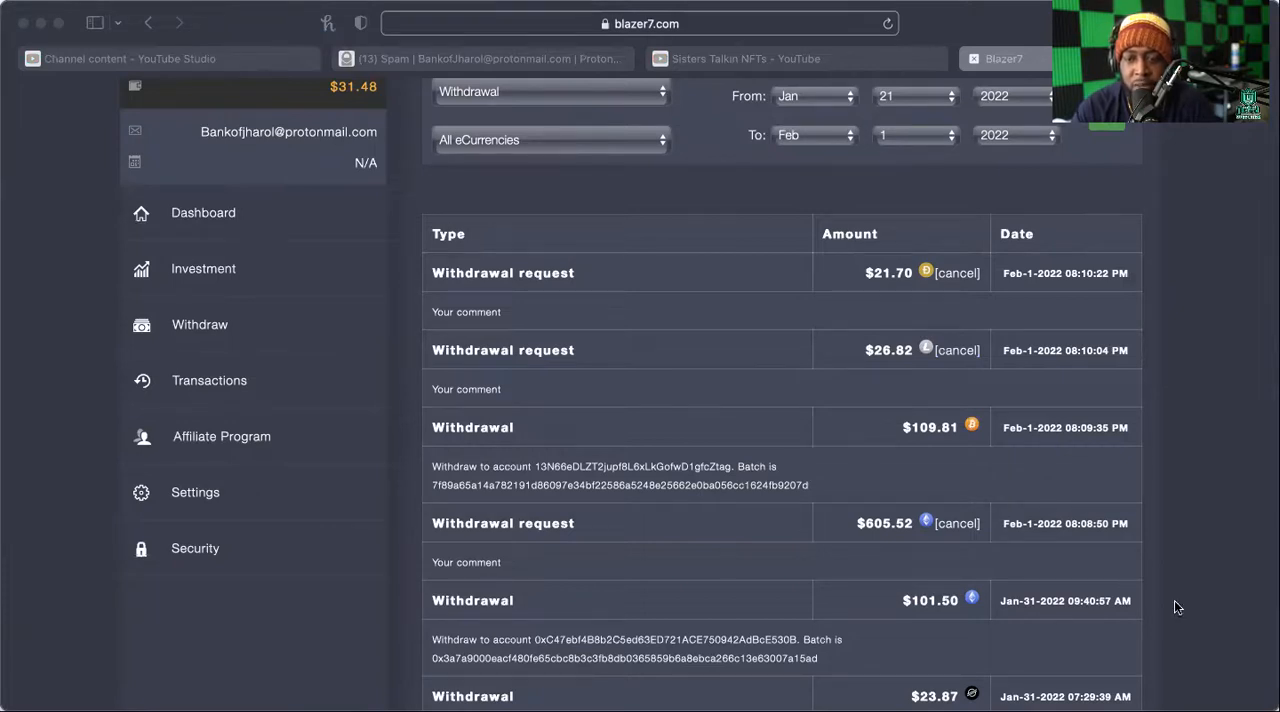
mouse_move(736, 285)
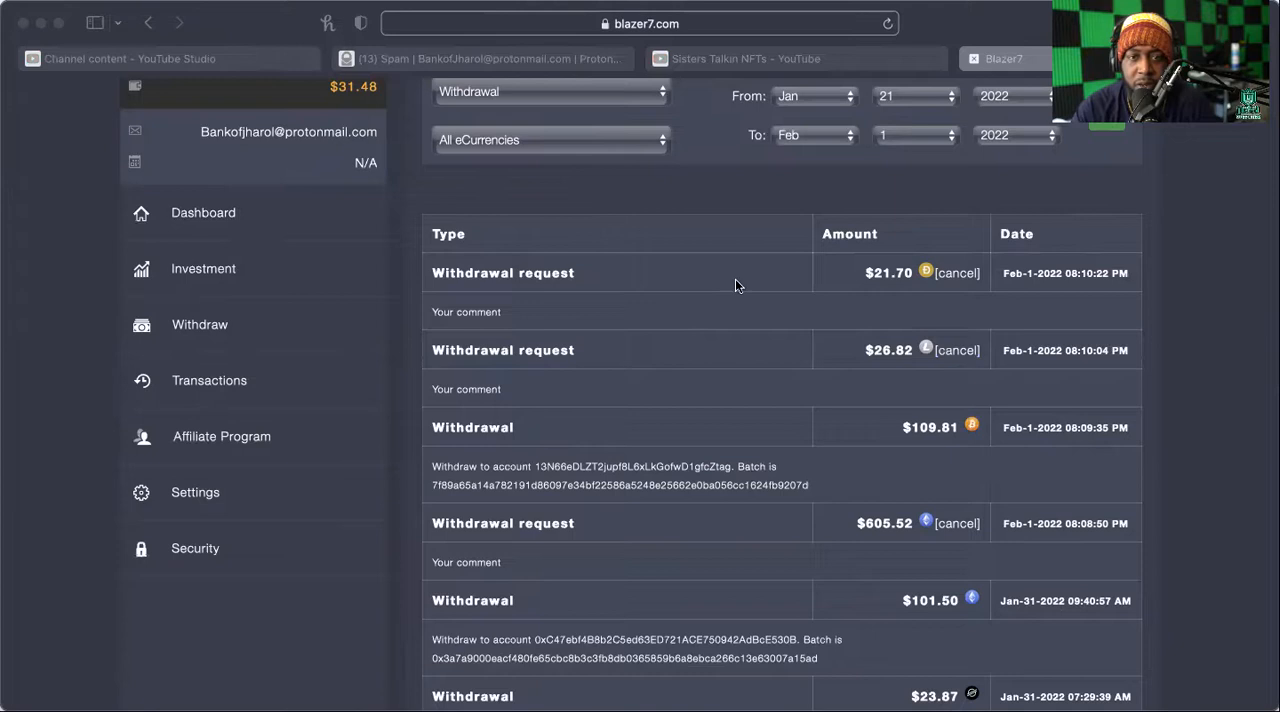
mouse_move(567, 542)
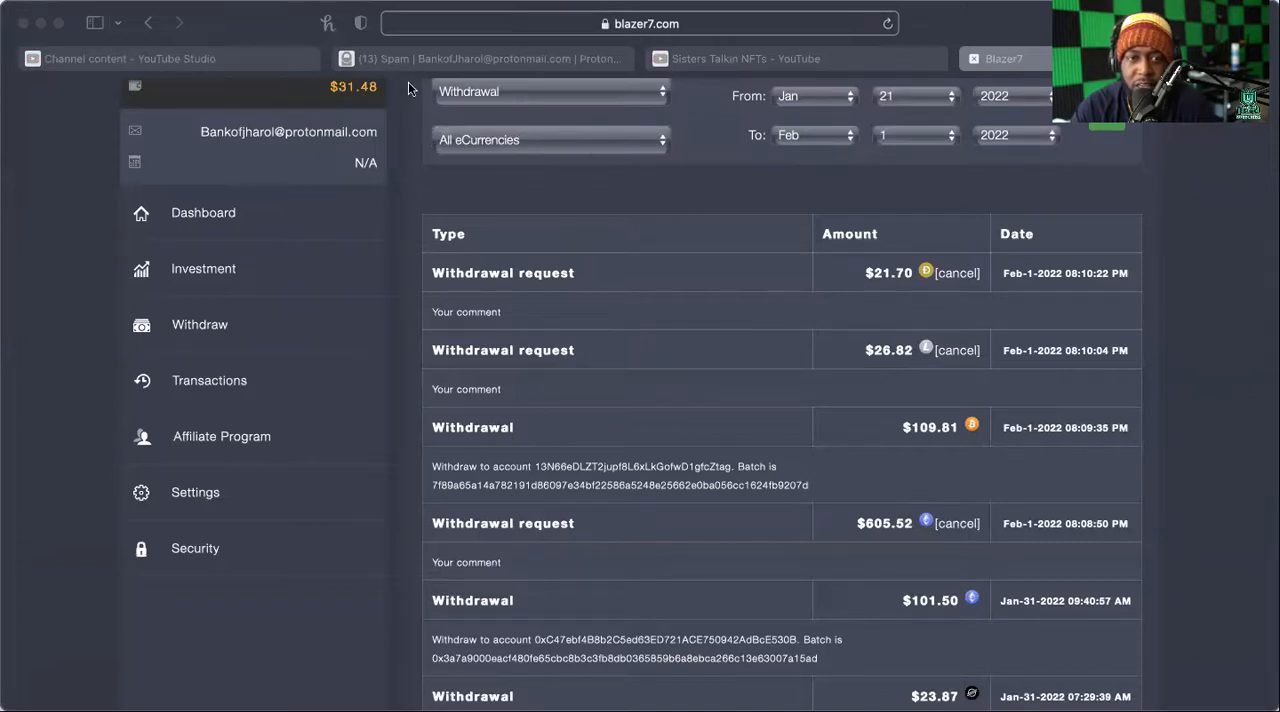
mouse_move(1067, 468)
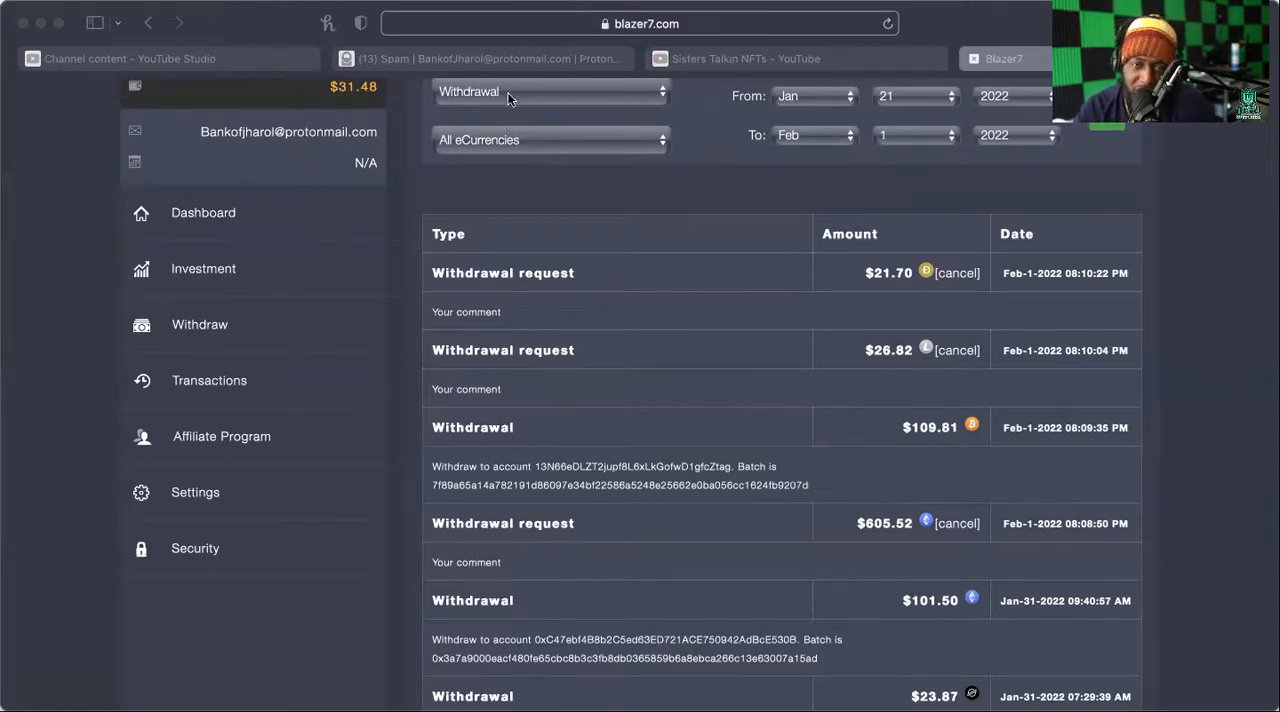
mouse_move(495, 537)
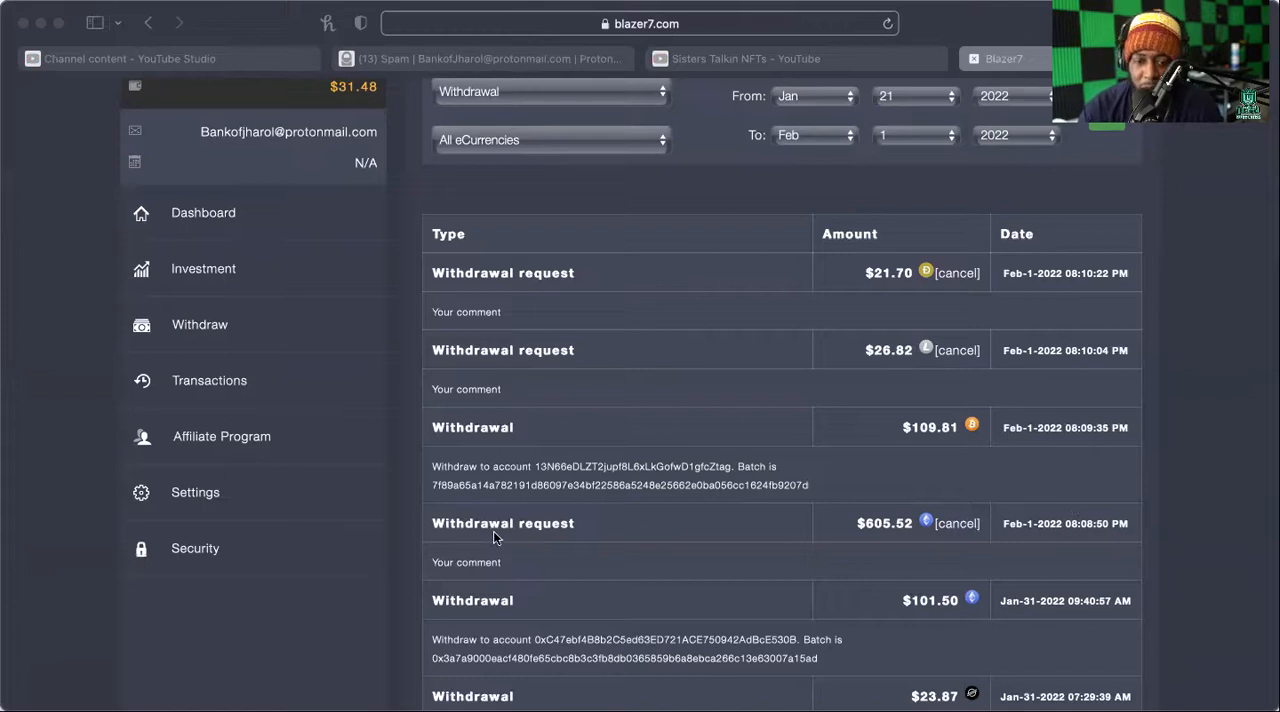
mouse_move(1269, 483)
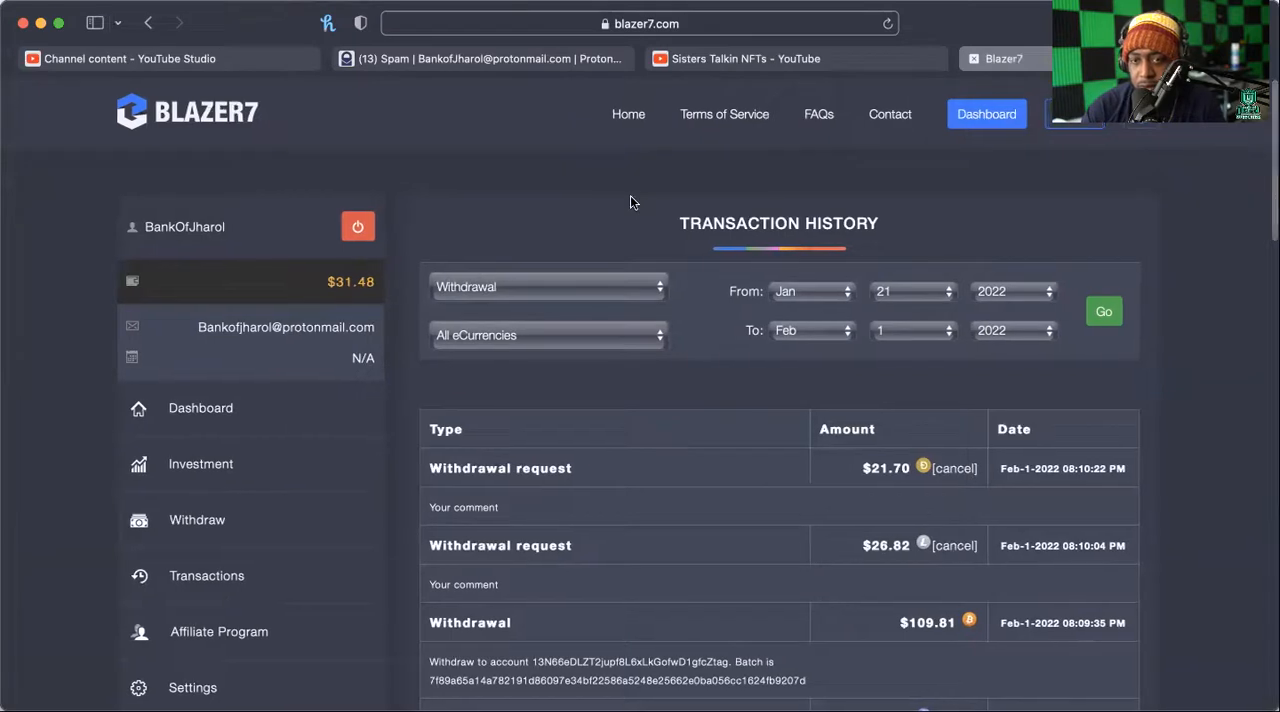
Pass through the contact page and return to the dashboard showing the $31.48 balance
scroll(down, 3)
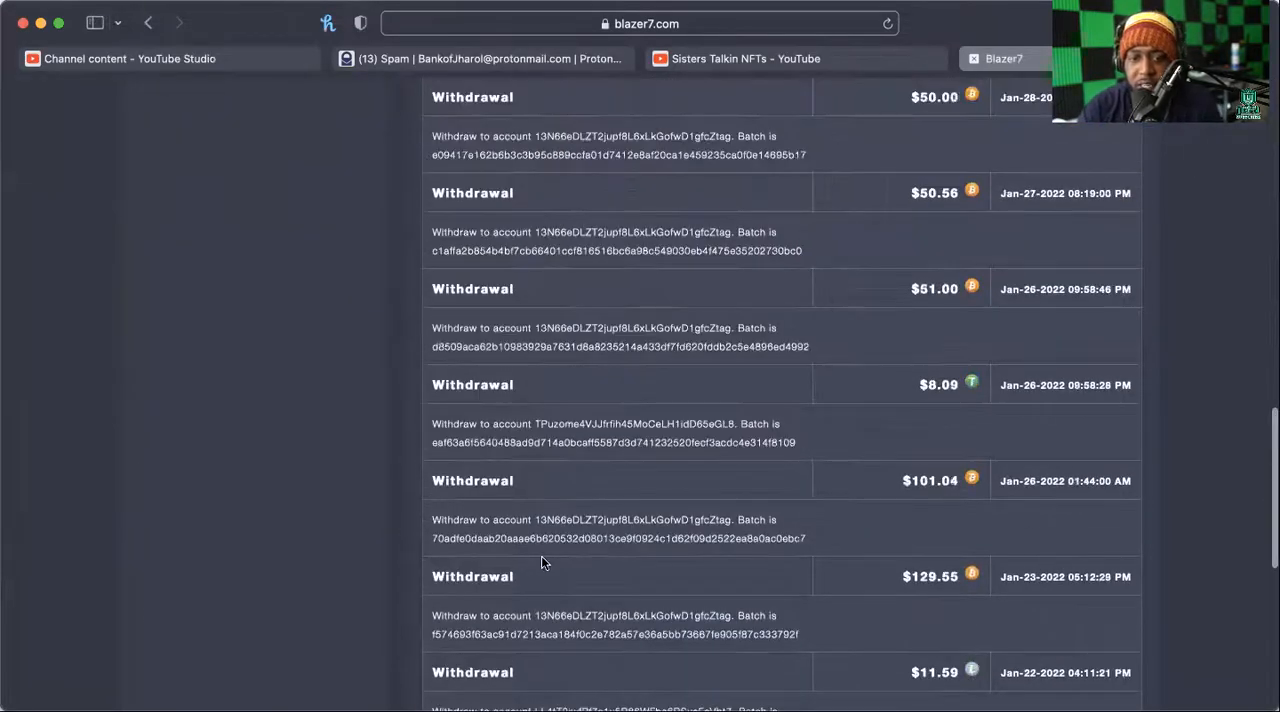
scroll(down, 3)
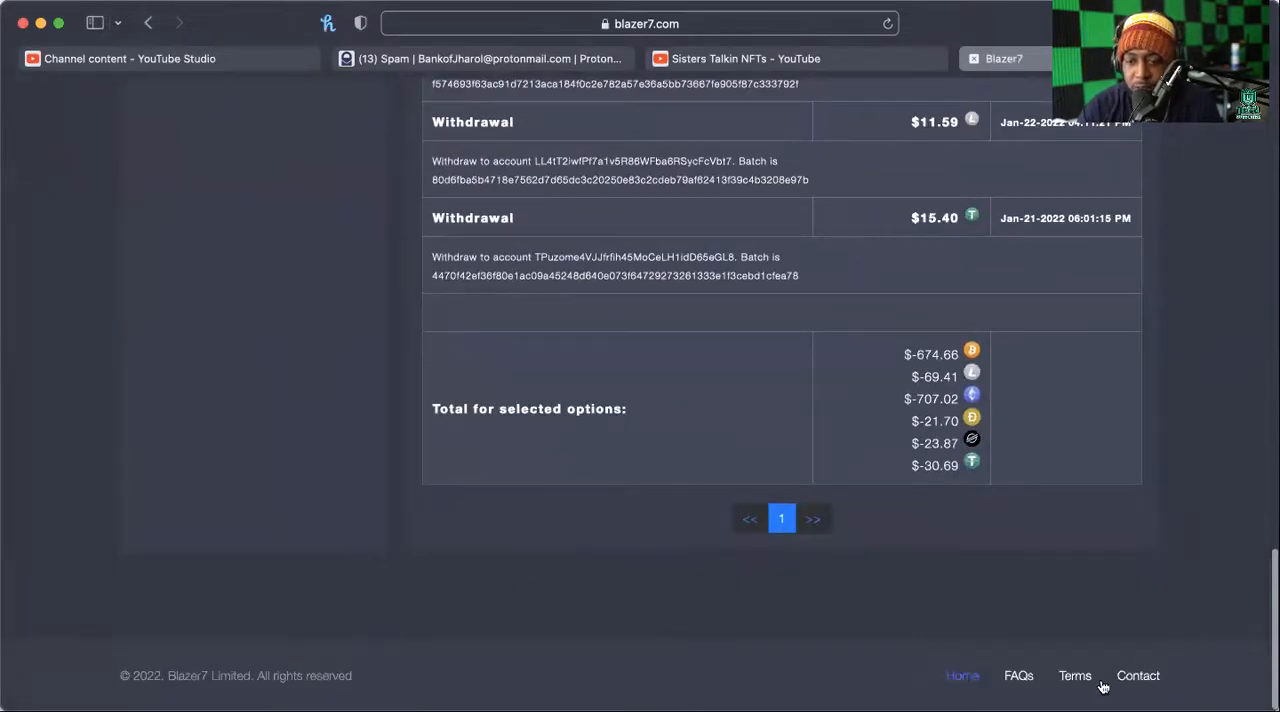
click(1138, 675)
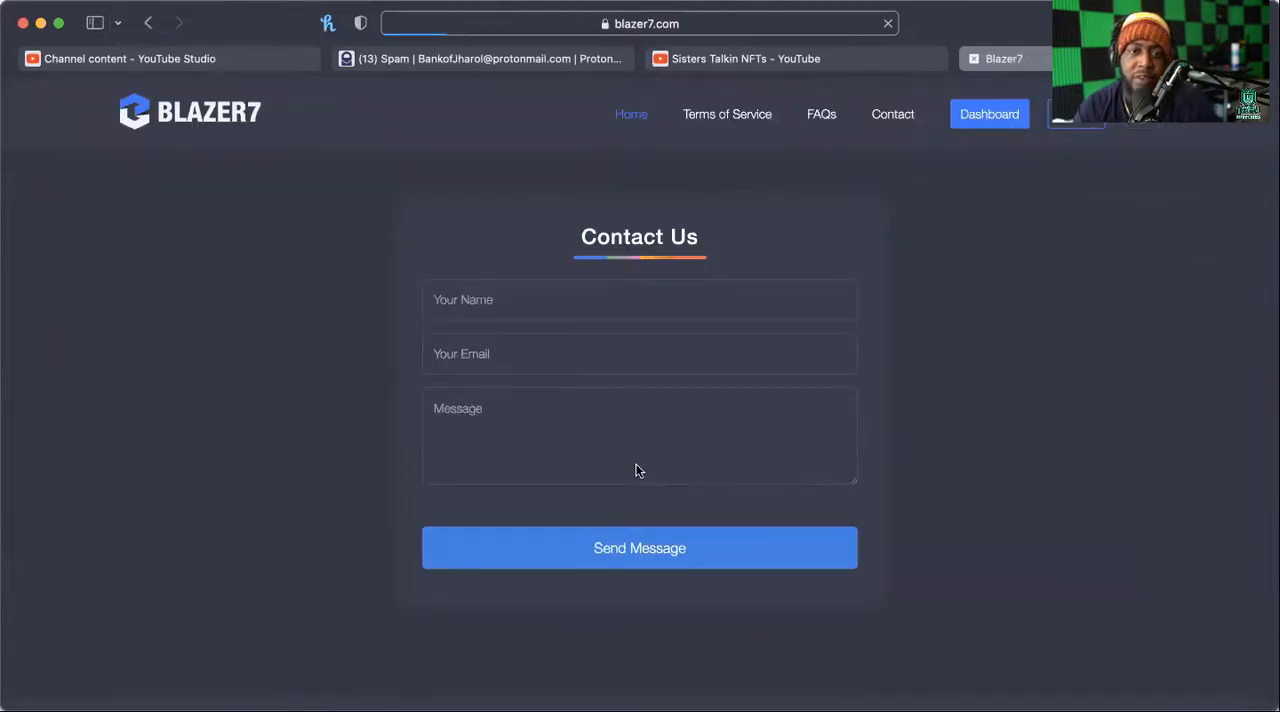
click(631, 113)
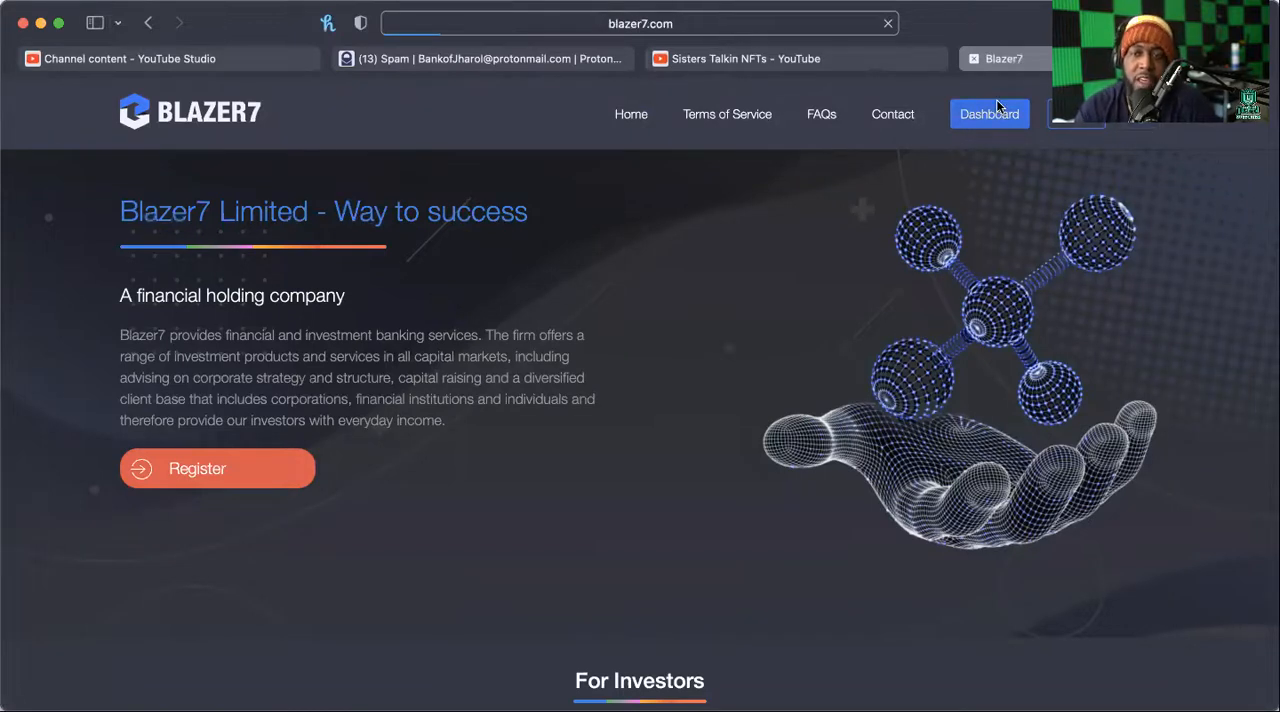
click(989, 113)
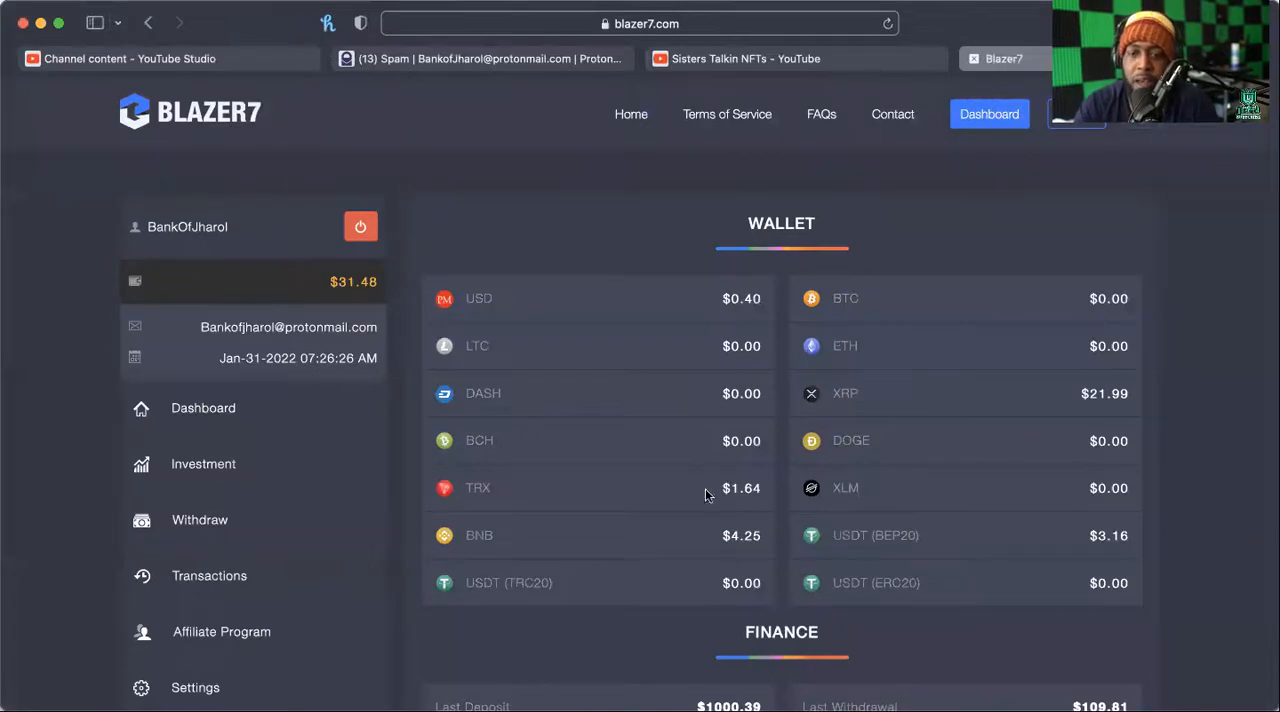
Open Settings and scroll the Edit Profile form down to the empty Ripple and PerfectMoney wallets
scroll(down, 3)
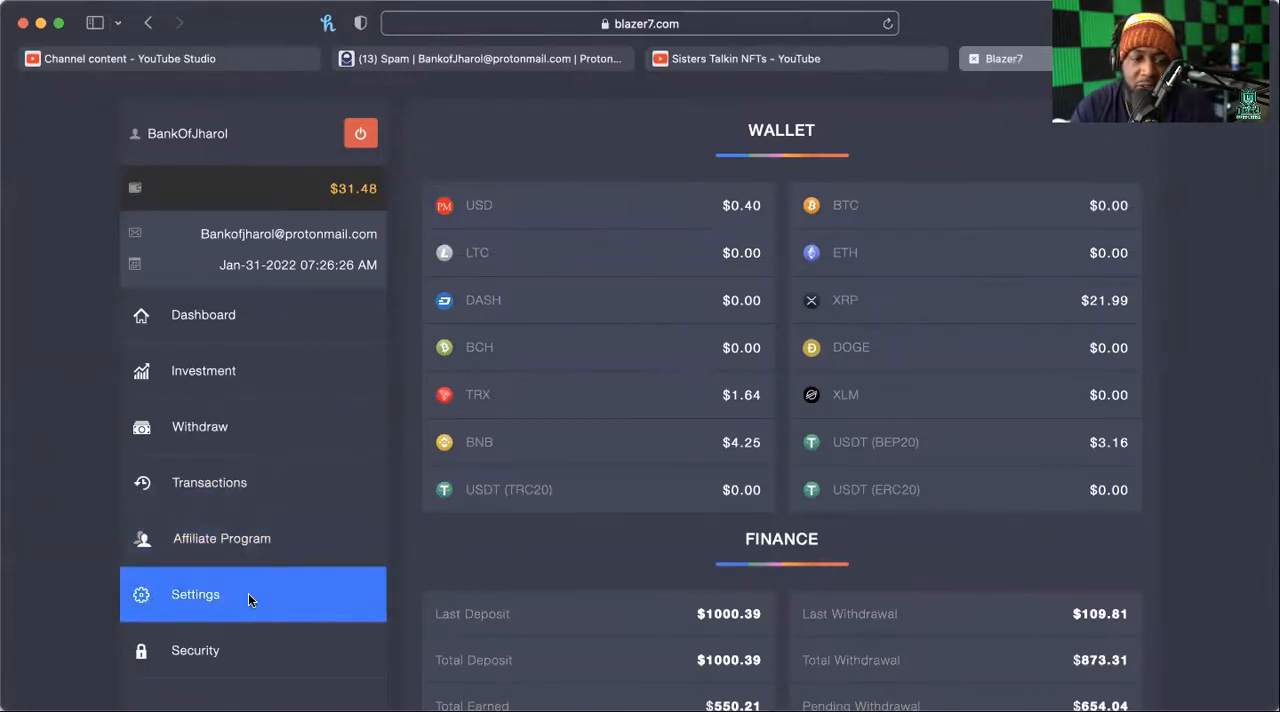
click(195, 594)
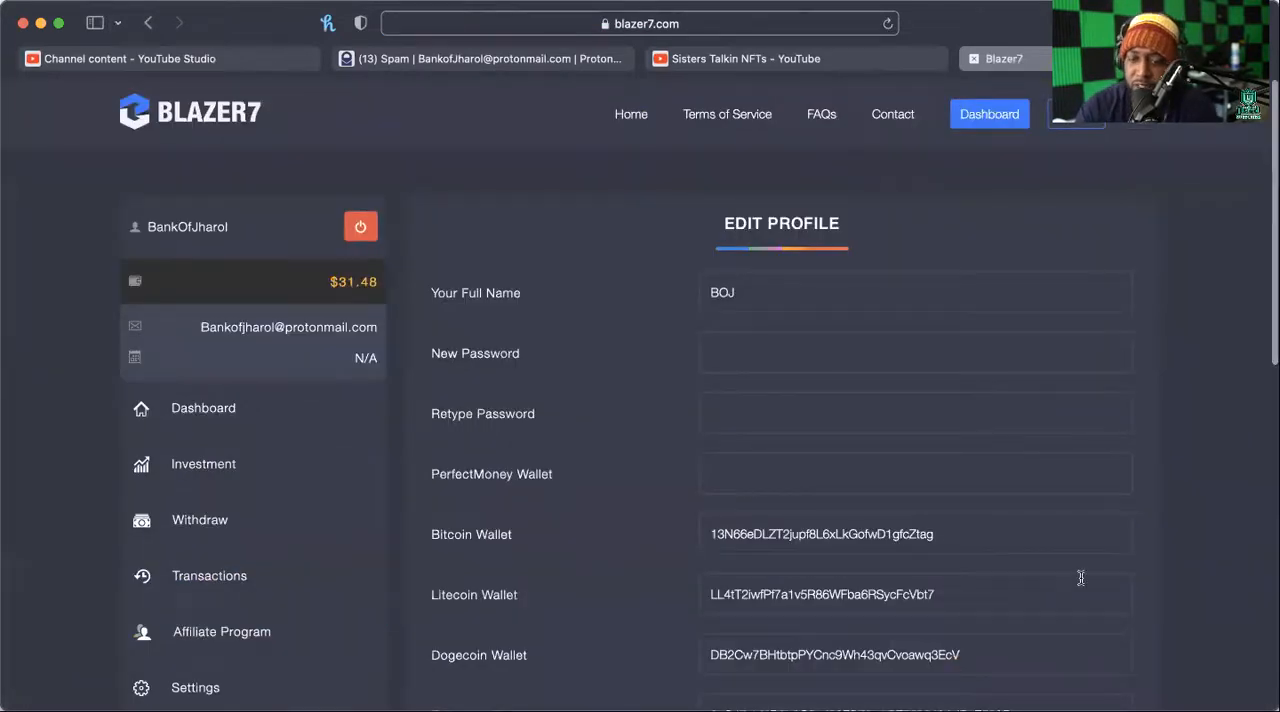
scroll(down, 3)
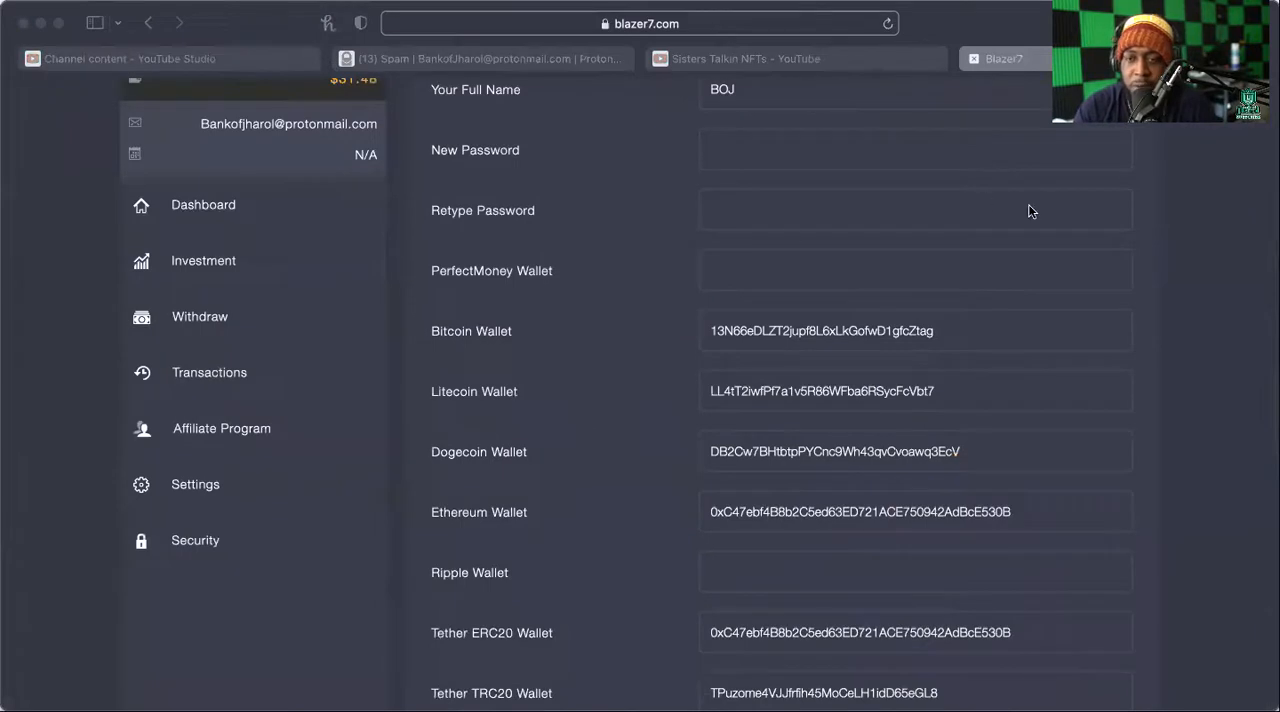
mouse_move(1115, 181)
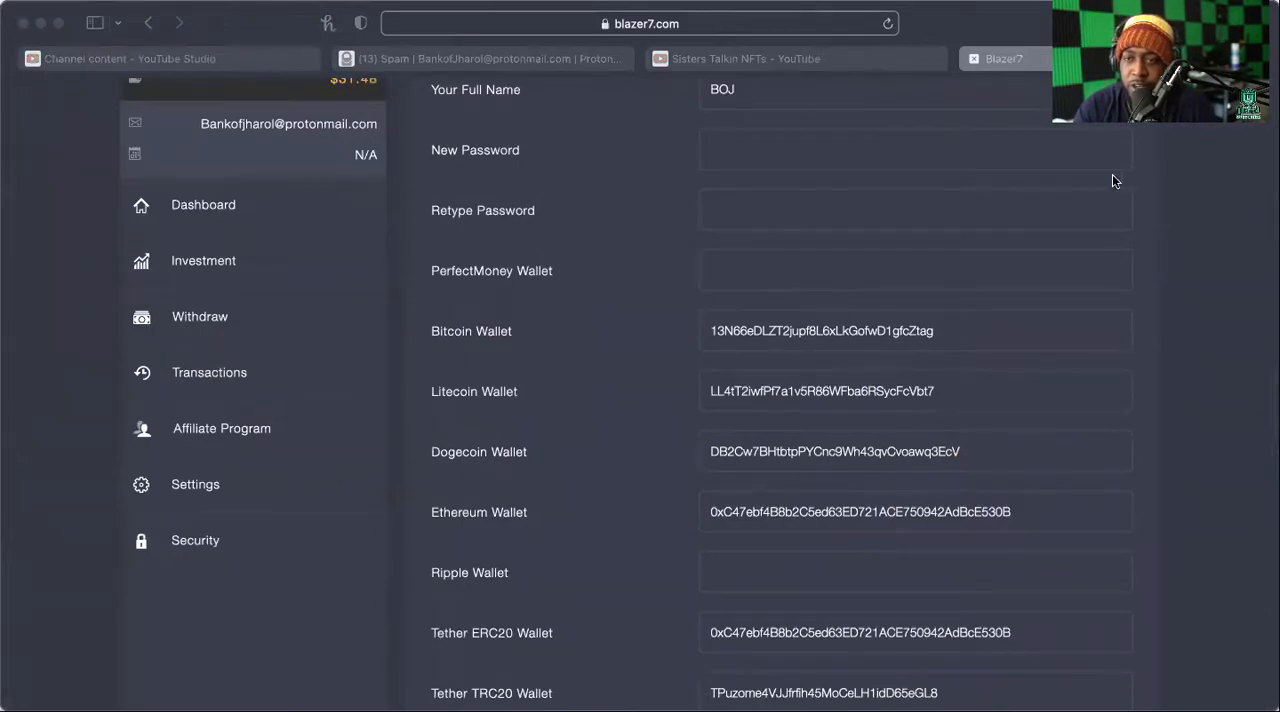
mouse_move(740, 227)
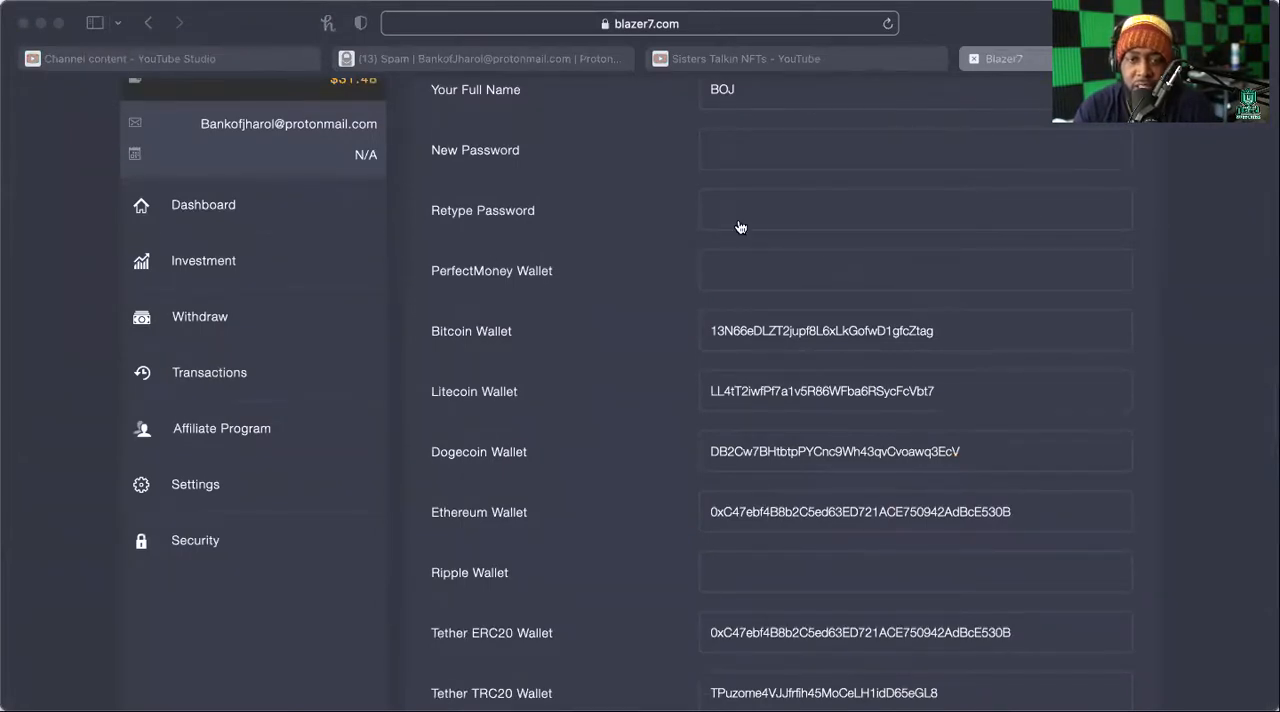
mouse_move(784, 178)
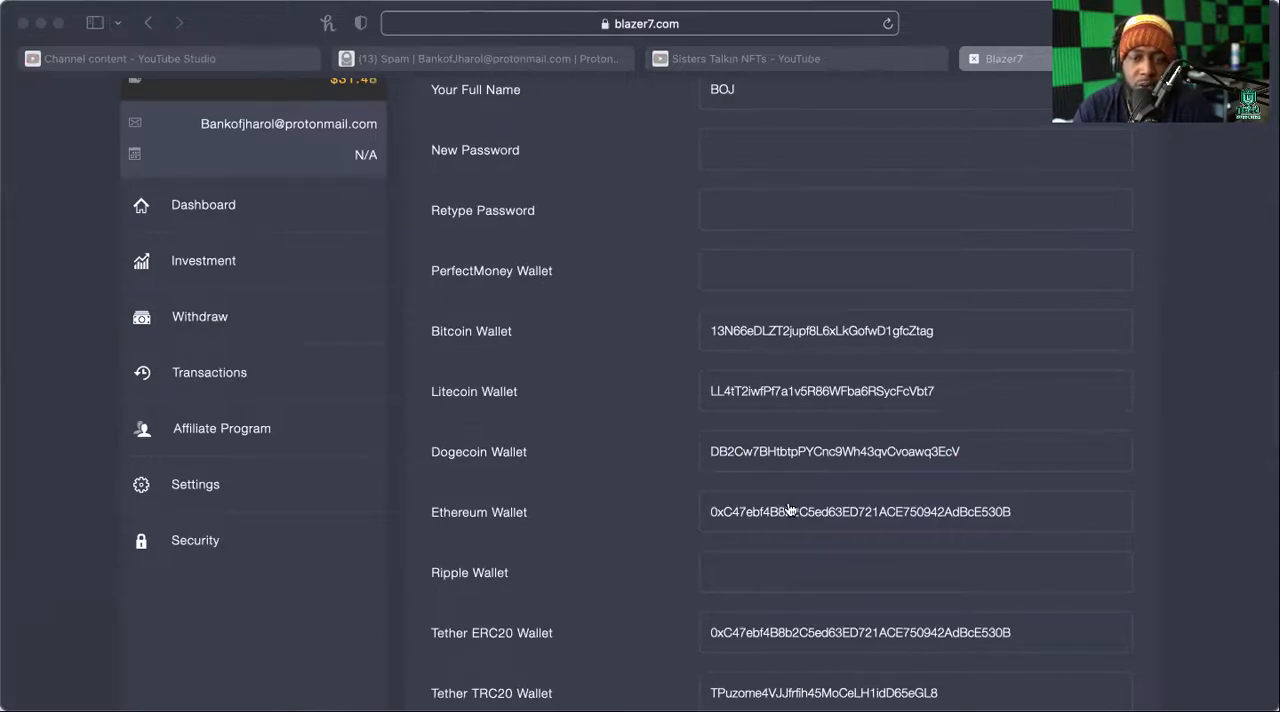
mouse_move(733, 508)
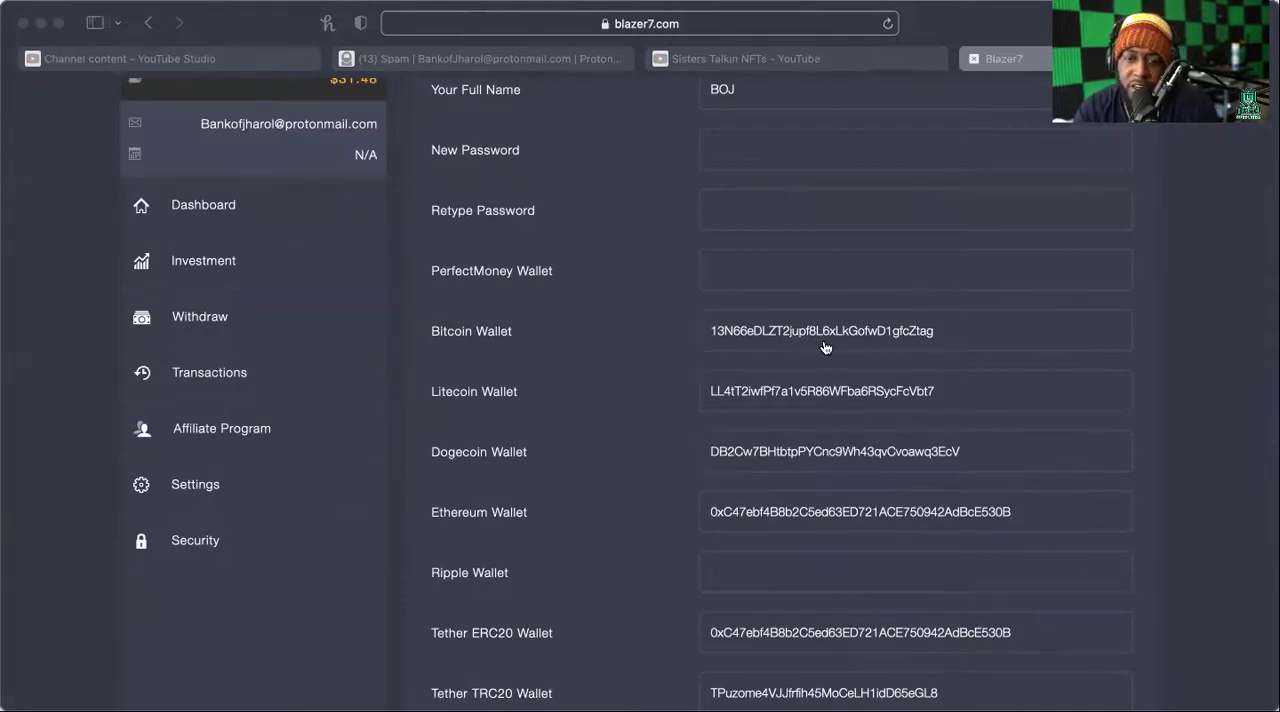
mouse_move(817, 95)
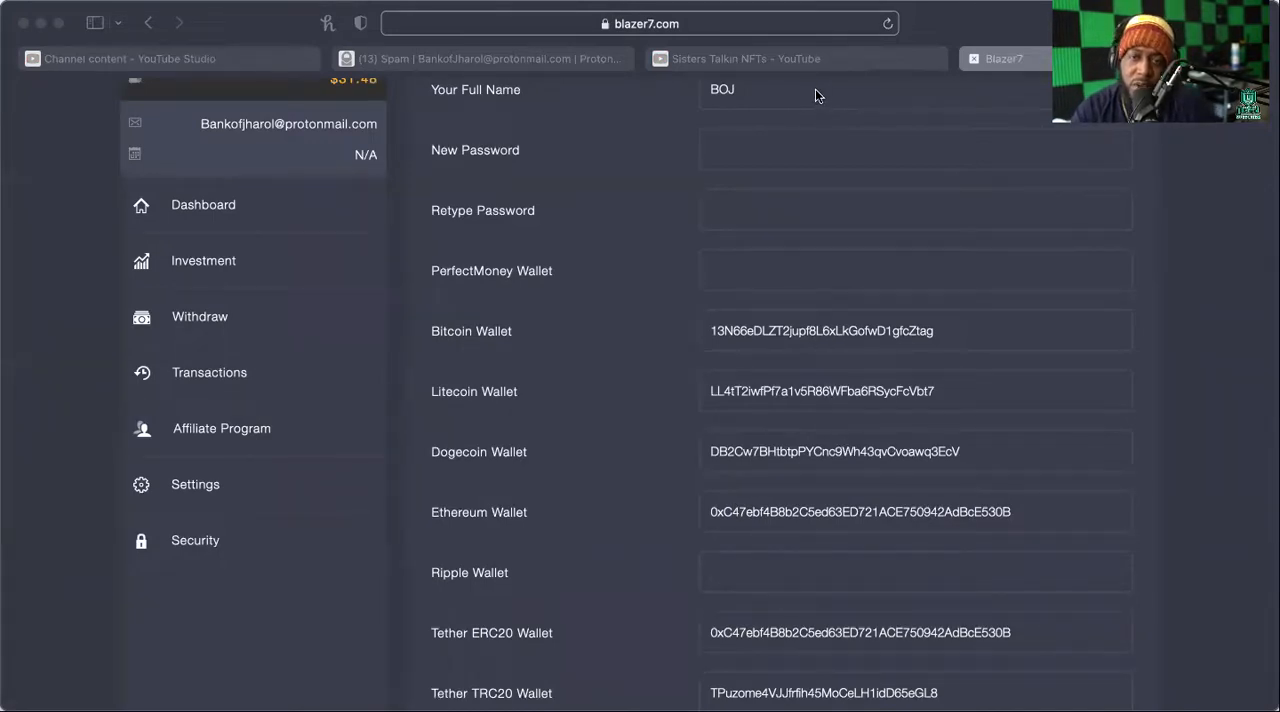
mouse_move(838, 80)
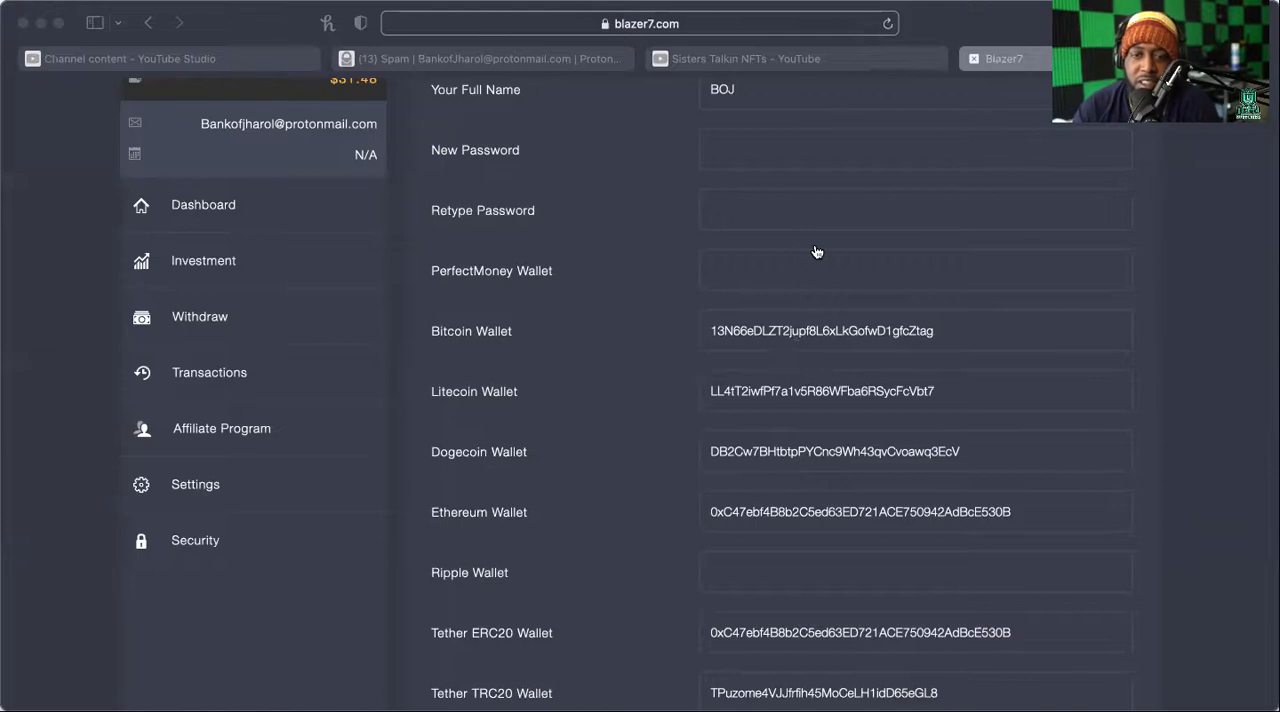
scroll(down, 3)
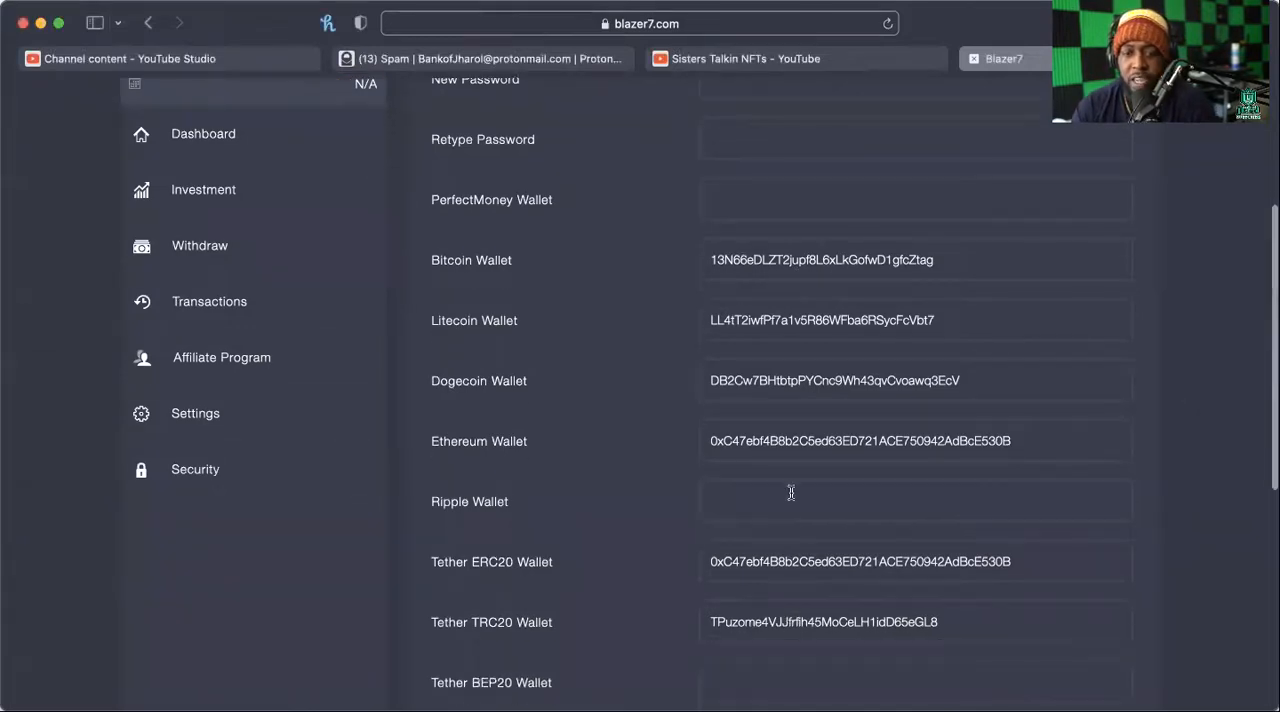
Paste an XRP address into Ripple Wallet, enter the 2FA code and submit; dismiss the invalid-format error
right_click(791, 495)
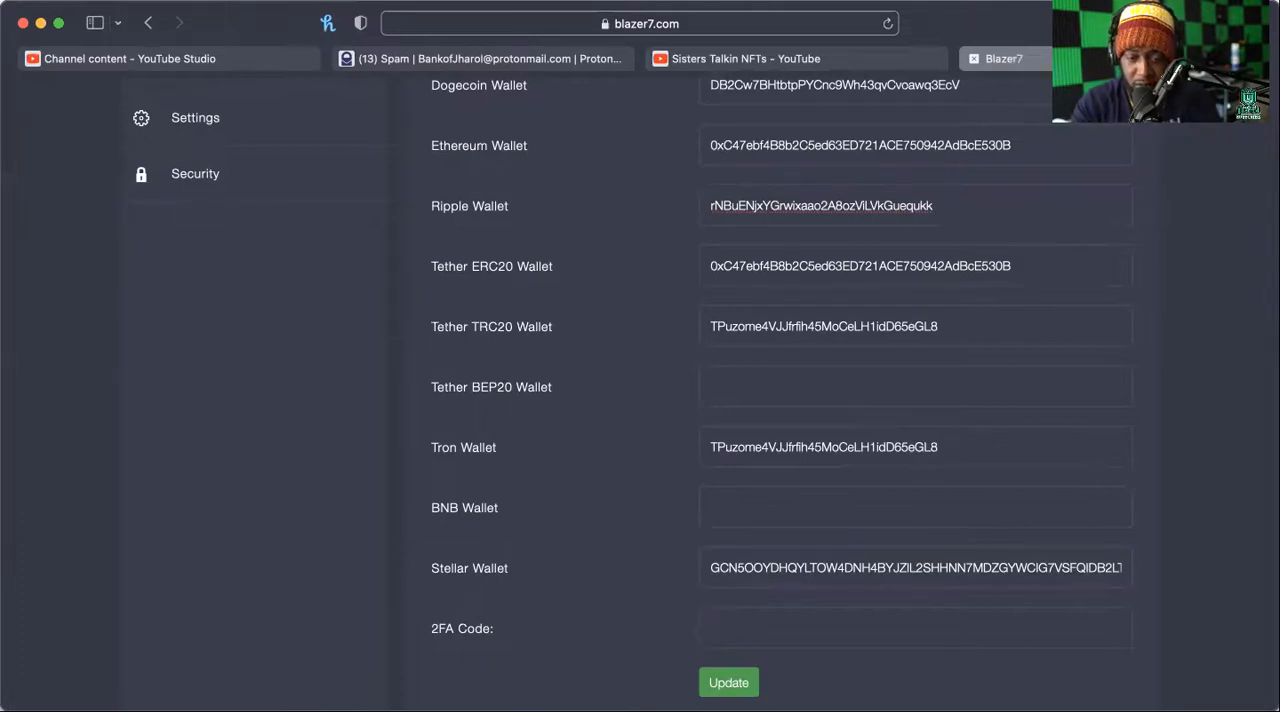
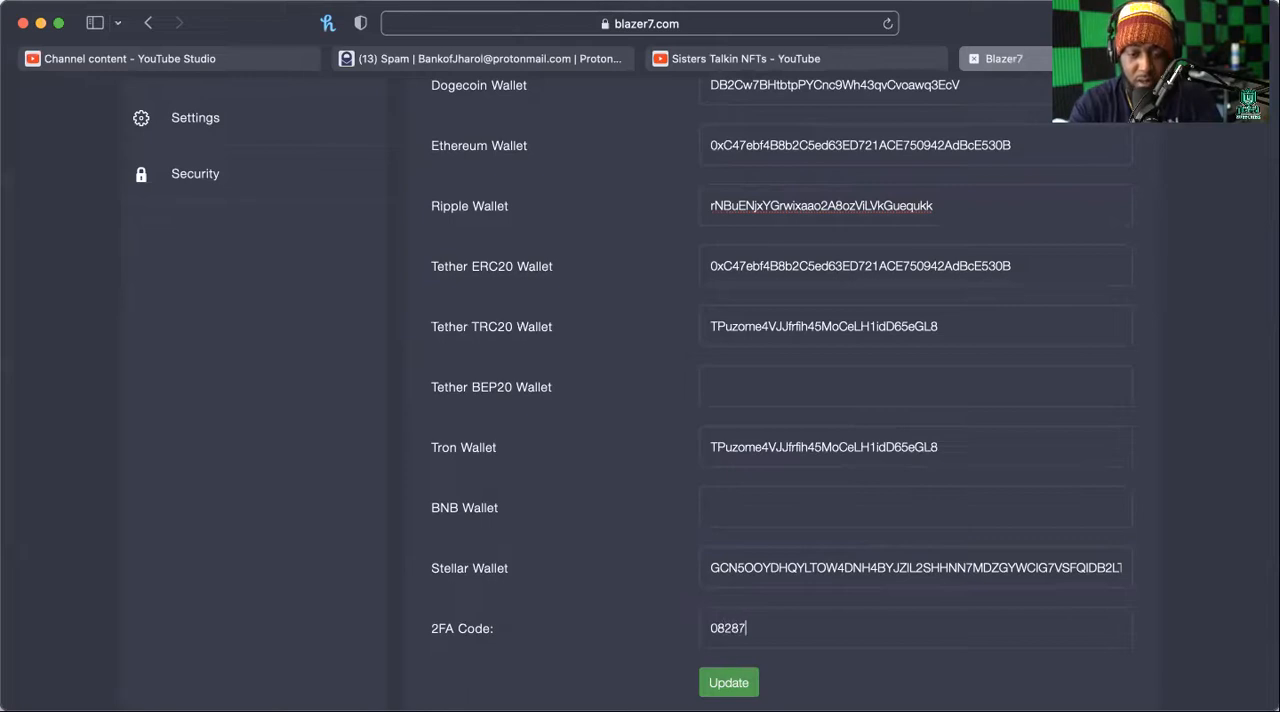
click(729, 681)
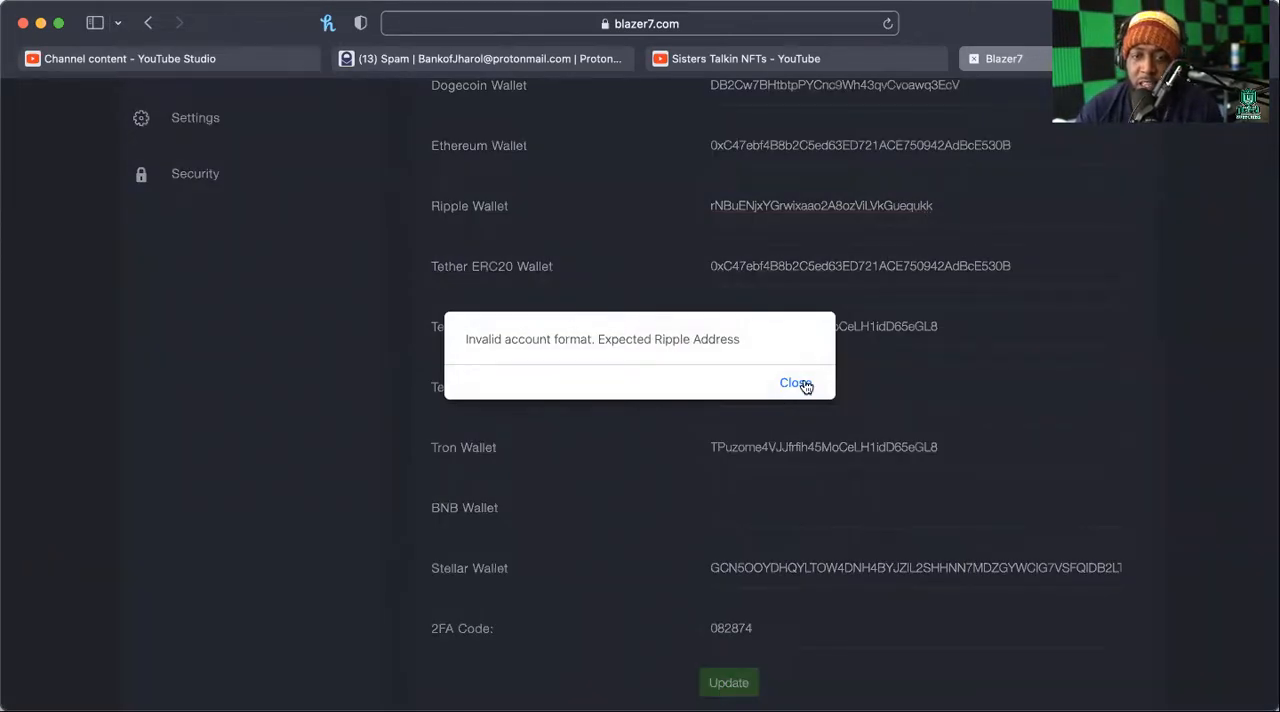
click(793, 382)
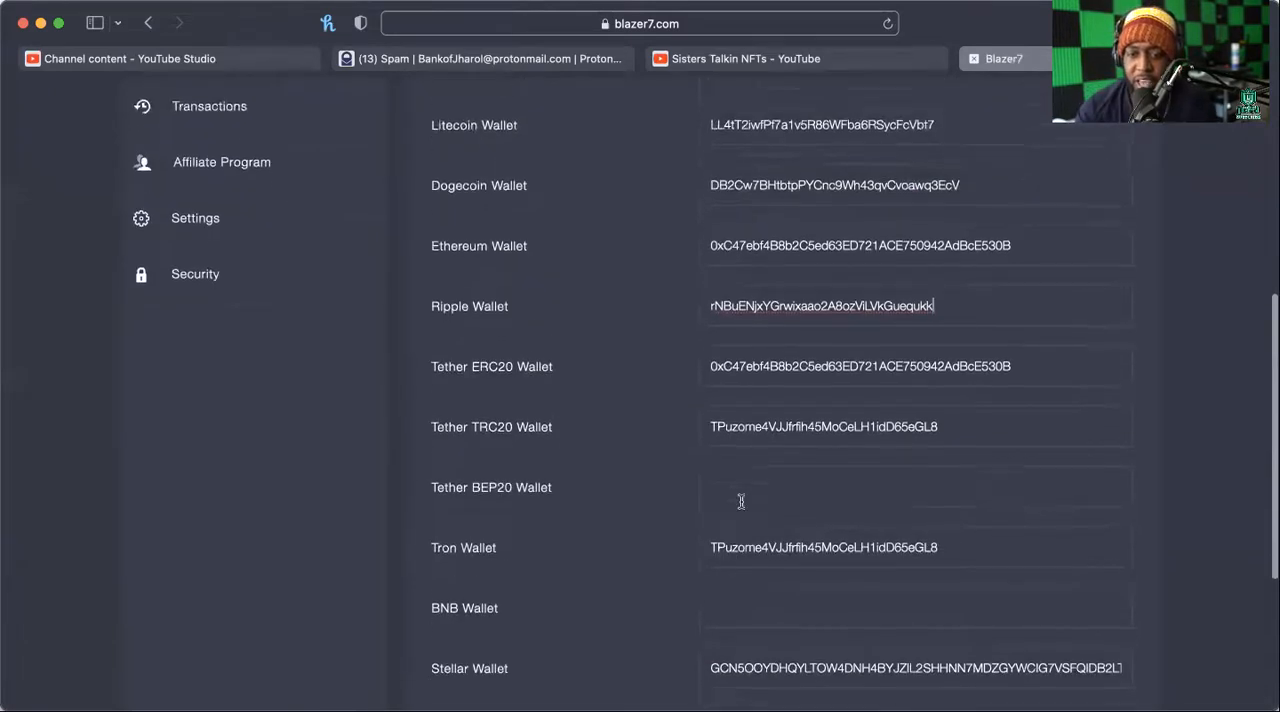
scroll(down, 3)
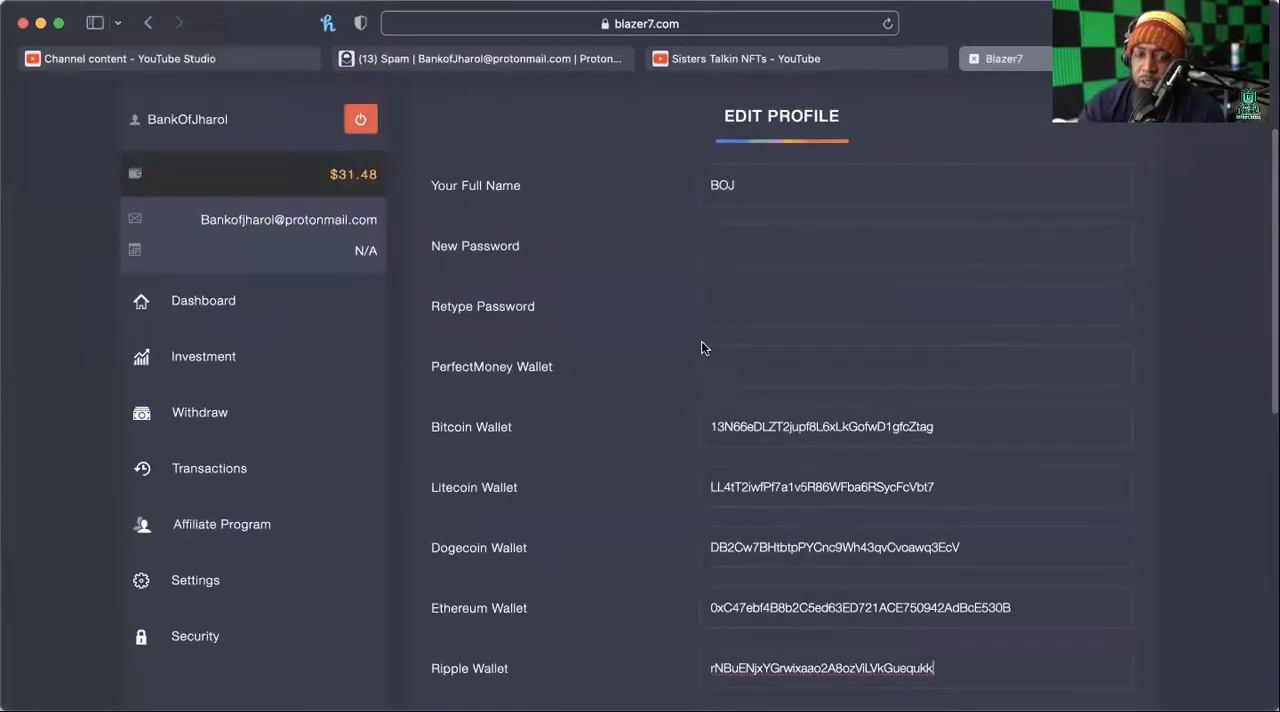
scroll(down, 3)
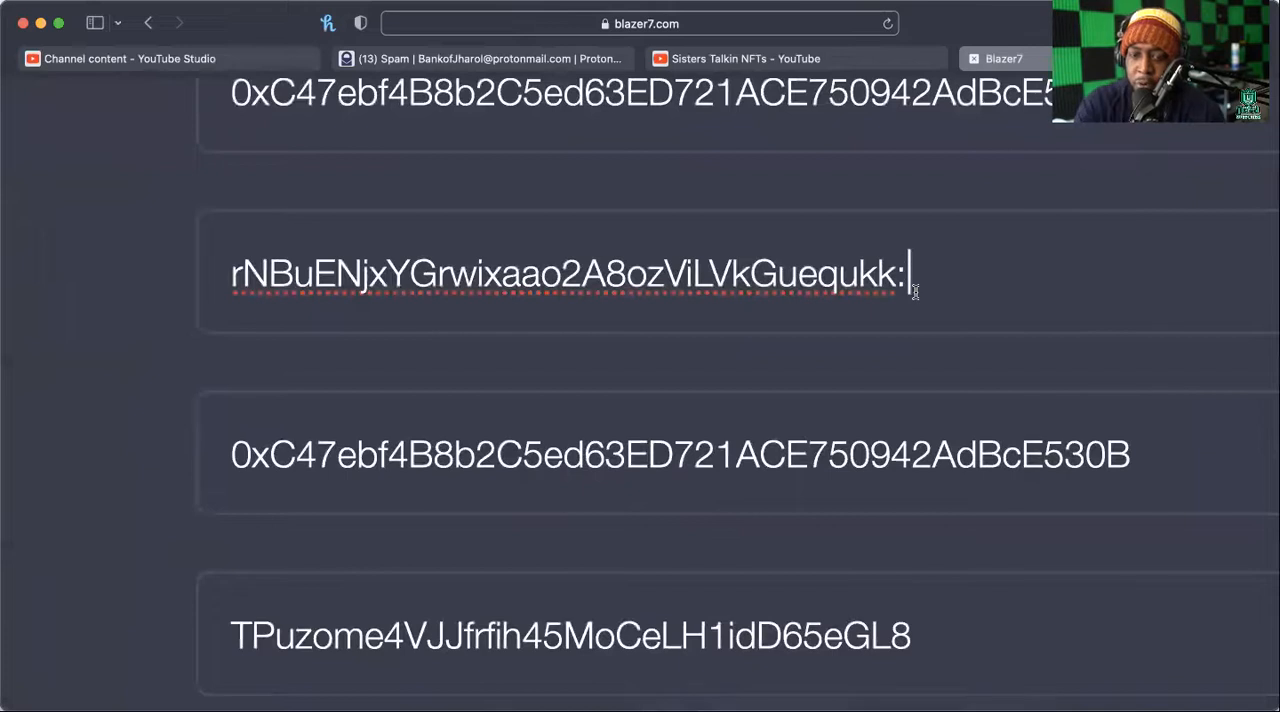
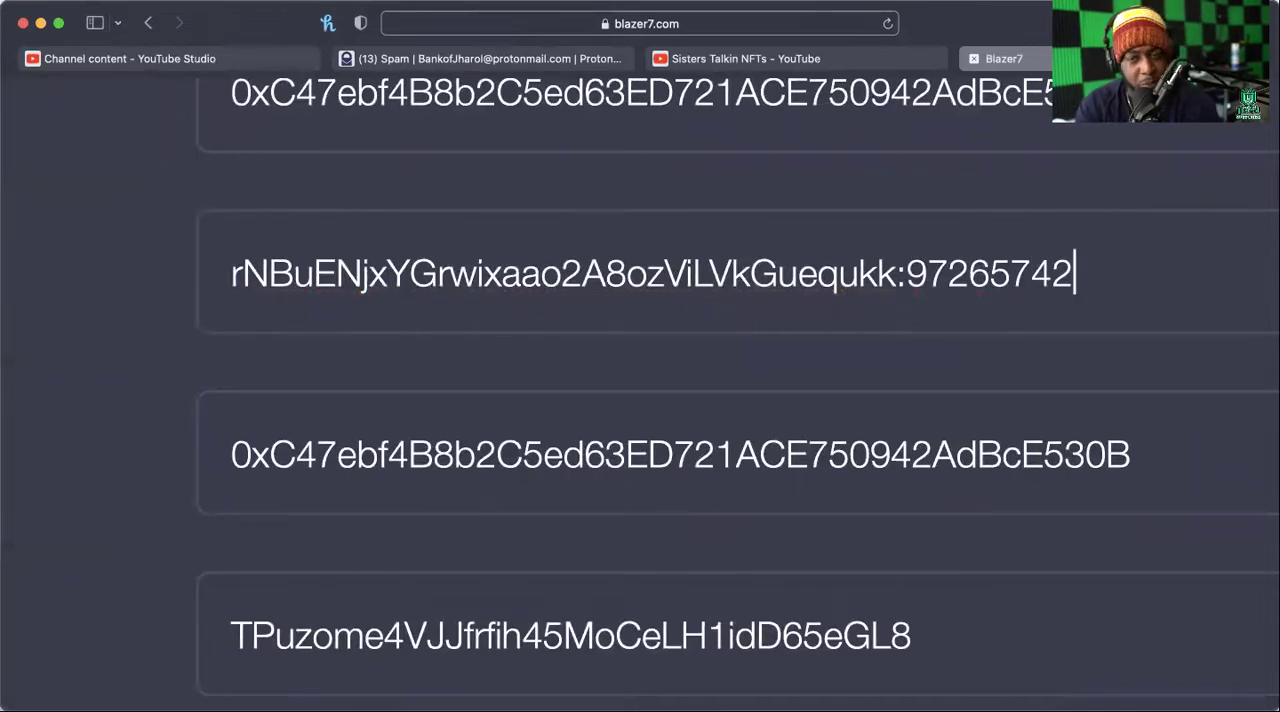
mouse_move(901, 350)
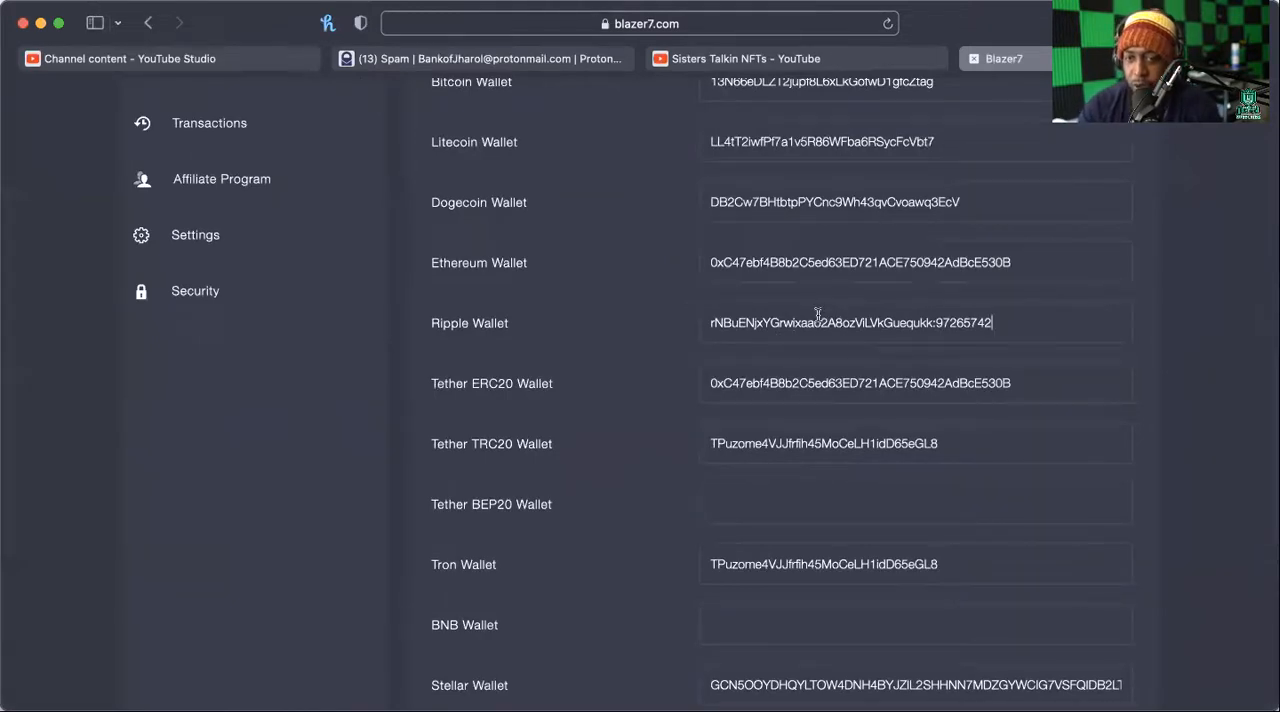
mouse_move(890, 351)
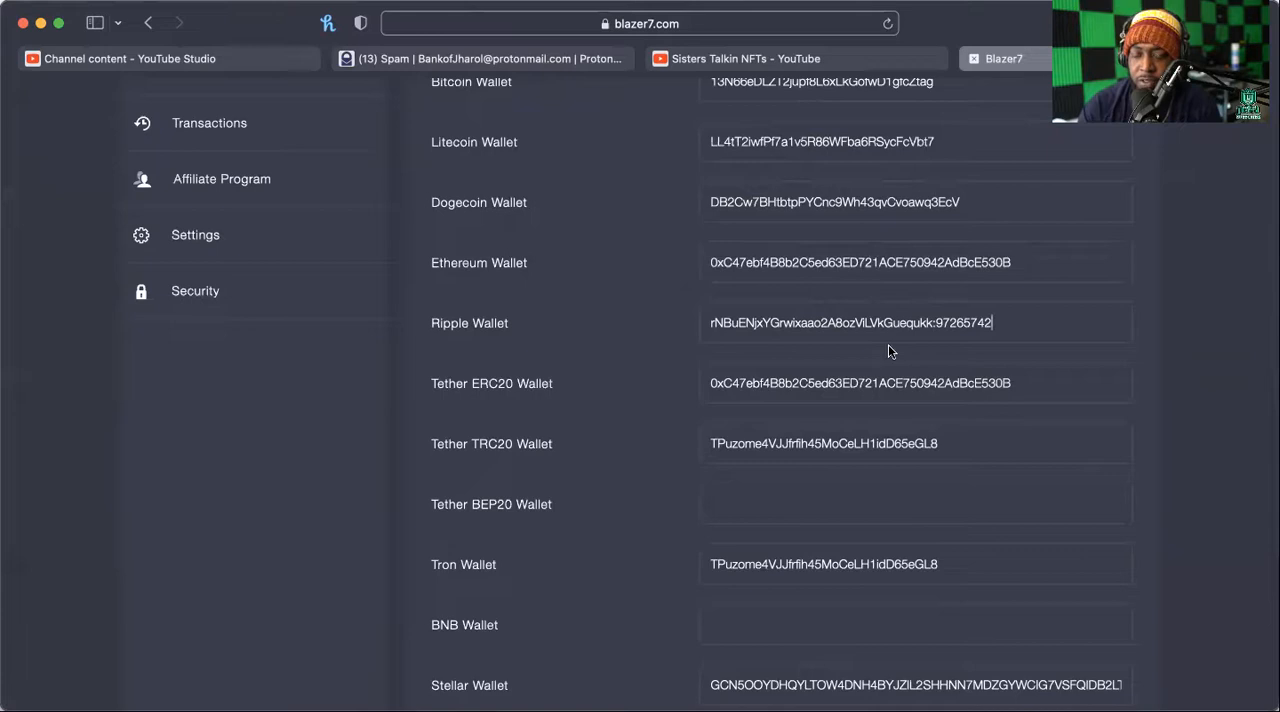
mouse_move(914, 323)
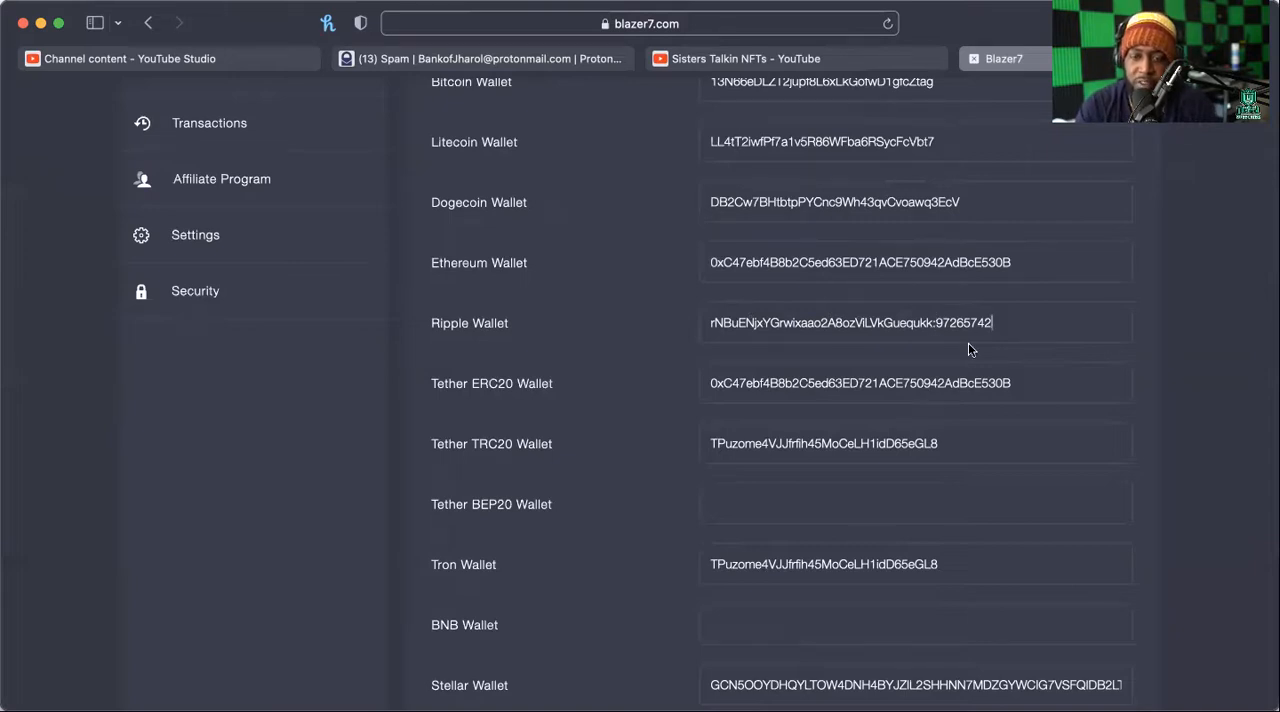
double_click(832, 322)
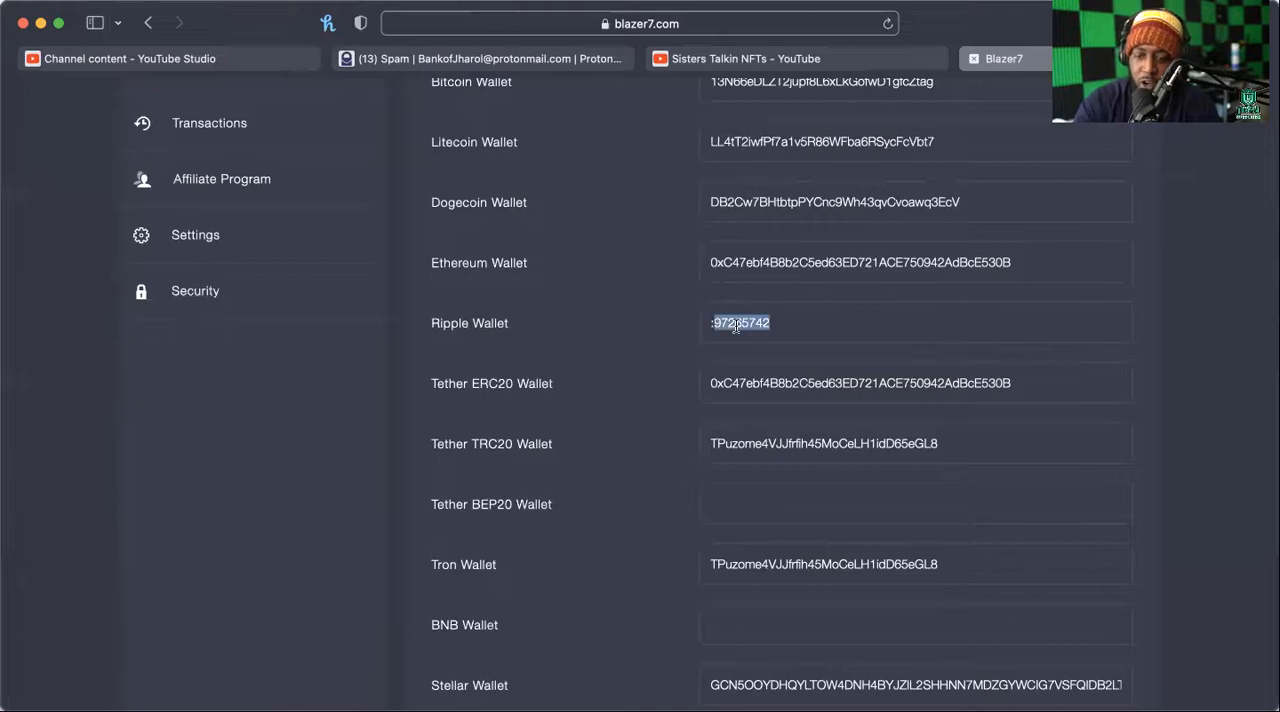
scroll(down, 3)
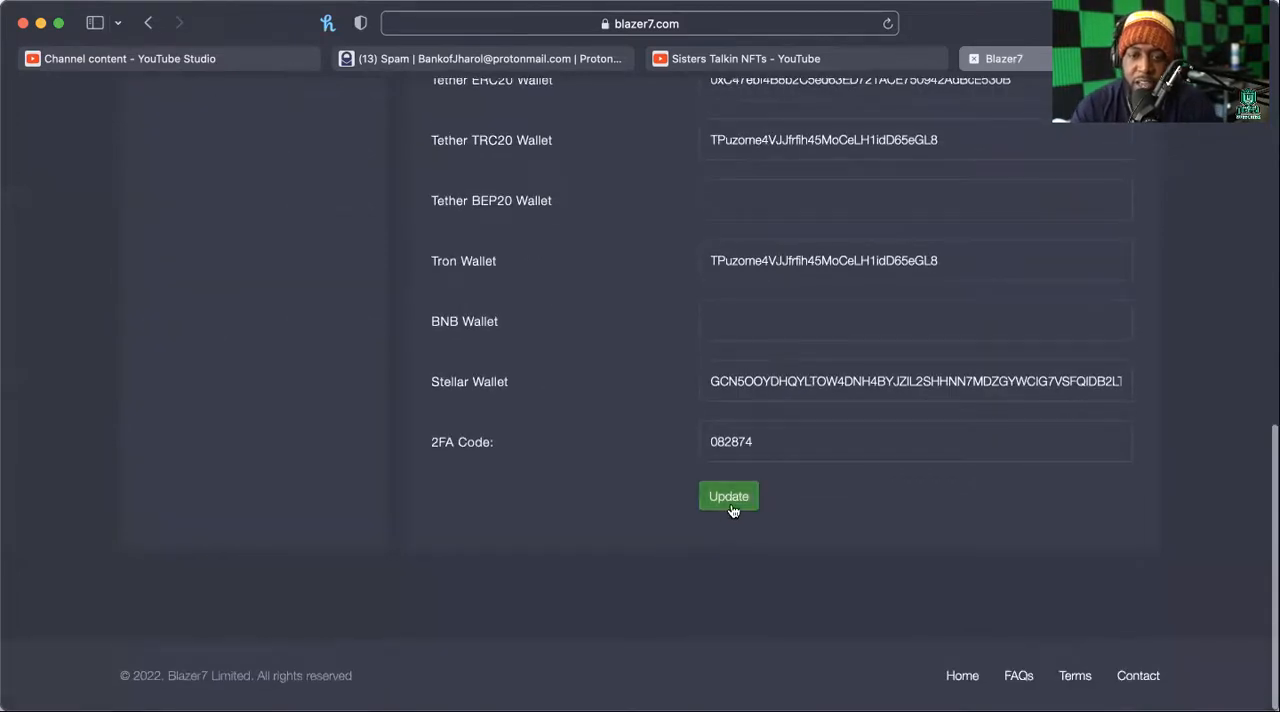
Update the profile with the tagged Ripple address, then go to the Blazer7 home page
click(915, 441)
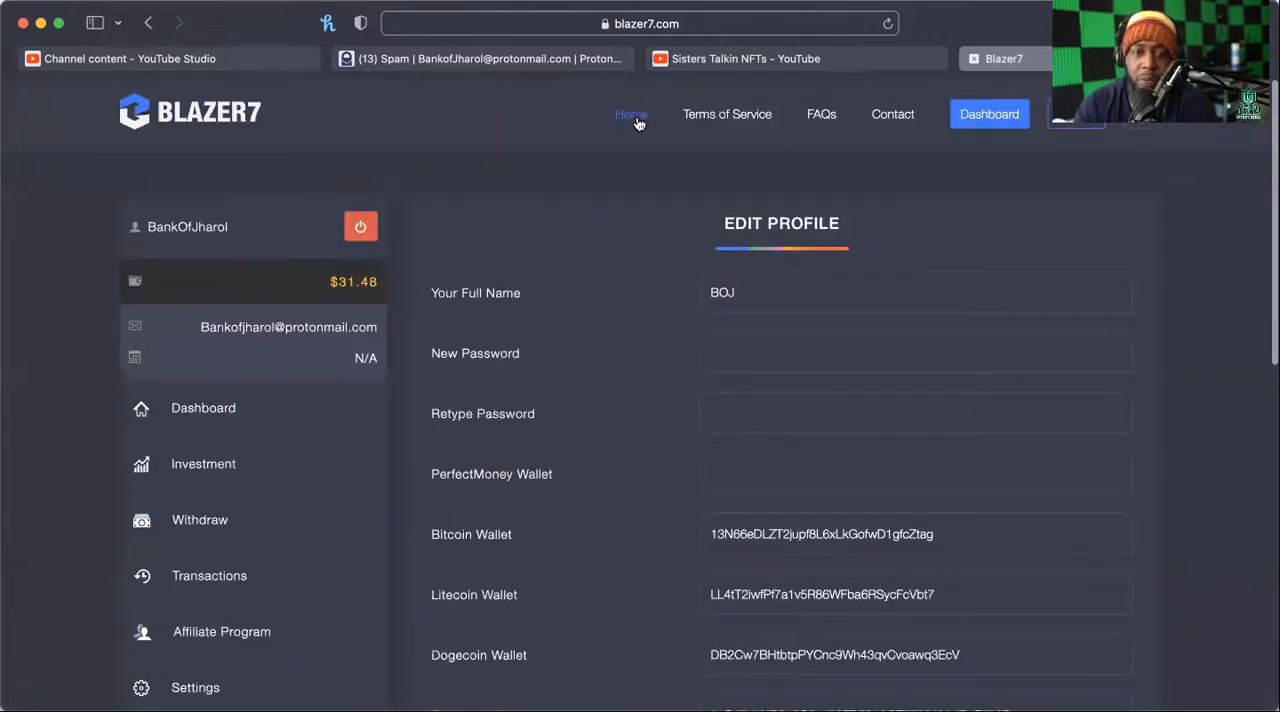
click(631, 114)
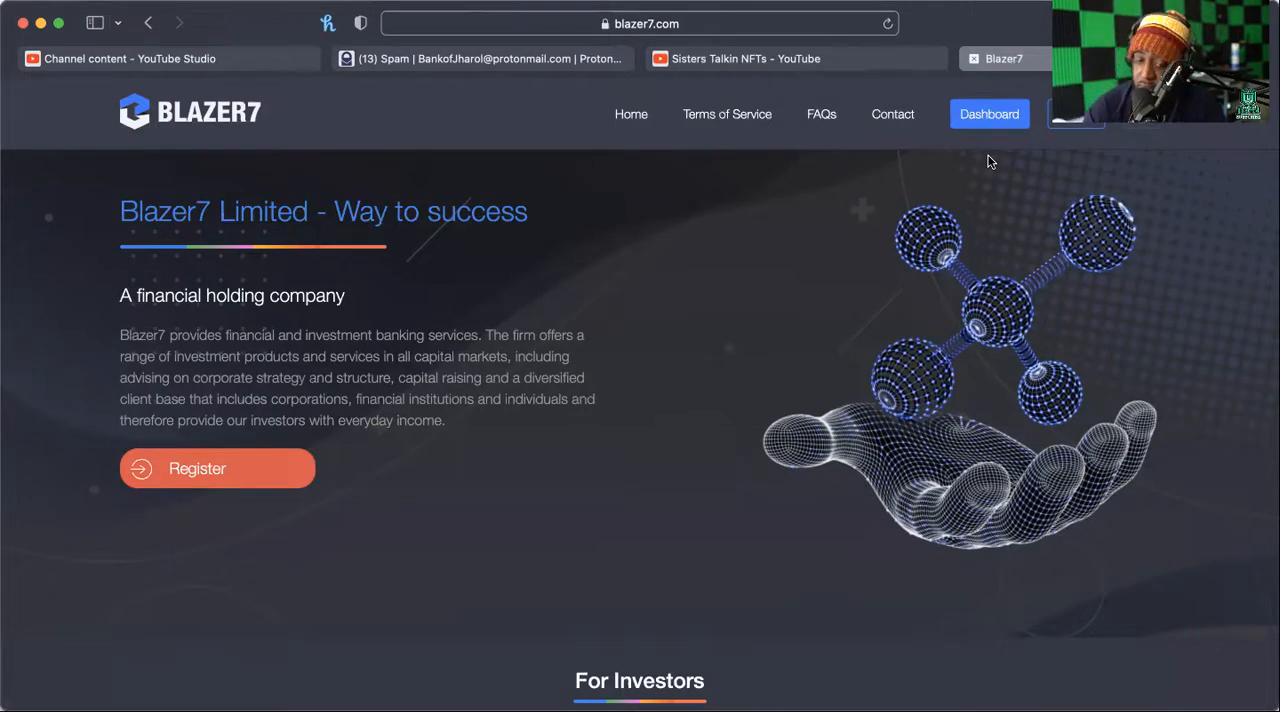
mouse_move(938, 426)
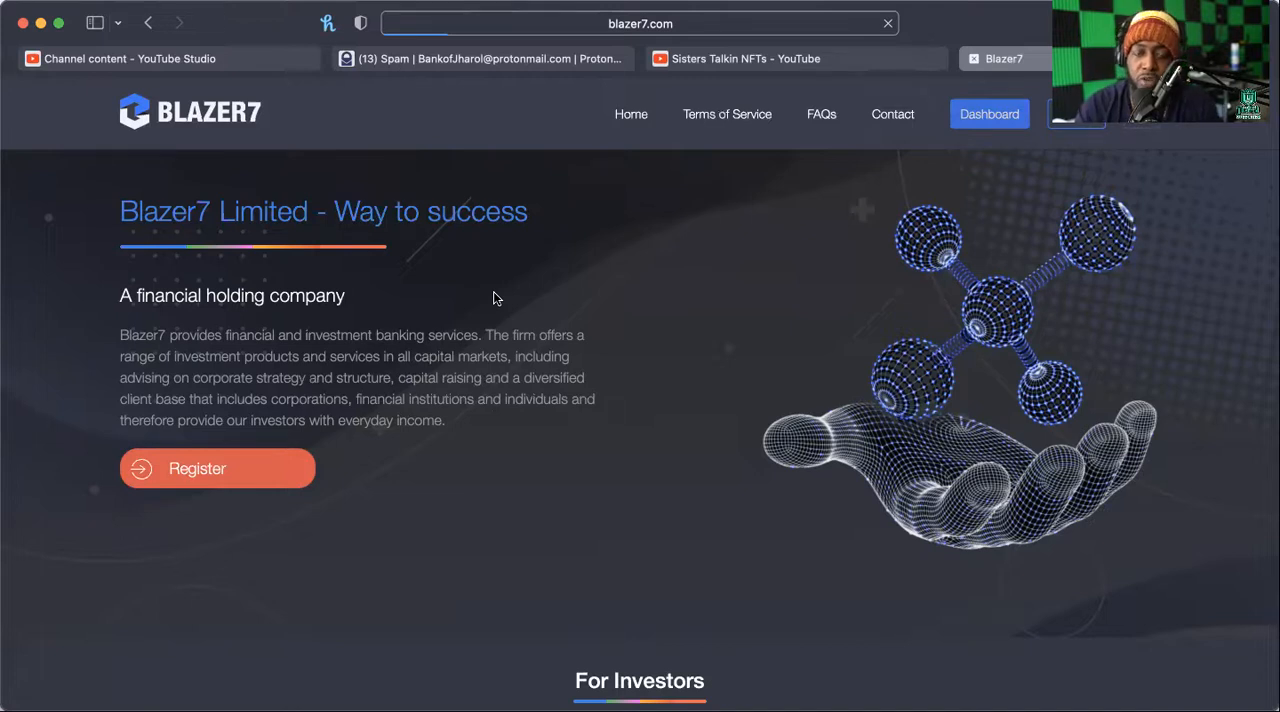
mouse_move(604, 234)
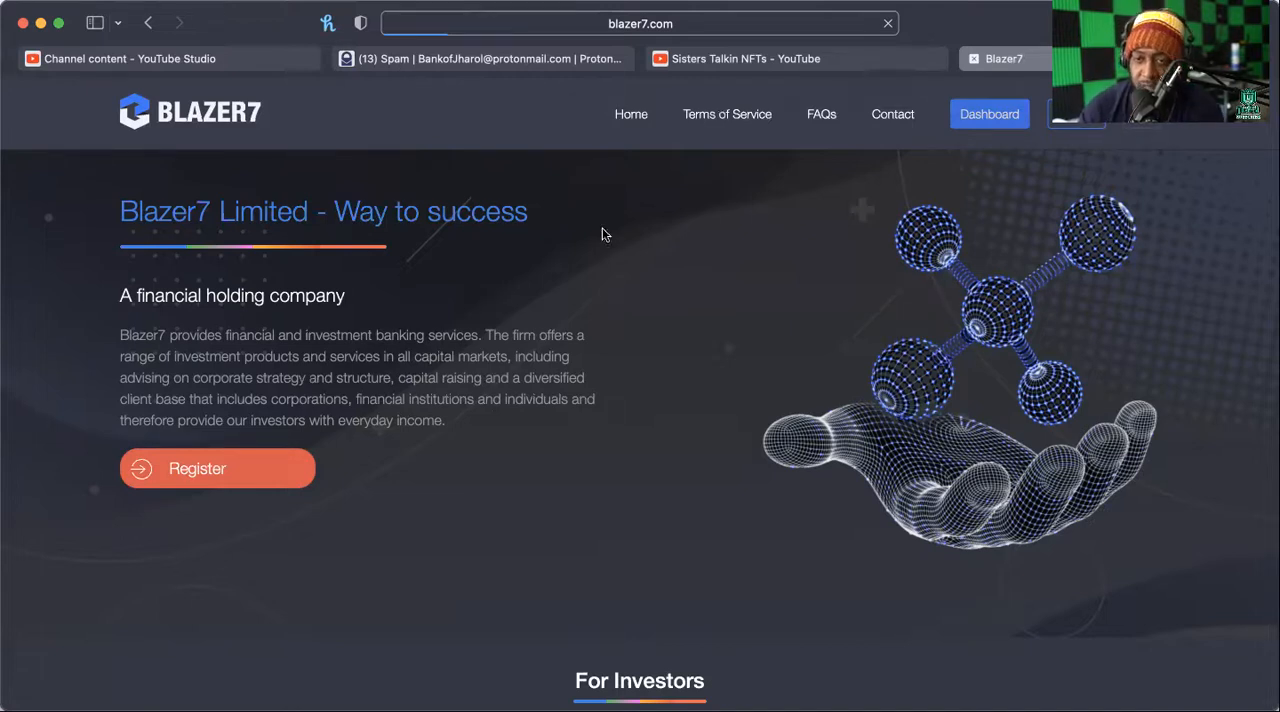